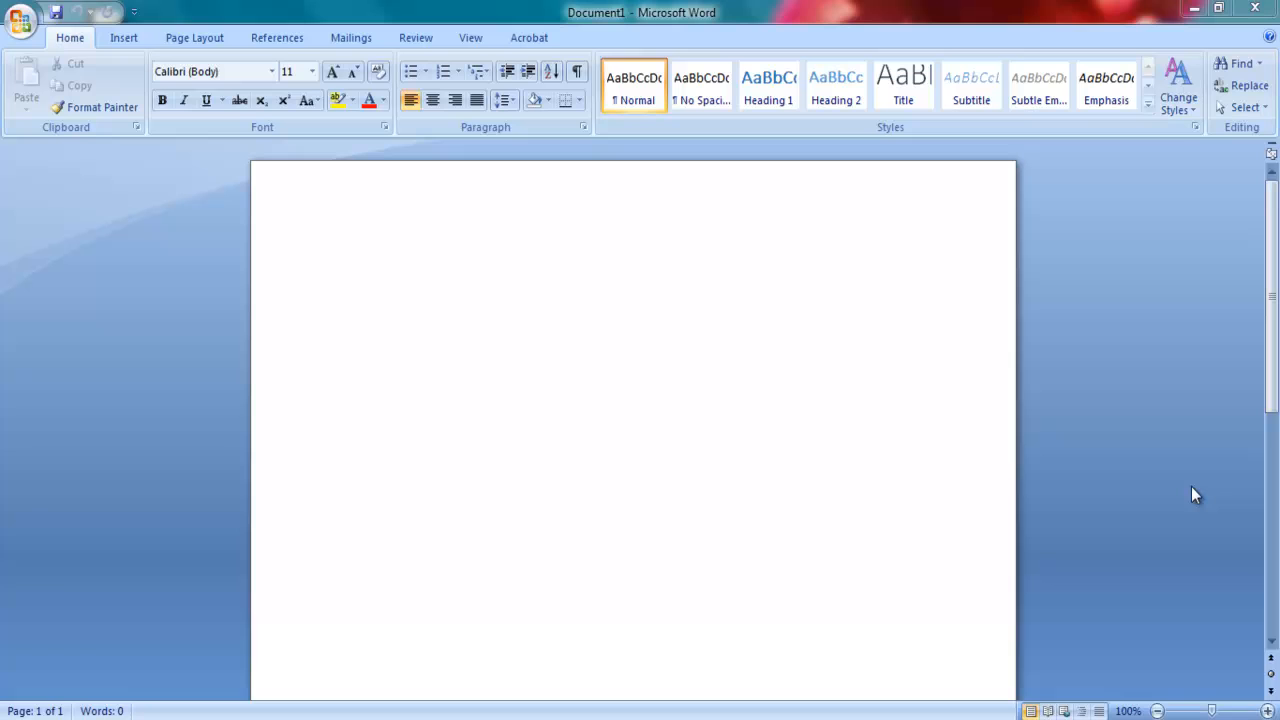
{"action": "mouse_move", "coordinate": [1158, 552]}
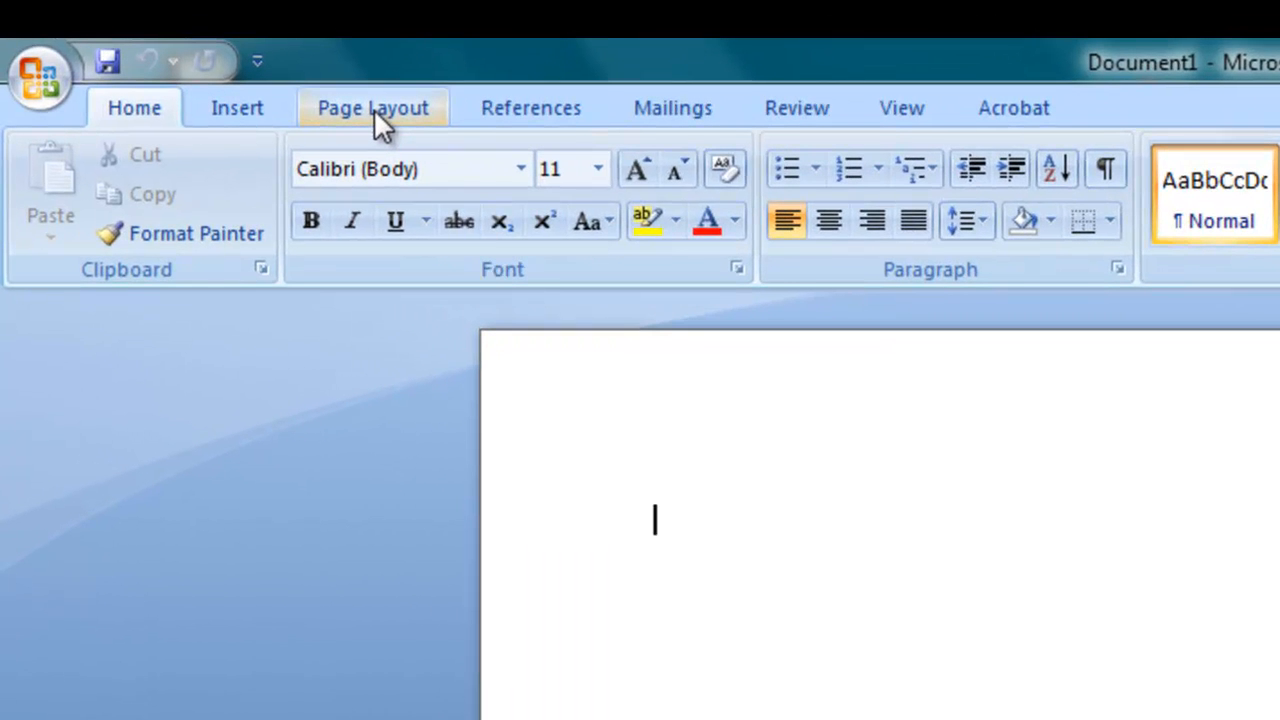
- Show the Page Layout ribbon for the blank document
{"action": "left_click", "coordinate": [372, 108]}
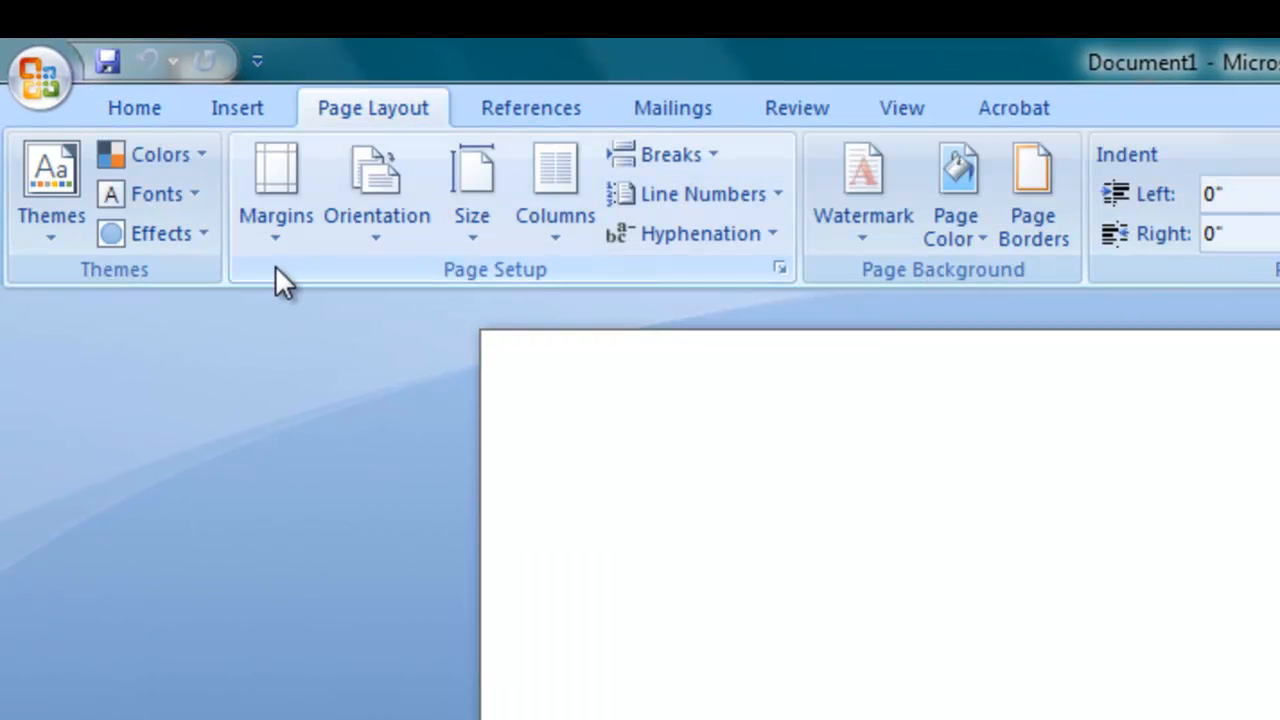
{"action": "mouse_move", "coordinate": [276, 190]}
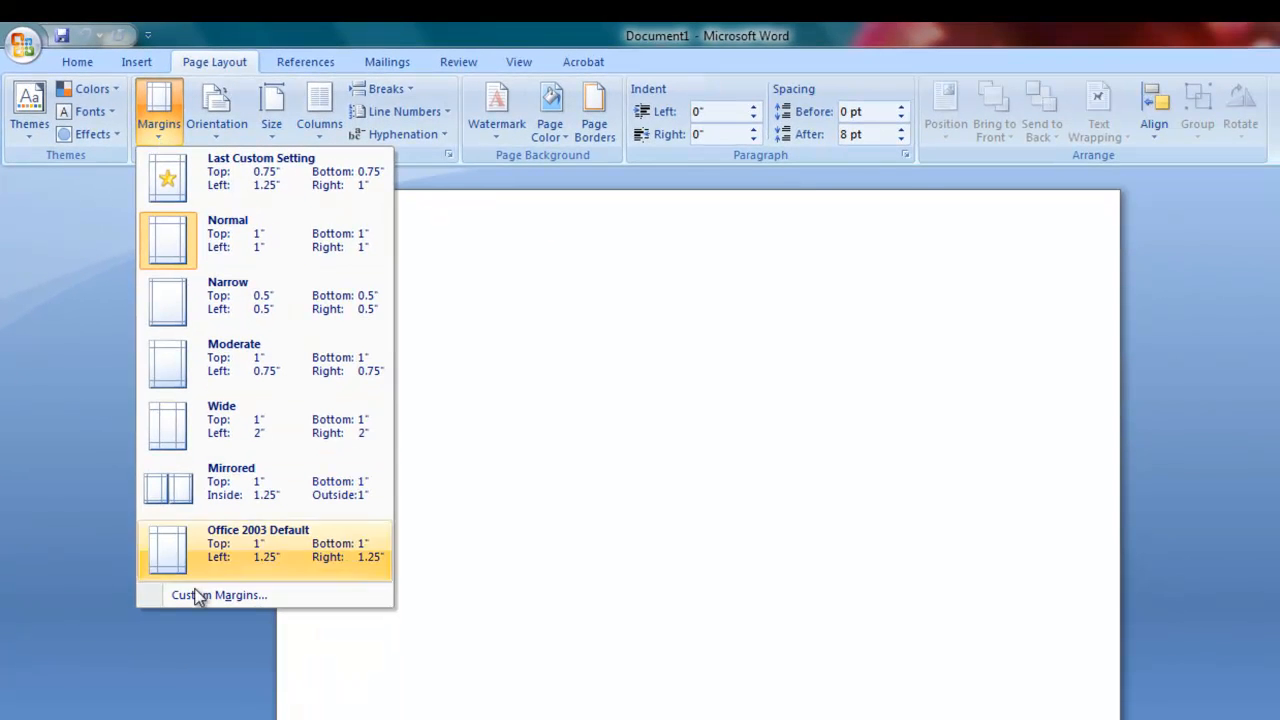
- Apply custom margins of 0.75" top and bottom and 1.25" left
{"action": "left_click", "coordinate": [218, 594]}
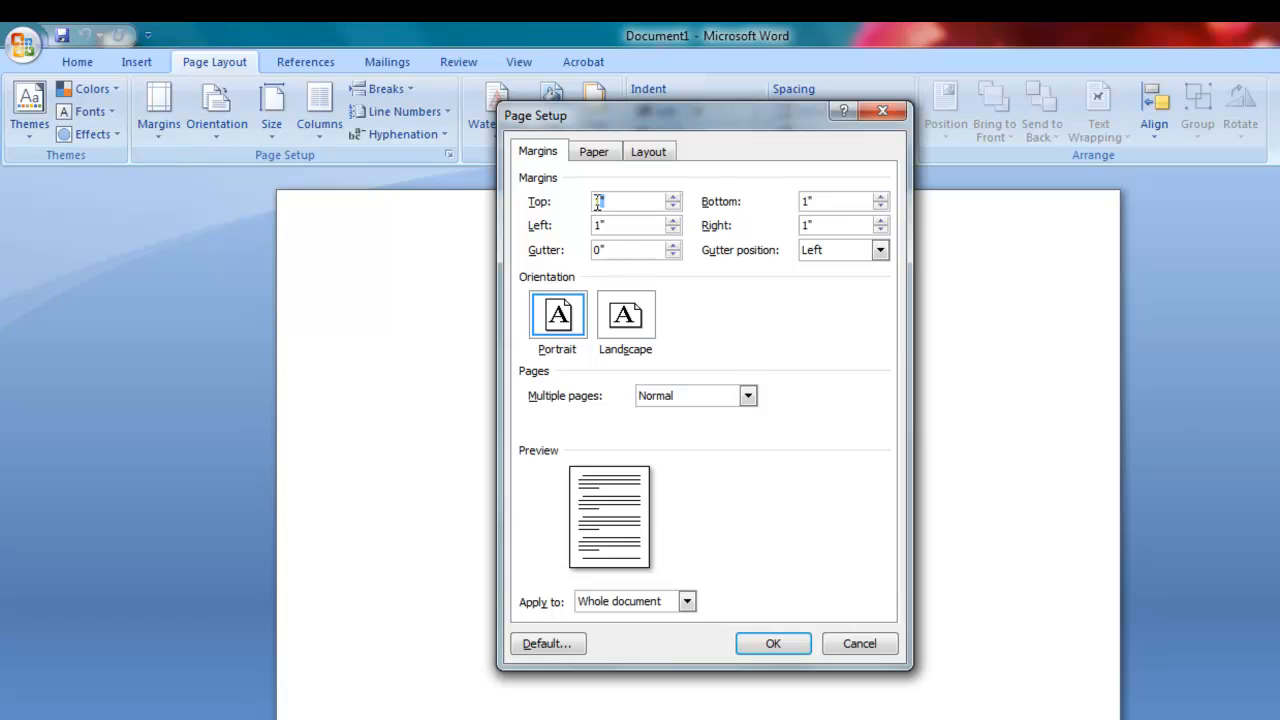
{"action": "type", "text": ".75"}
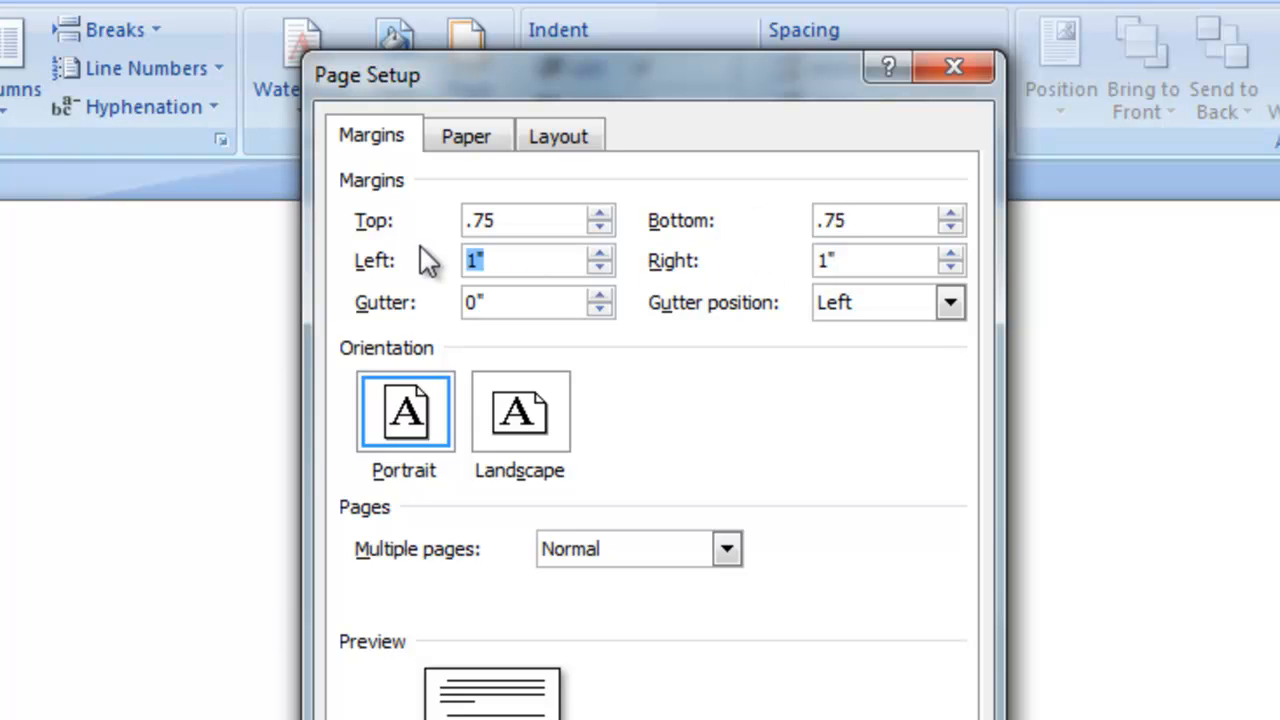
{"action": "type", "text": "1.25"}
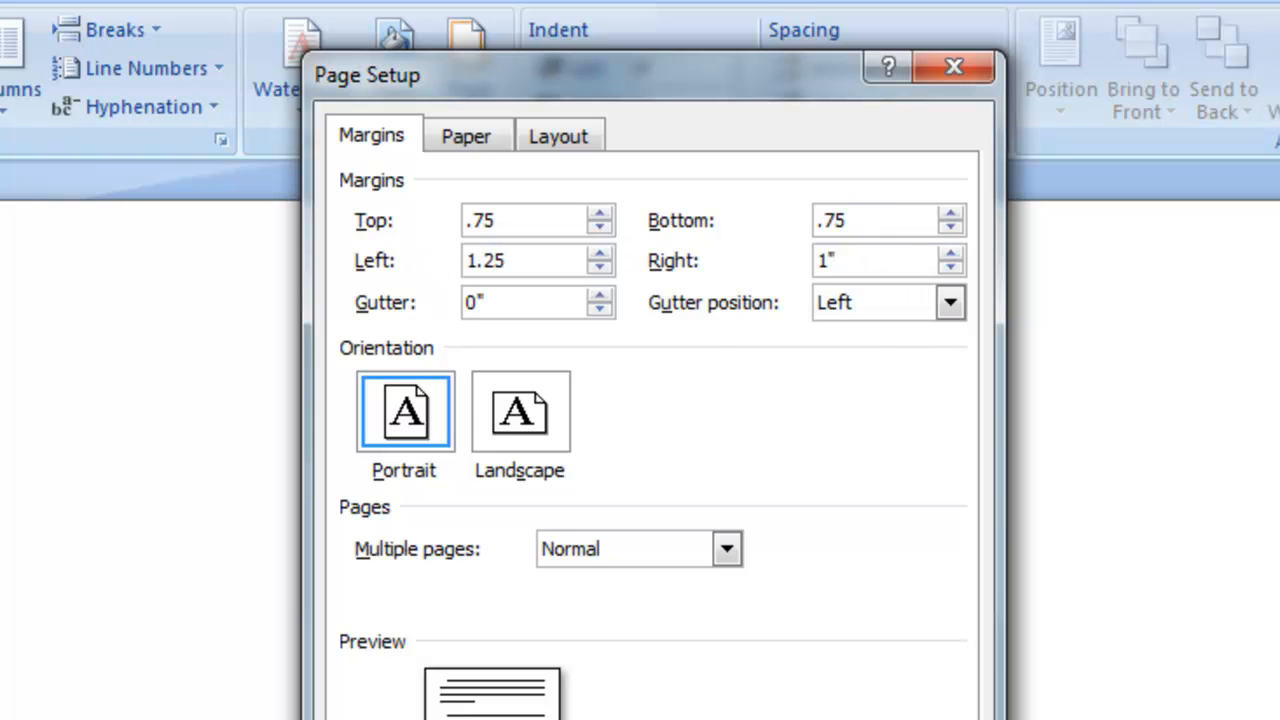
{"action": "left_click", "coordinate": [952, 66]}
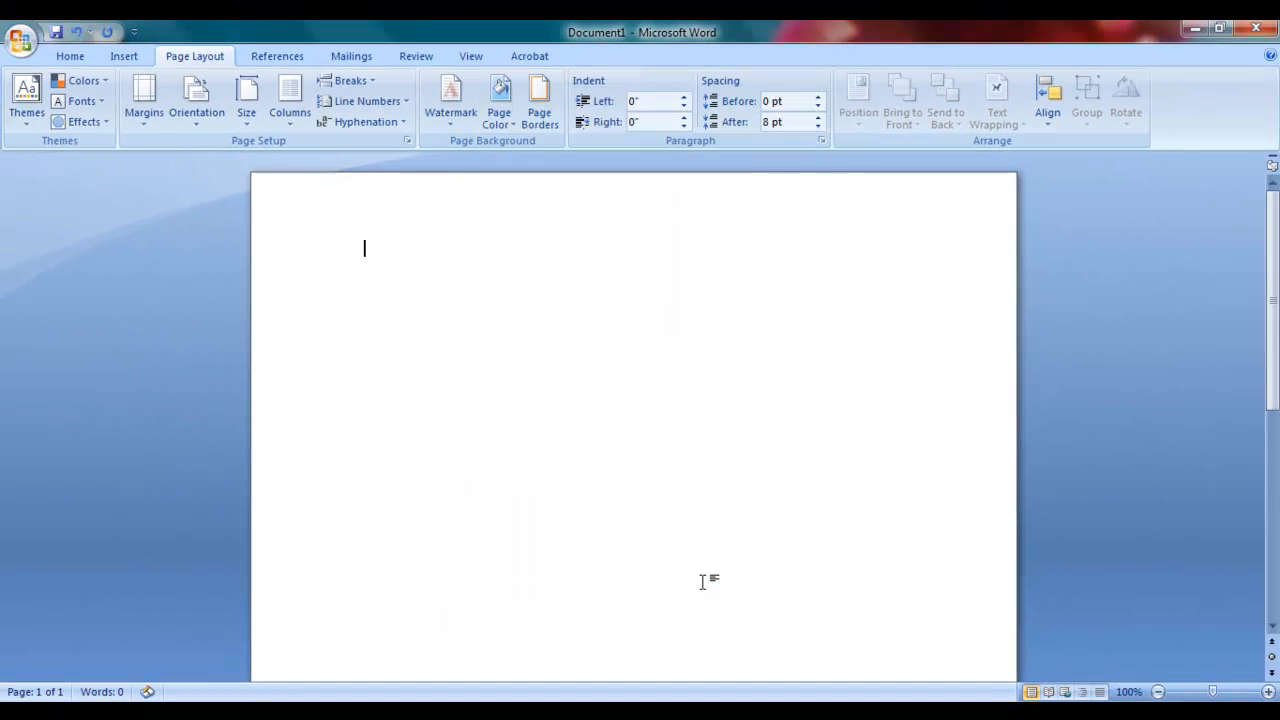
{"action": "mouse_move", "coordinate": [620, 402]}
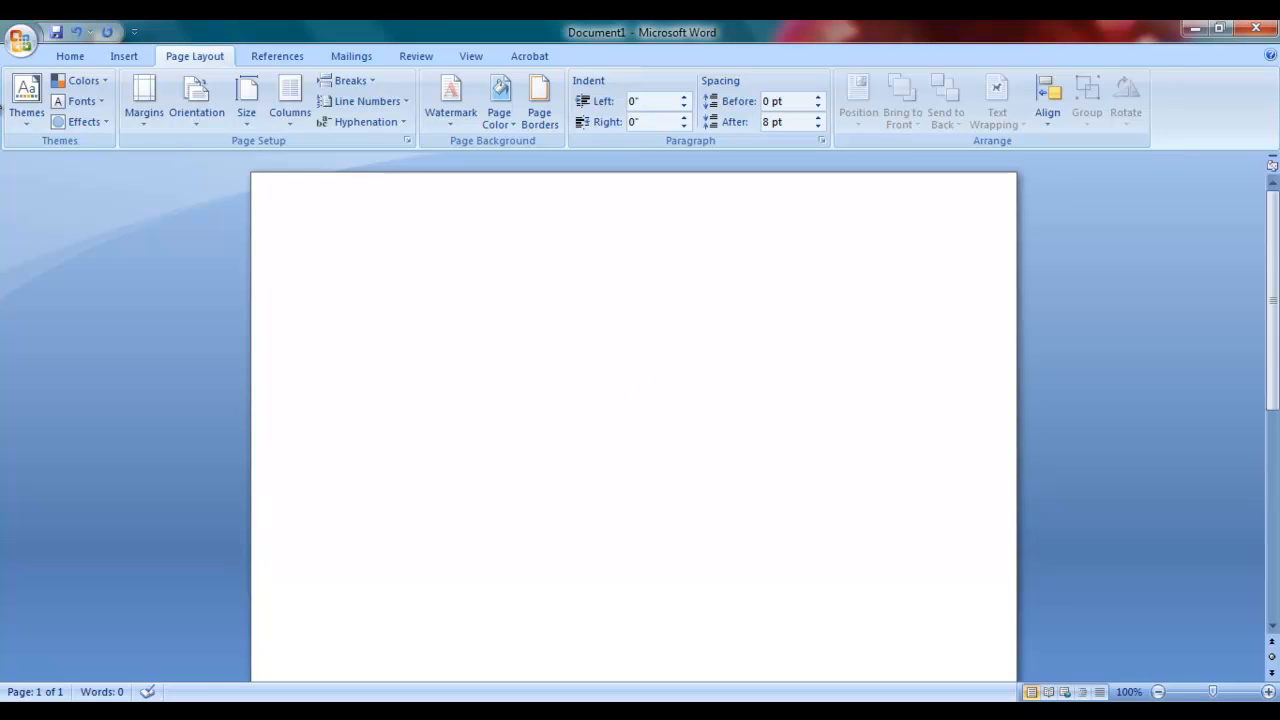
- Add the heading Chapter-1 on the page in Times New Roman at 16 pt
{"action": "left_click", "coordinate": [70, 56]}
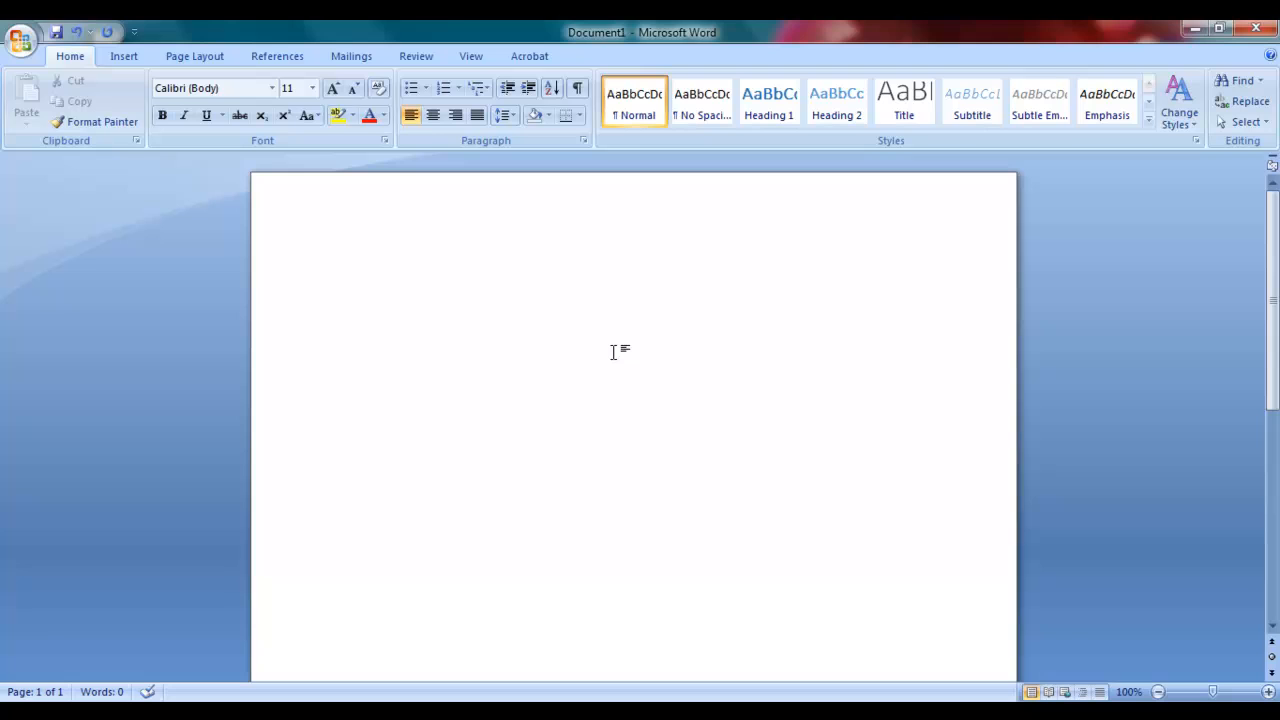
{"action": "left_click", "coordinate": [364, 248]}
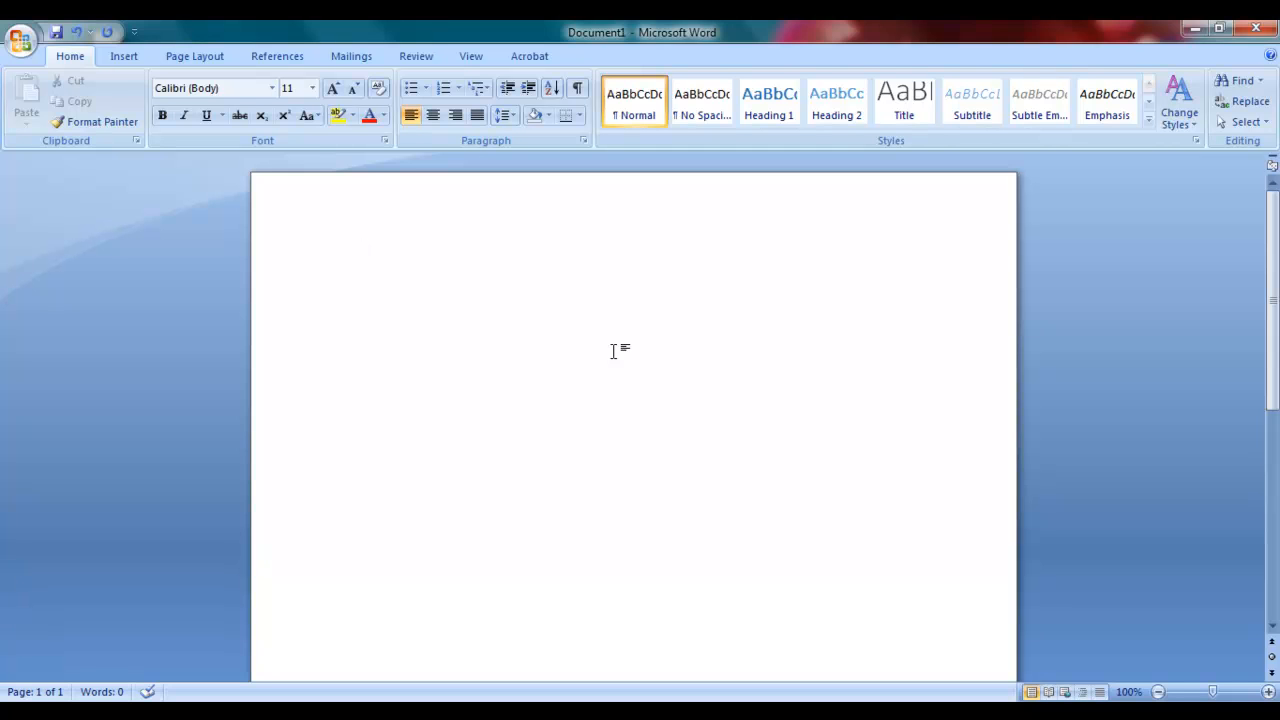
{"action": "type", "text": "Chapter-1"}
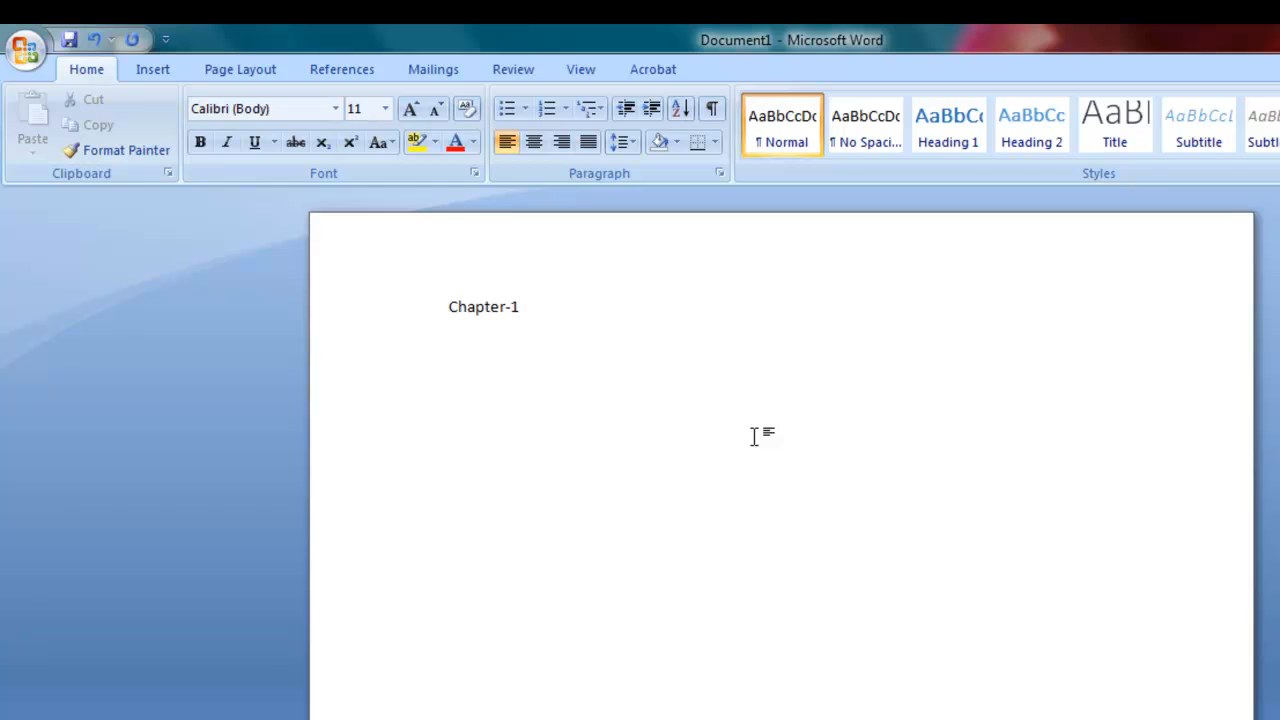
{"action": "mouse_move", "coordinate": [218, 304]}
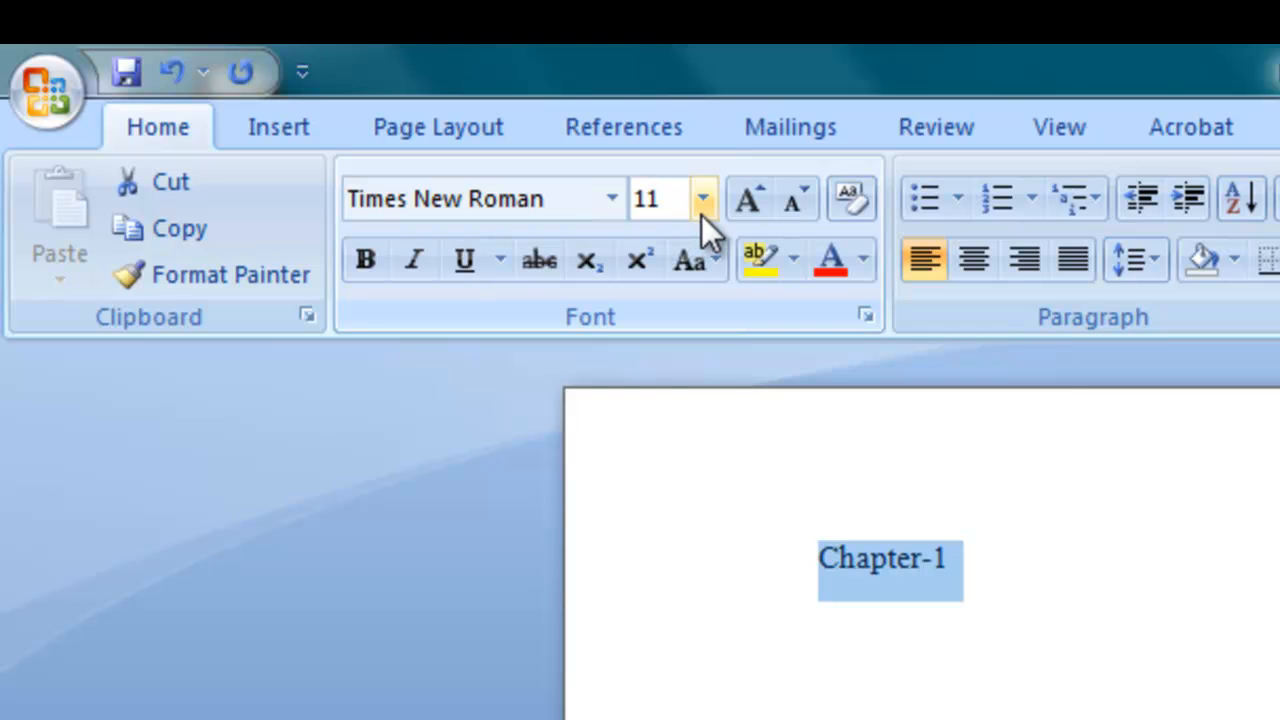
{"action": "left_click", "coordinate": [704, 198]}
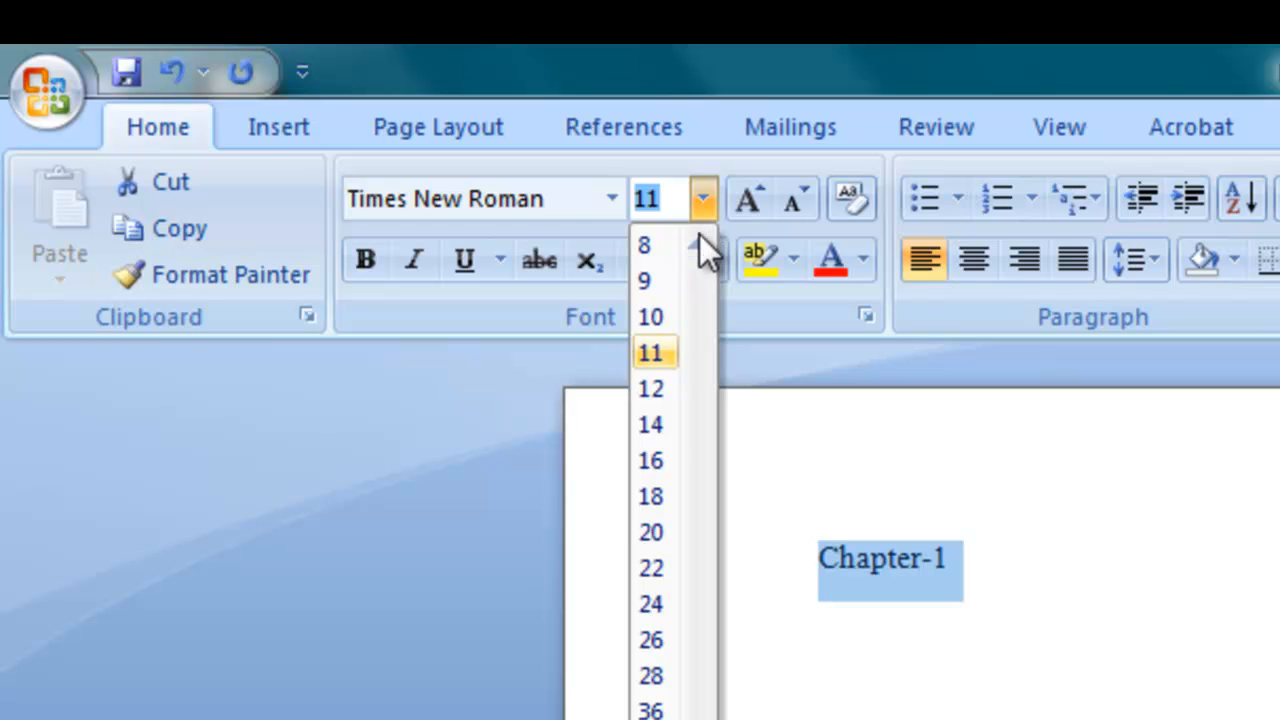
{"action": "left_click", "coordinate": [652, 460]}
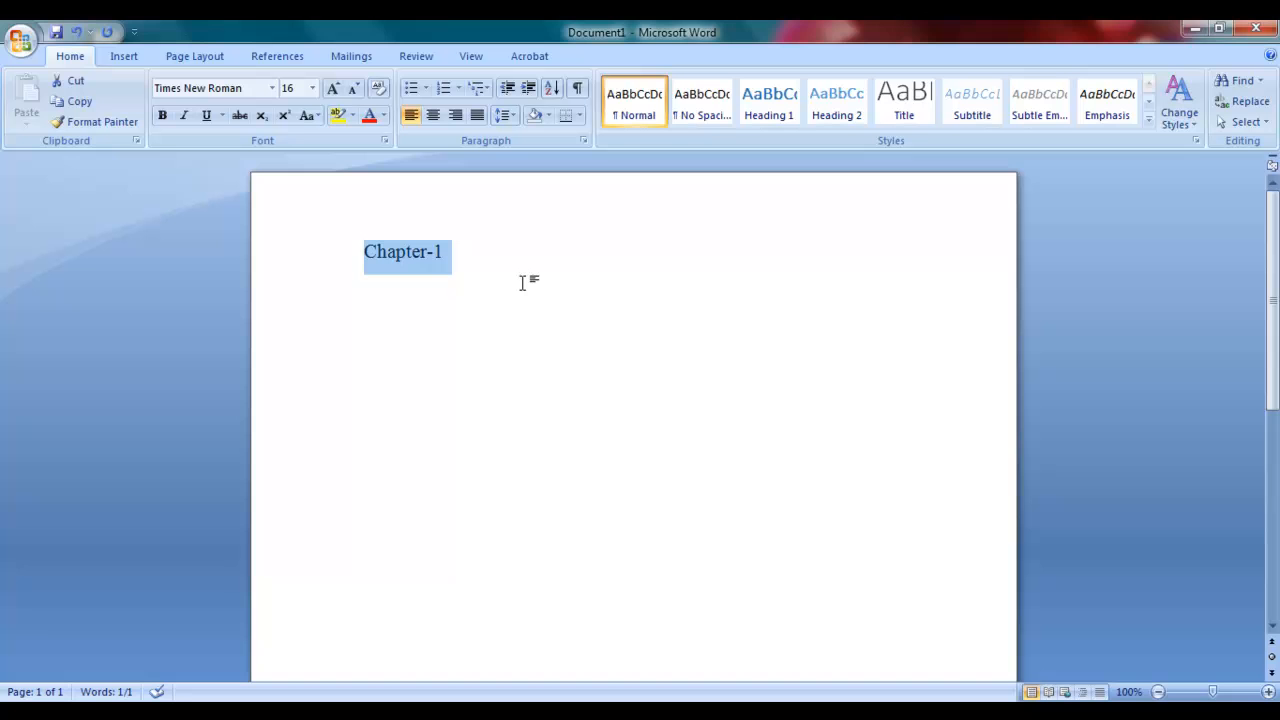
{"action": "mouse_move", "coordinate": [564, 374]}
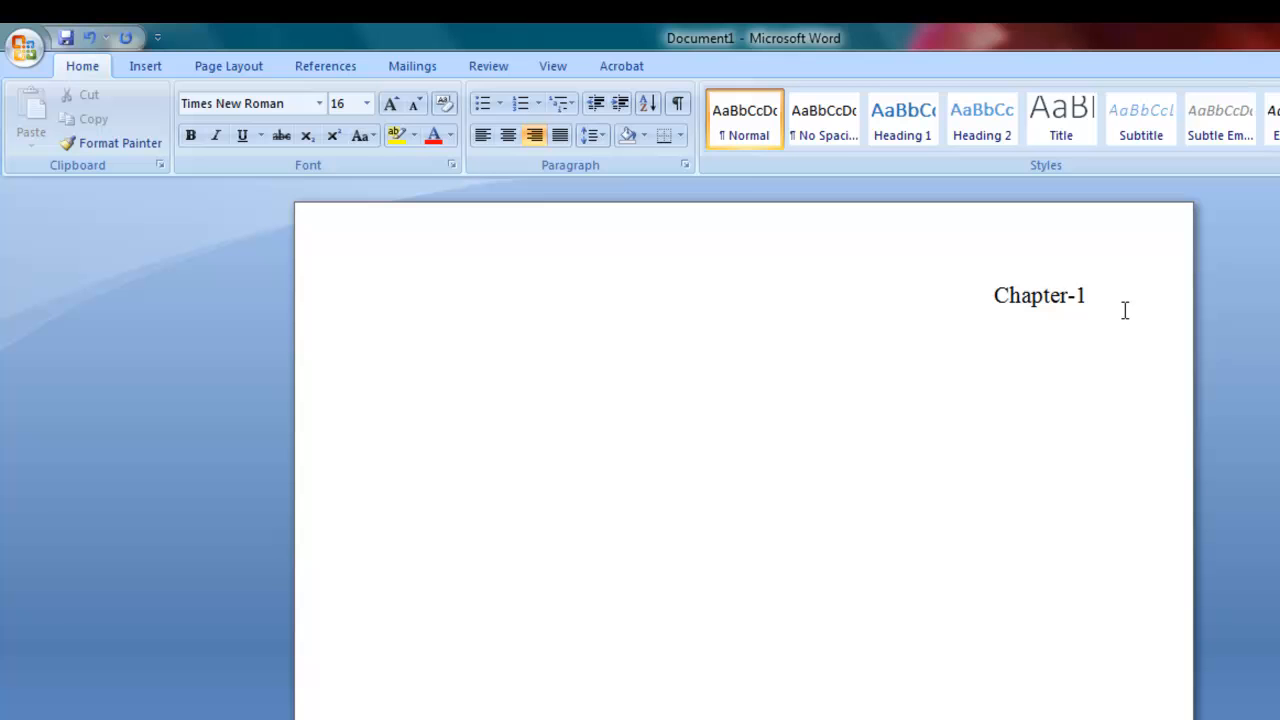
- Add an Introduction heading below Chapter-1 and set it to 18 pt
{"action": "type", "text": "Introduc"}
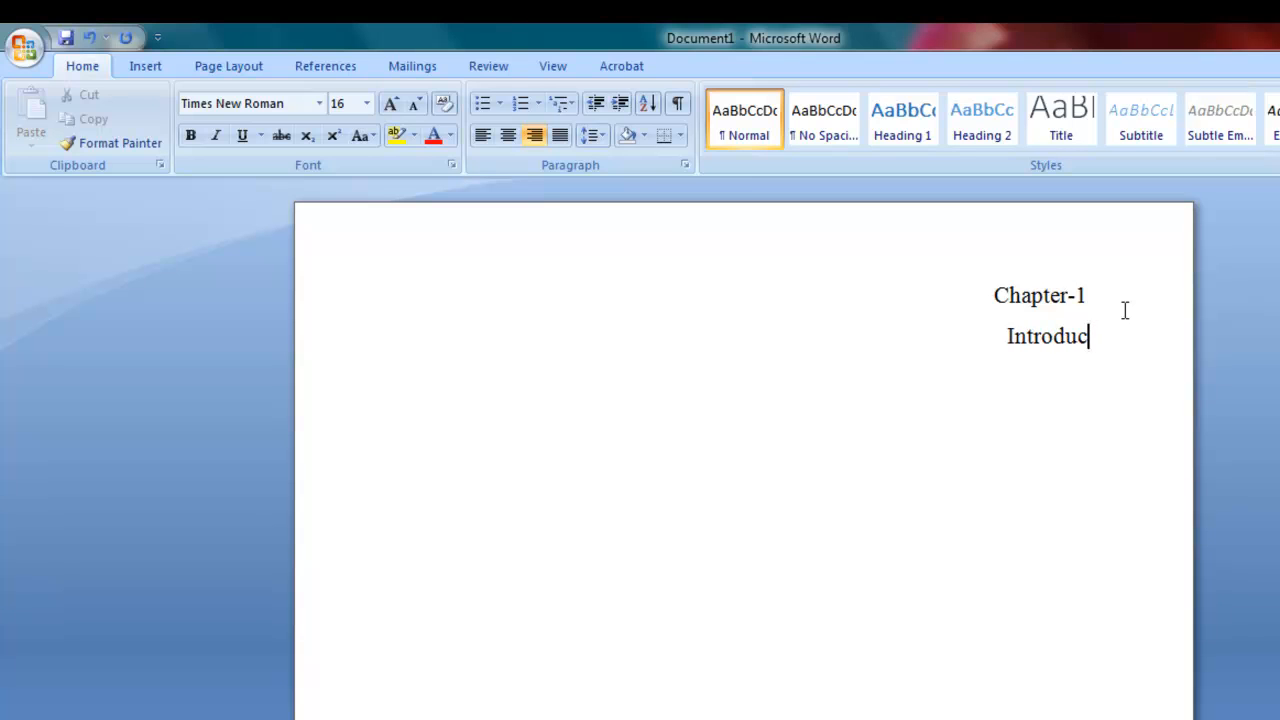
{"action": "type", "text": "tion"}
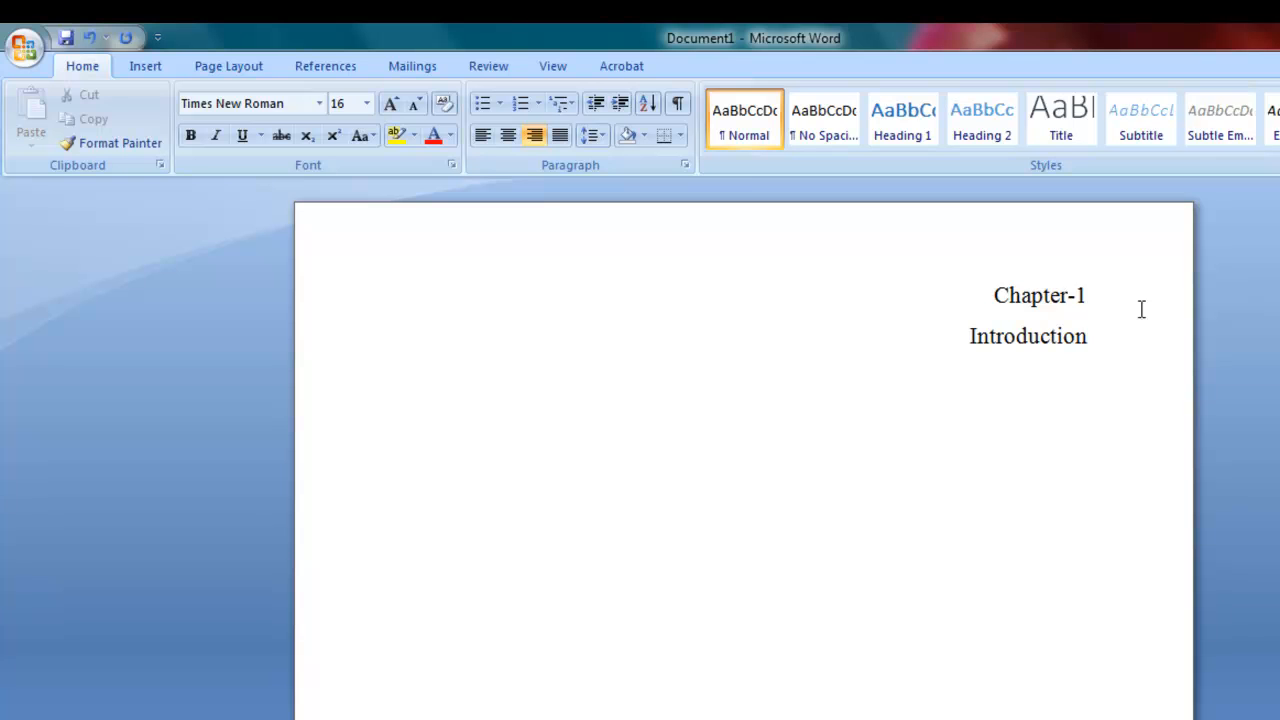
{"action": "double_click", "coordinate": [1028, 336]}
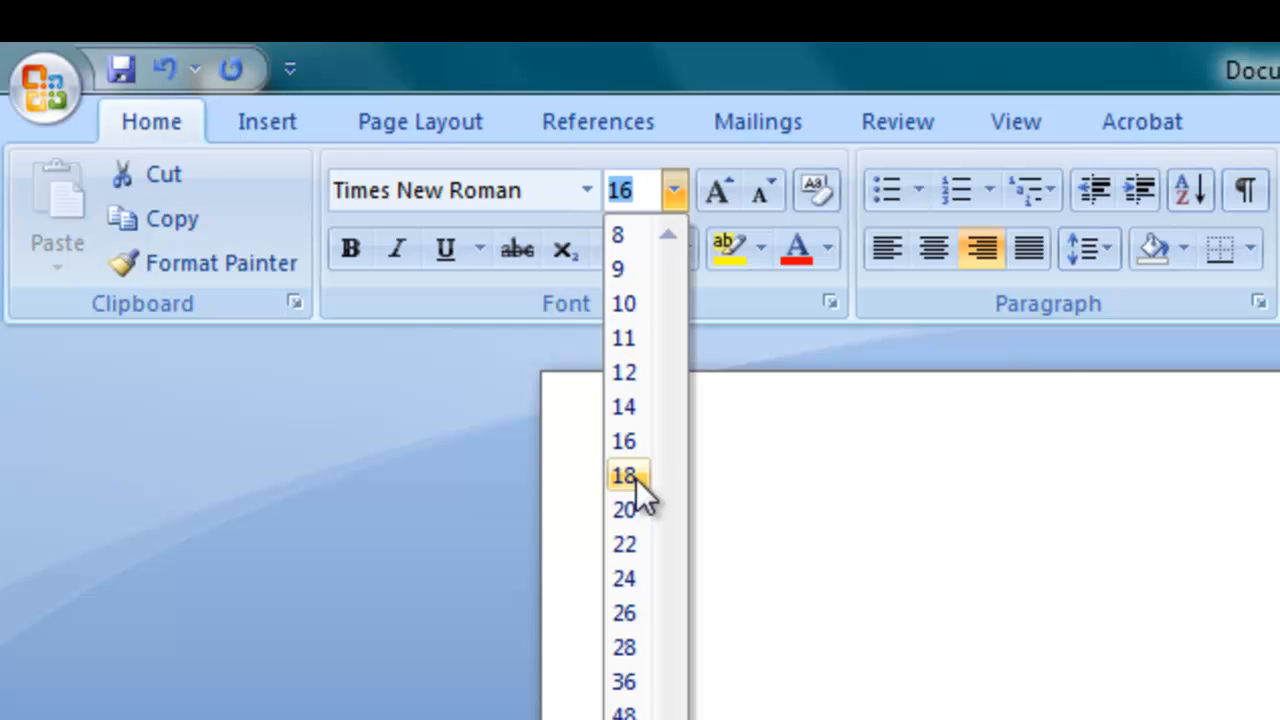
{"action": "left_click", "coordinate": [624, 474]}
{"action": "type", "text": "Introduction"}
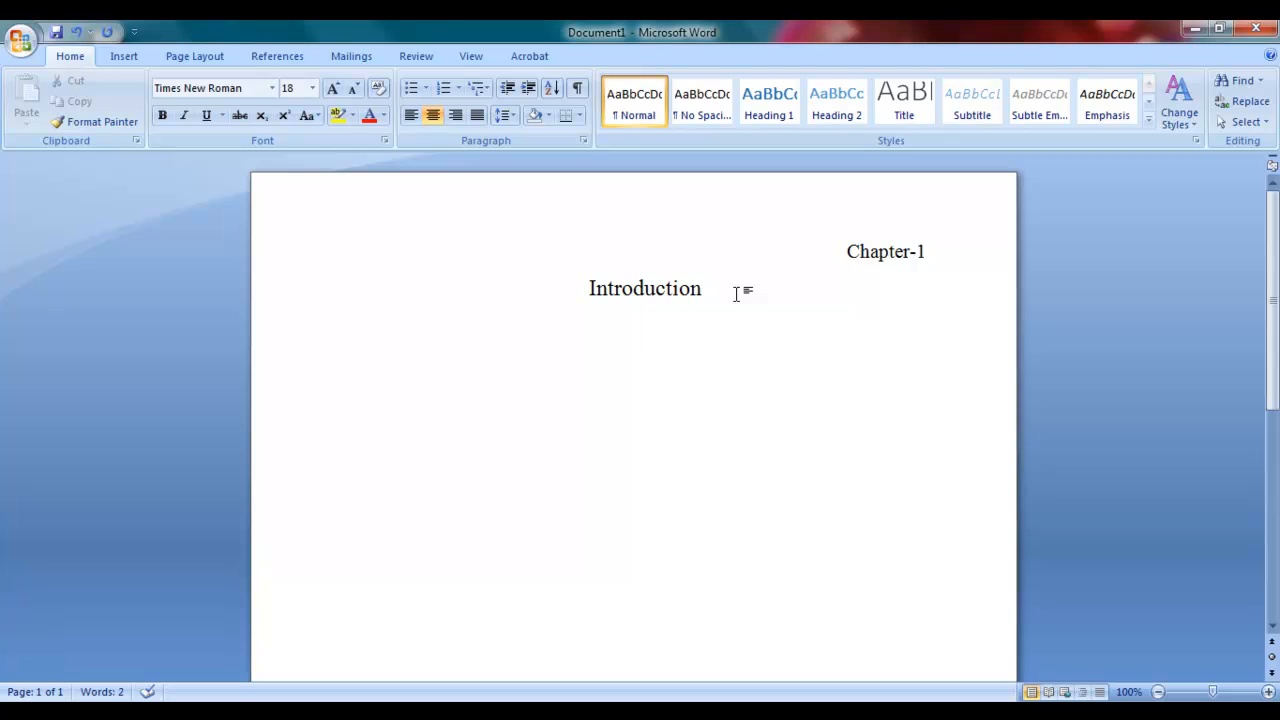
- Add a numbered 16 pt item "Introduction to my project." below the Introduction heading
{"action": "left_click", "coordinate": [644, 324]}
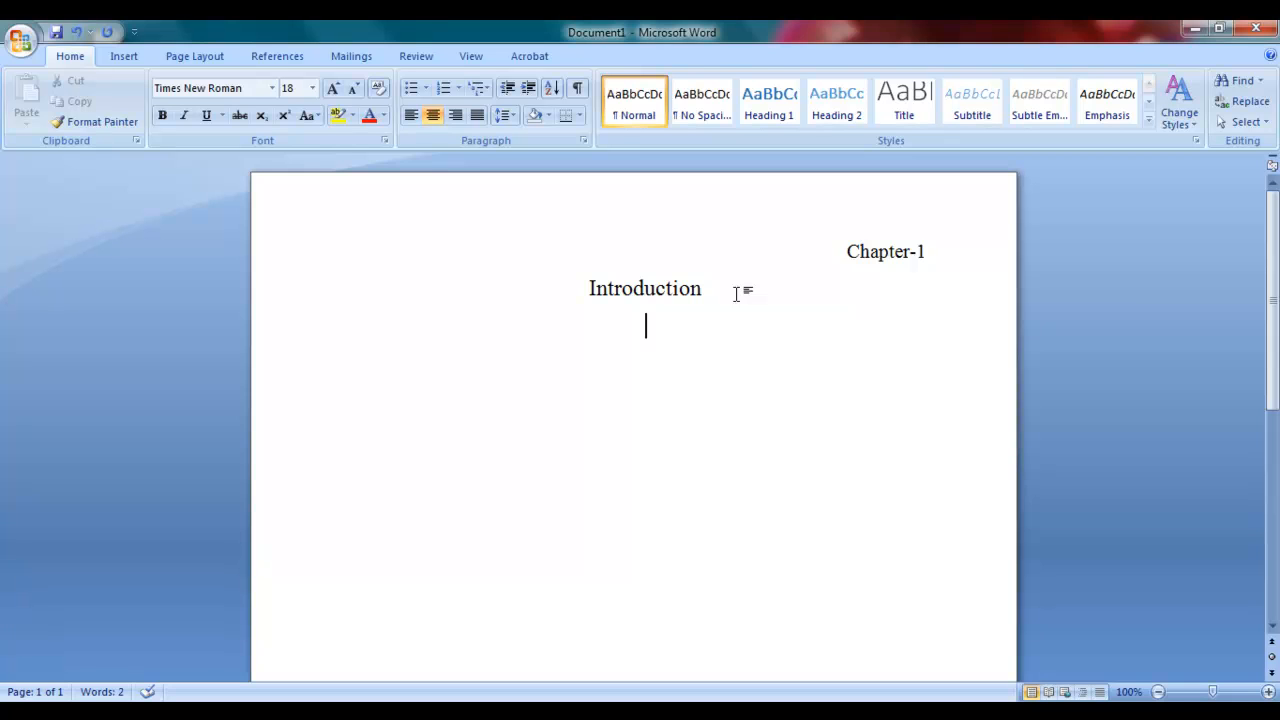
{"action": "left_click", "coordinate": [444, 88]}
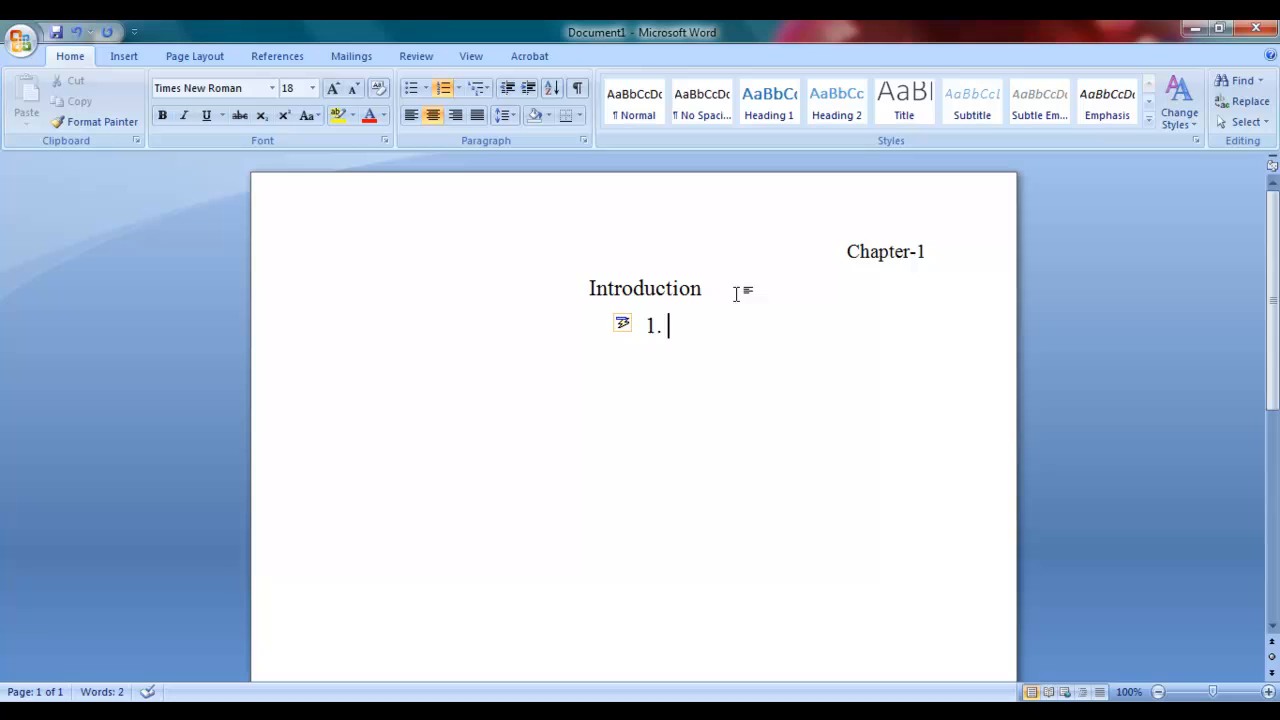
{"action": "type", "text": "Introduction to"}
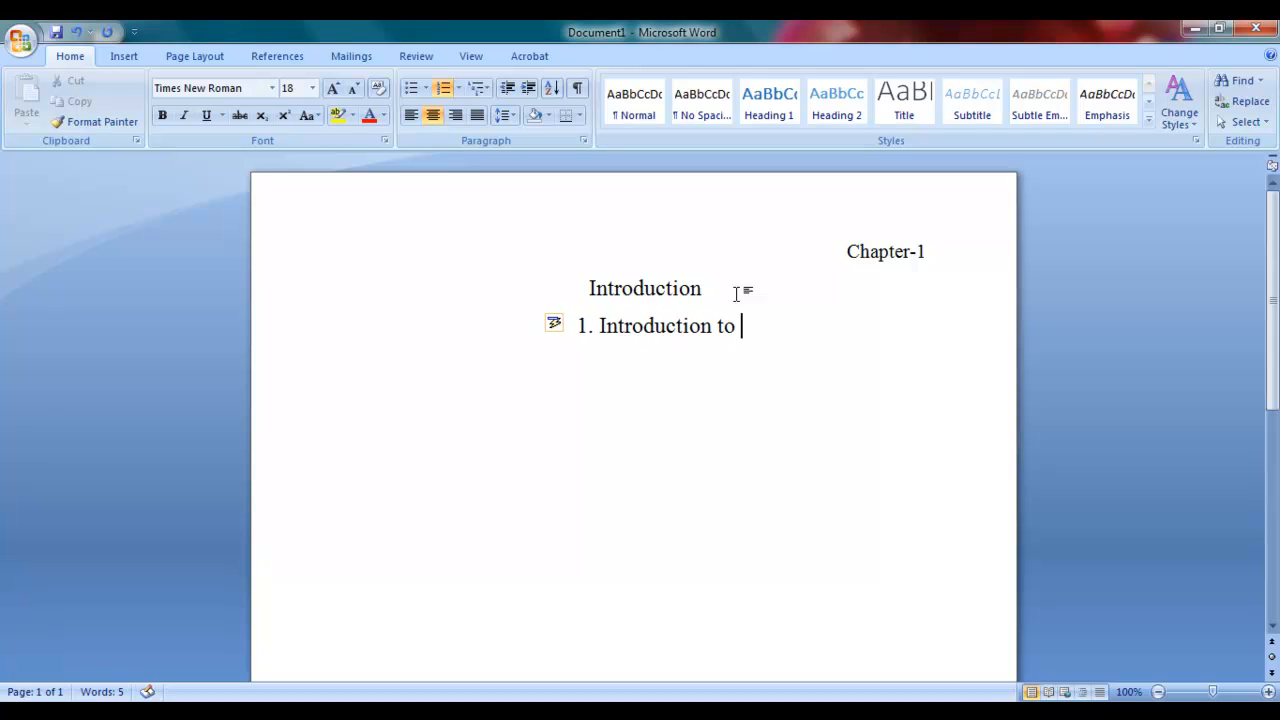
{"action": "type", "text": "my pro"}
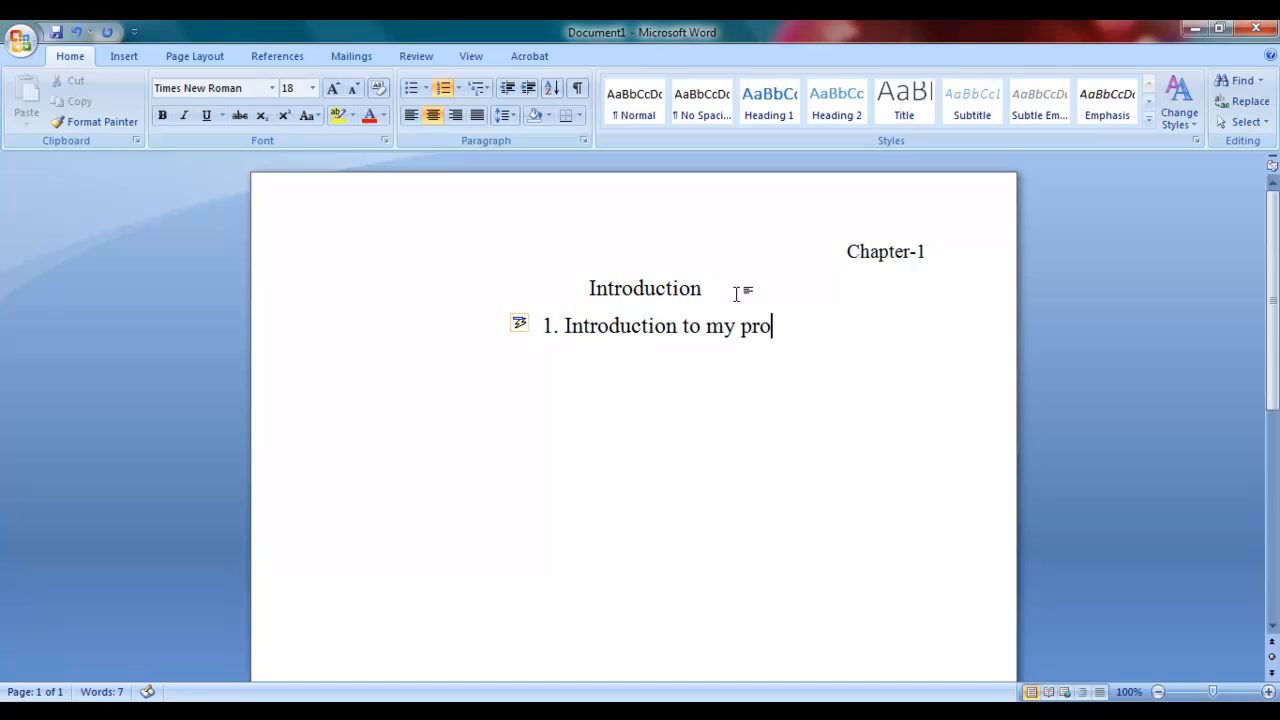
{"action": "type", "text": "ject."}
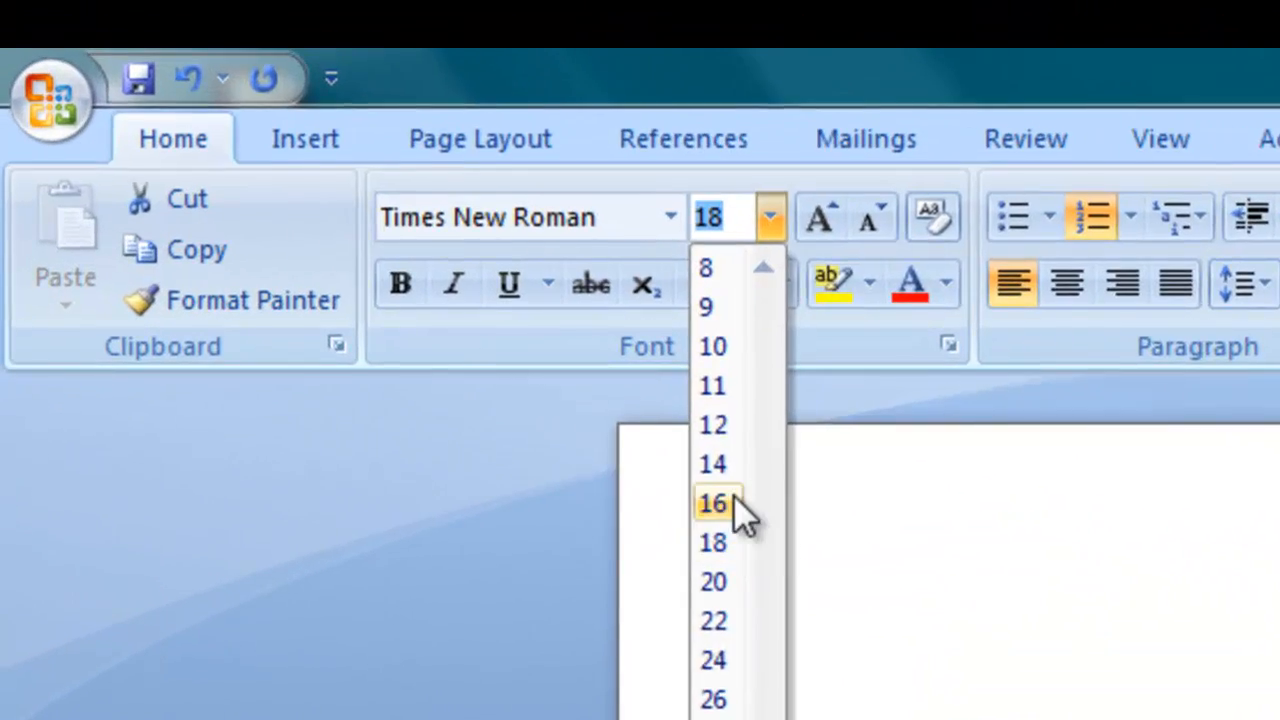
{"action": "left_click", "coordinate": [712, 504]}
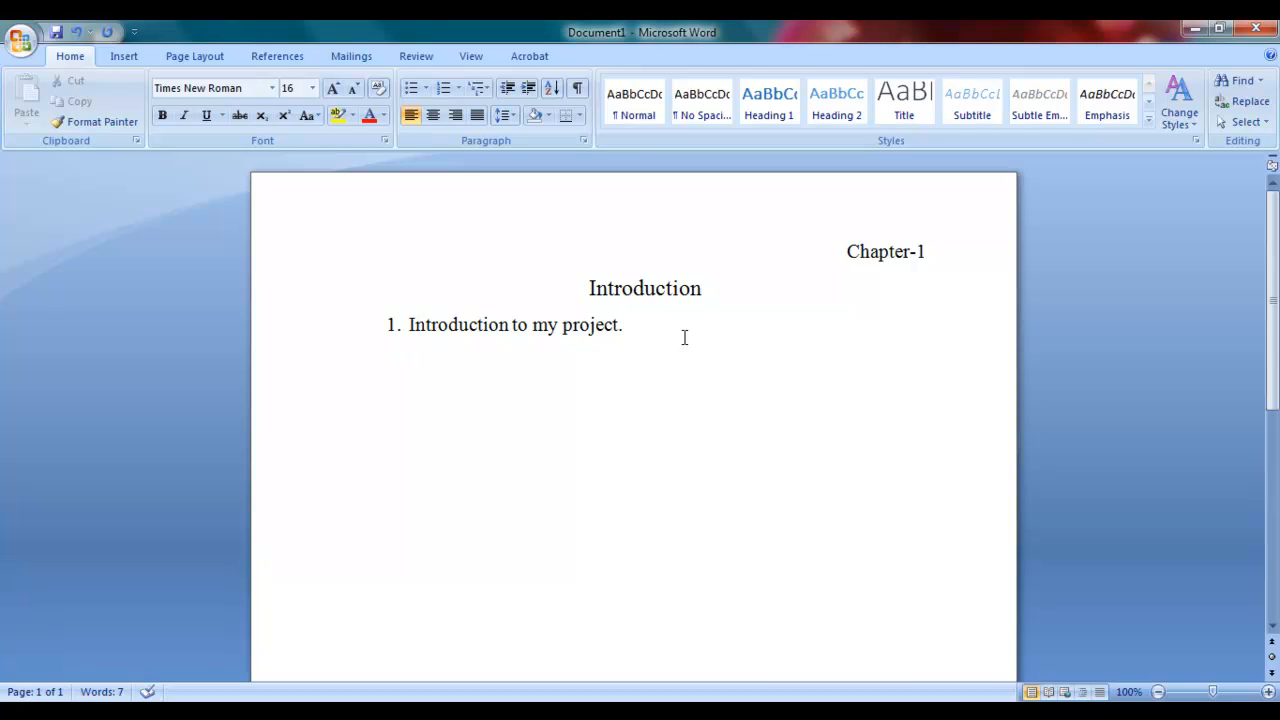
- Add the sub-item line "1.1 My first subheading"
{"action": "type", "text": "1.1"}
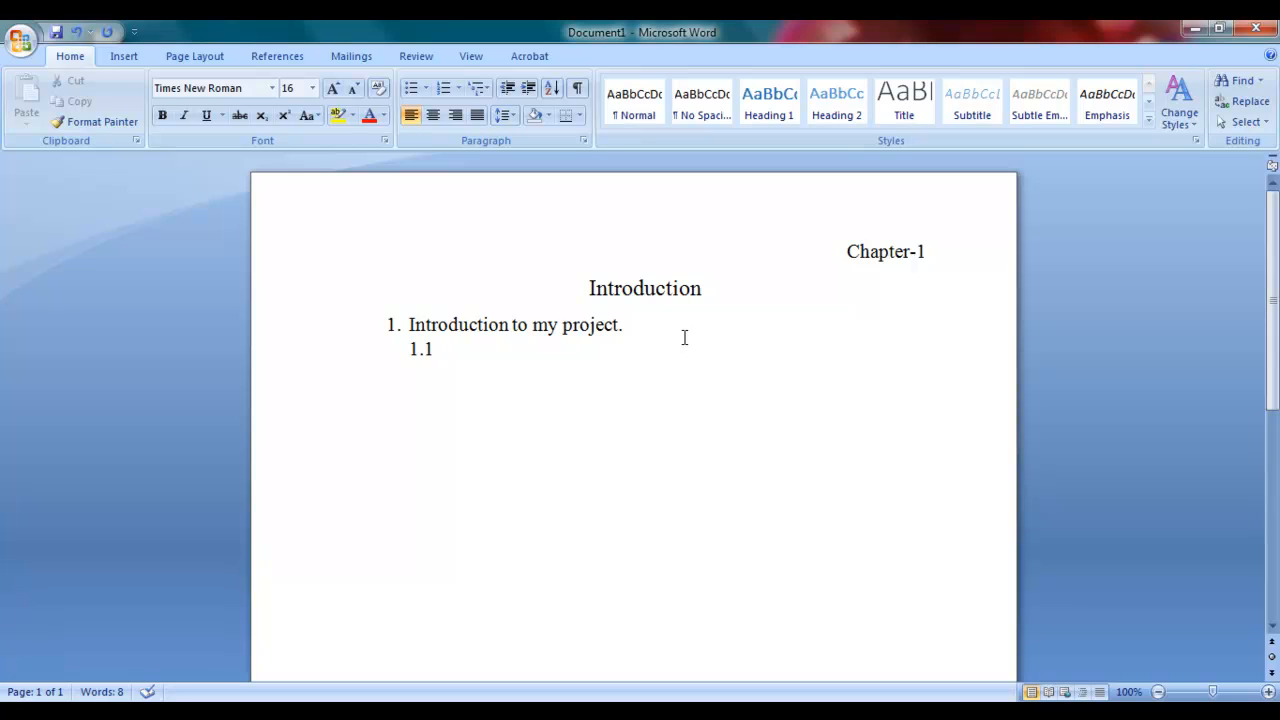
{"action": "type", "text": "My"}
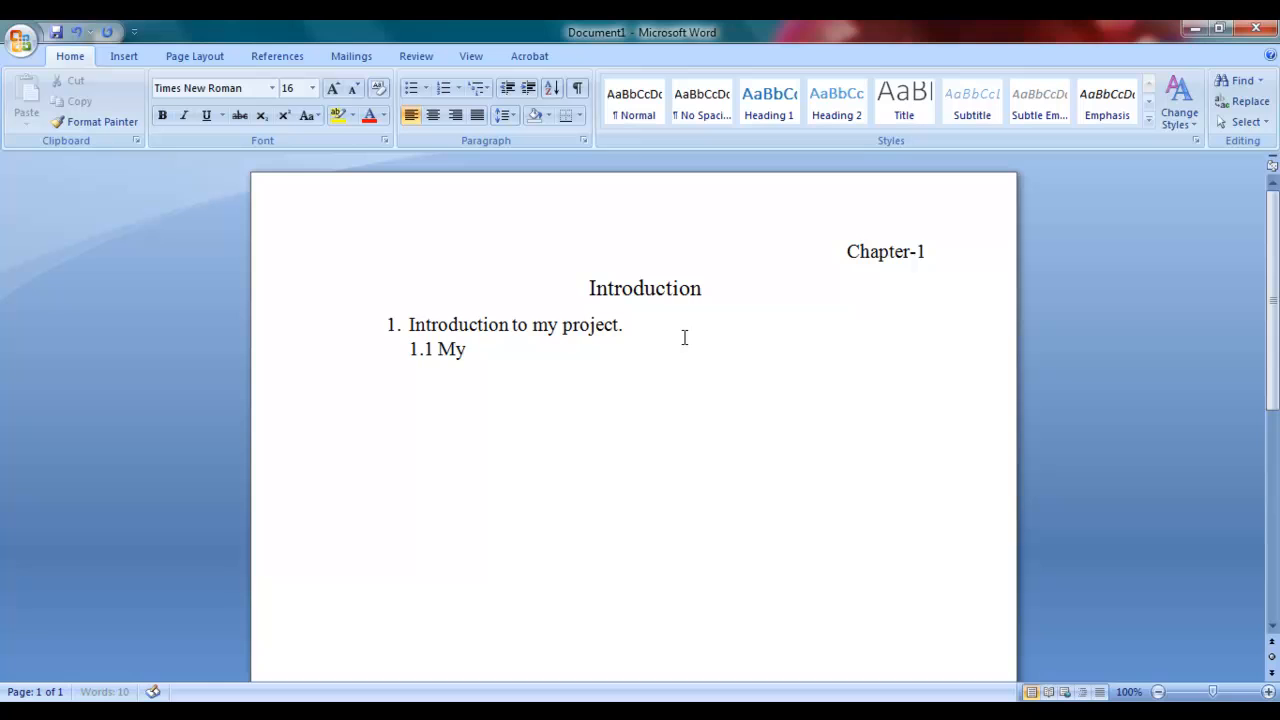
{"action": "type", "text": "fi"}
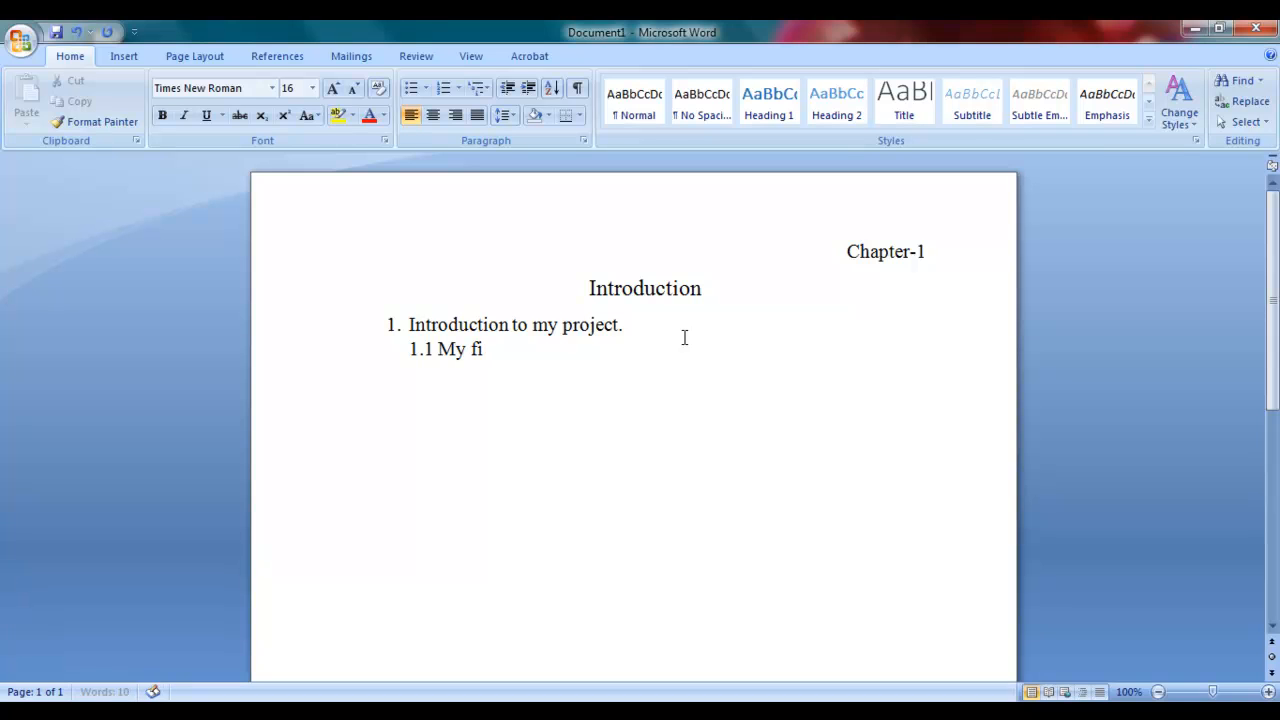
{"action": "type", "text": "rst subh"}
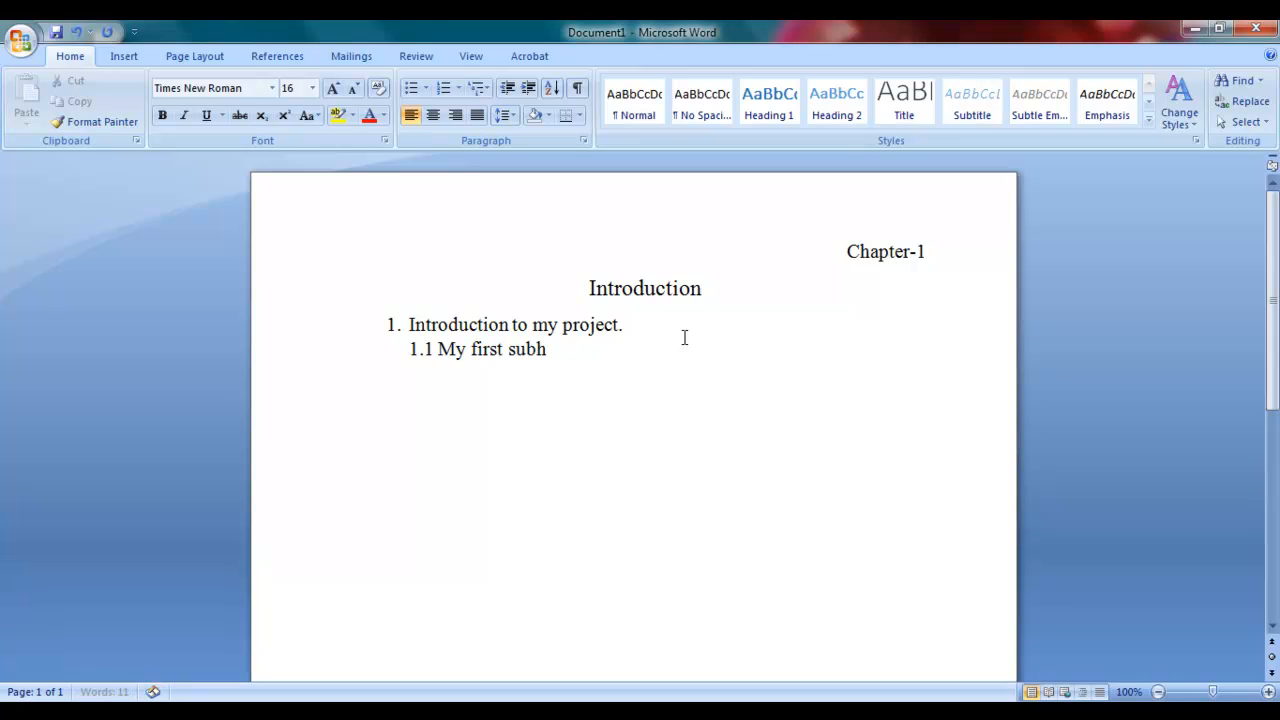
{"action": "type", "text": "eading"}
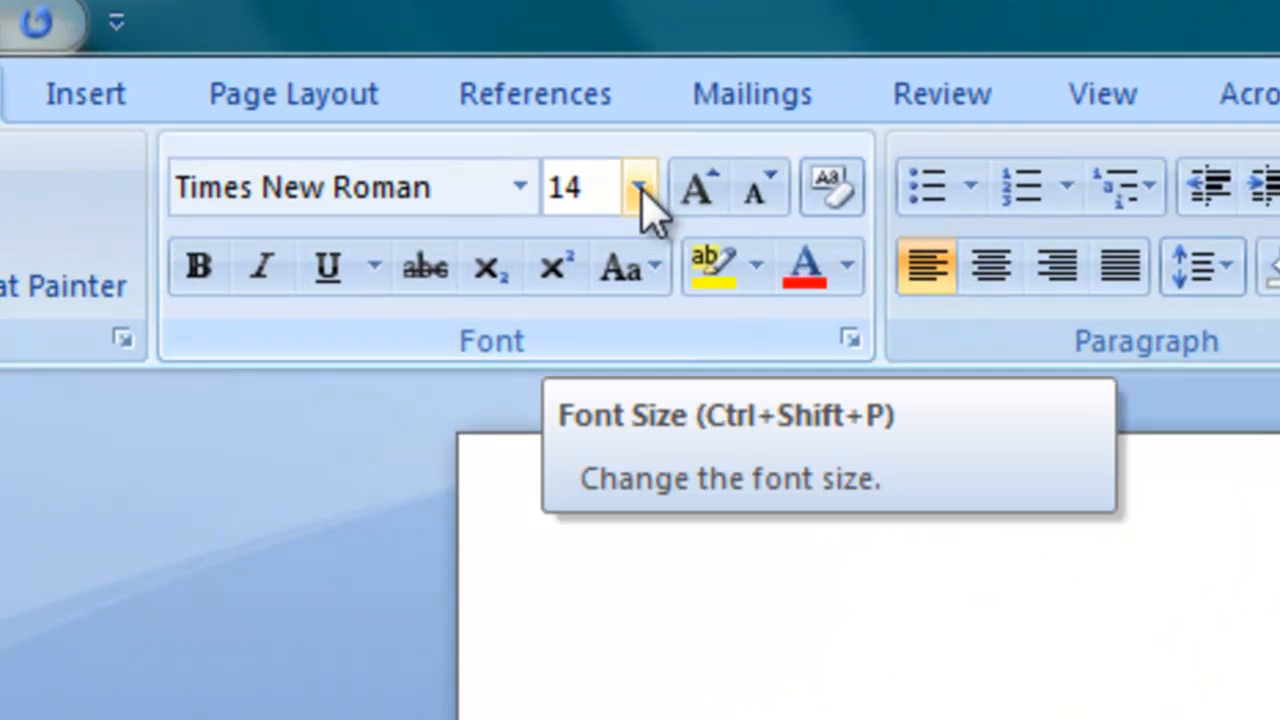
- Write a five-line 12 pt placeholder paragraph under the subheading, ending with a full stop
{"action": "left_click", "coordinate": [638, 188]}
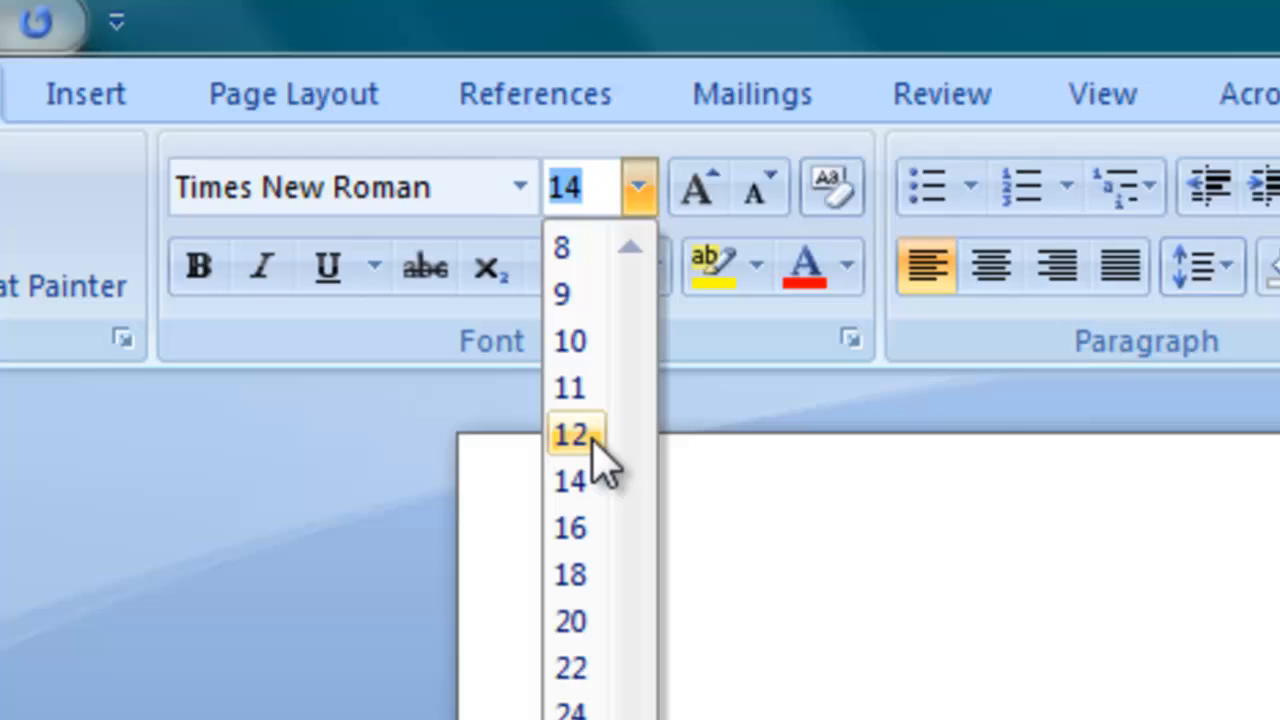
{"action": "left_click", "coordinate": [570, 434]}
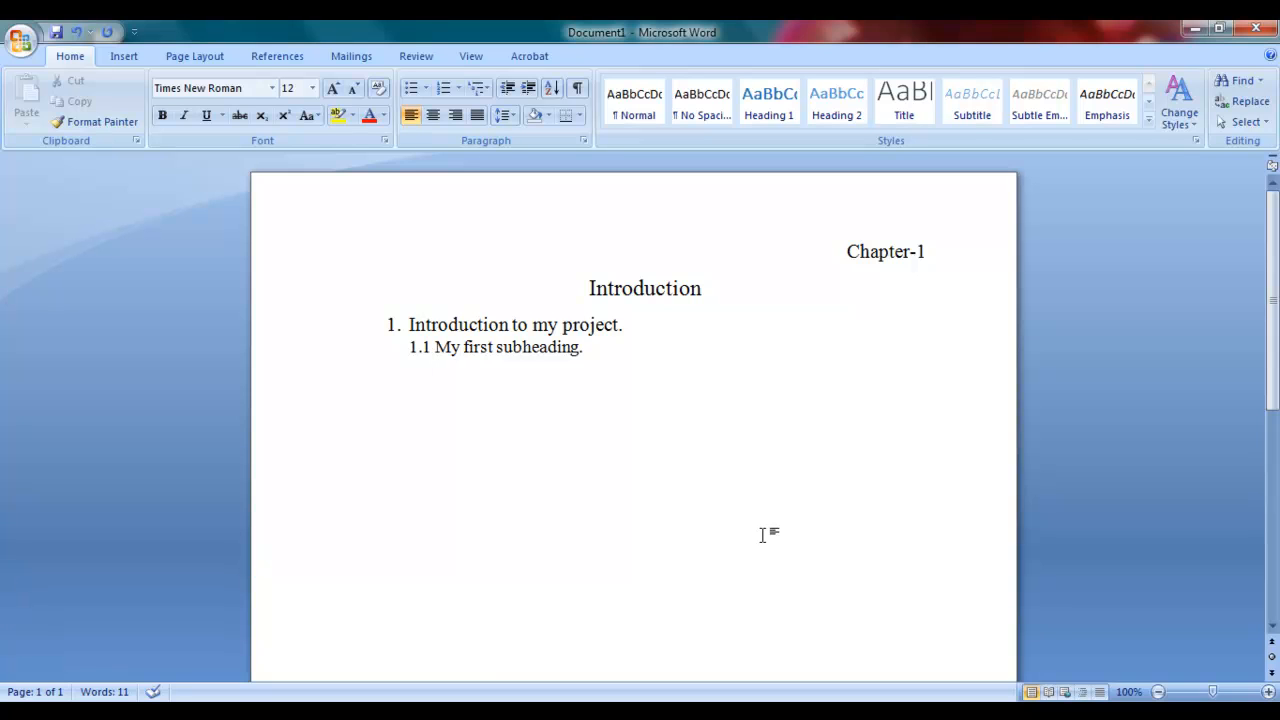
{"action": "type", "text": "Gjhsdfi sdfugh"}
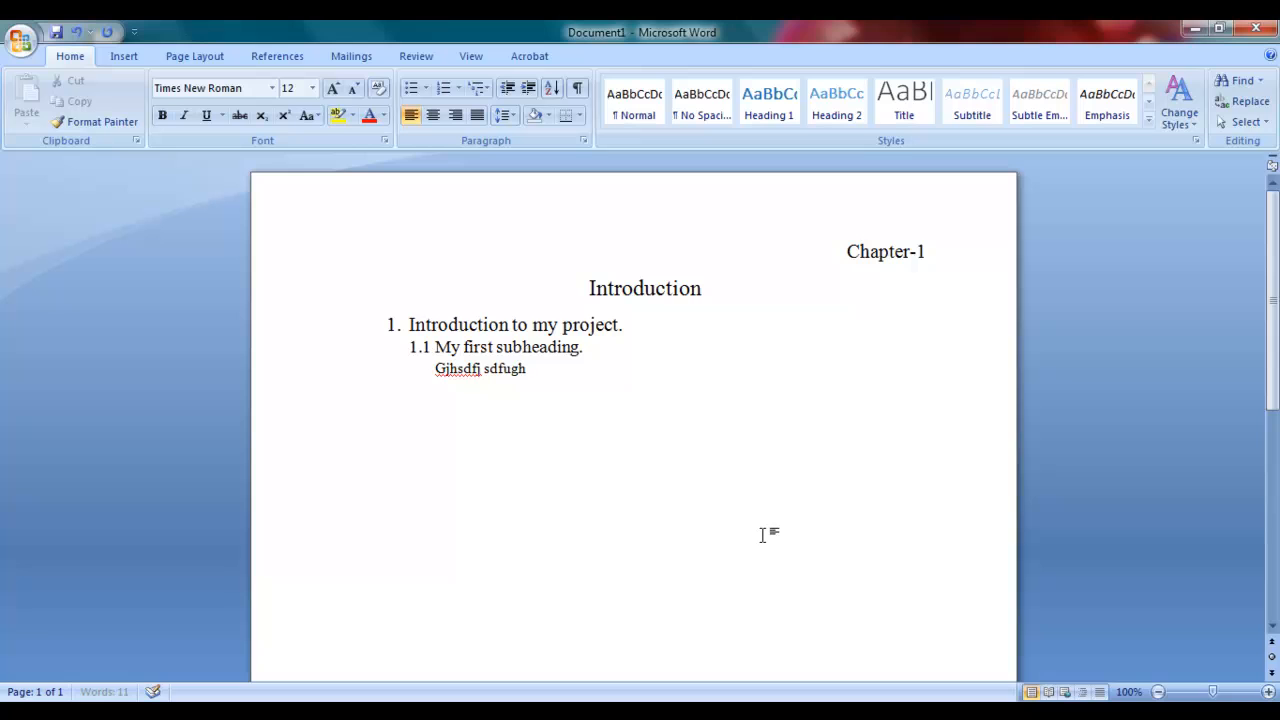
{"action": "type", "text": "irf bsgfieuhif sfuhuihuirf fshuhuihsfe sibfi"}
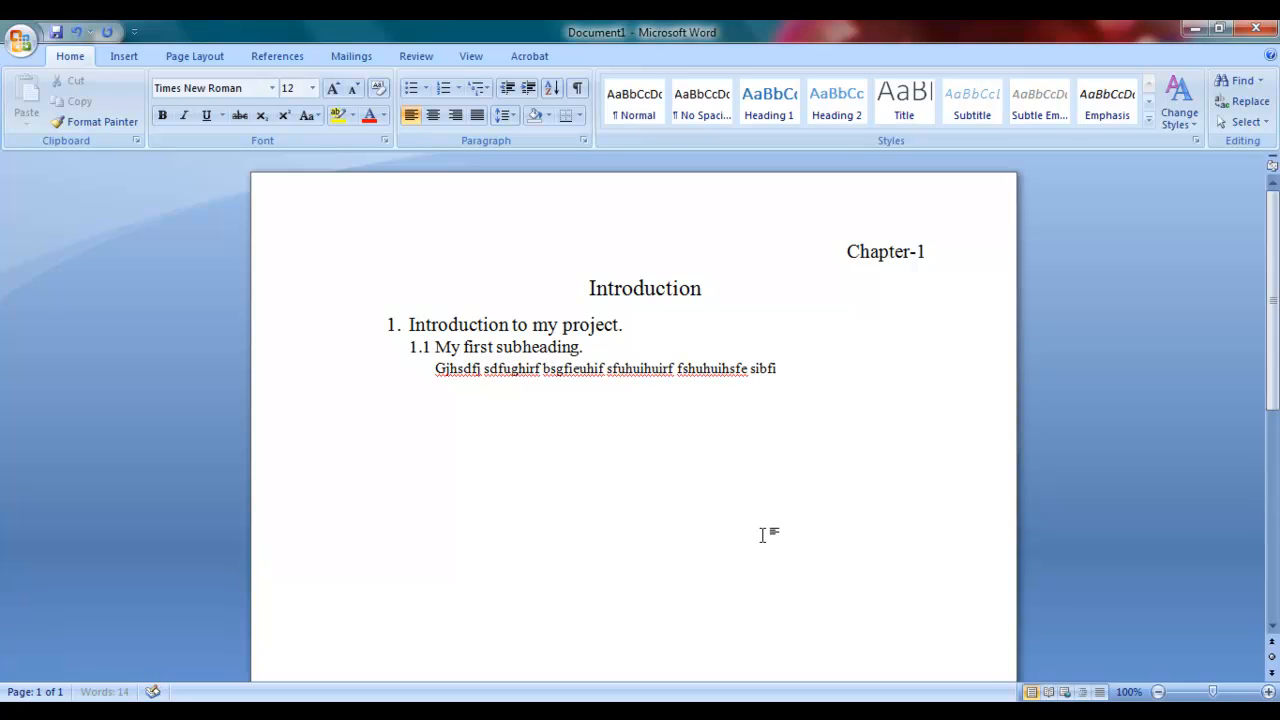
{"action": "type", "text": "ghihf rdguhuhigrd yuds"}
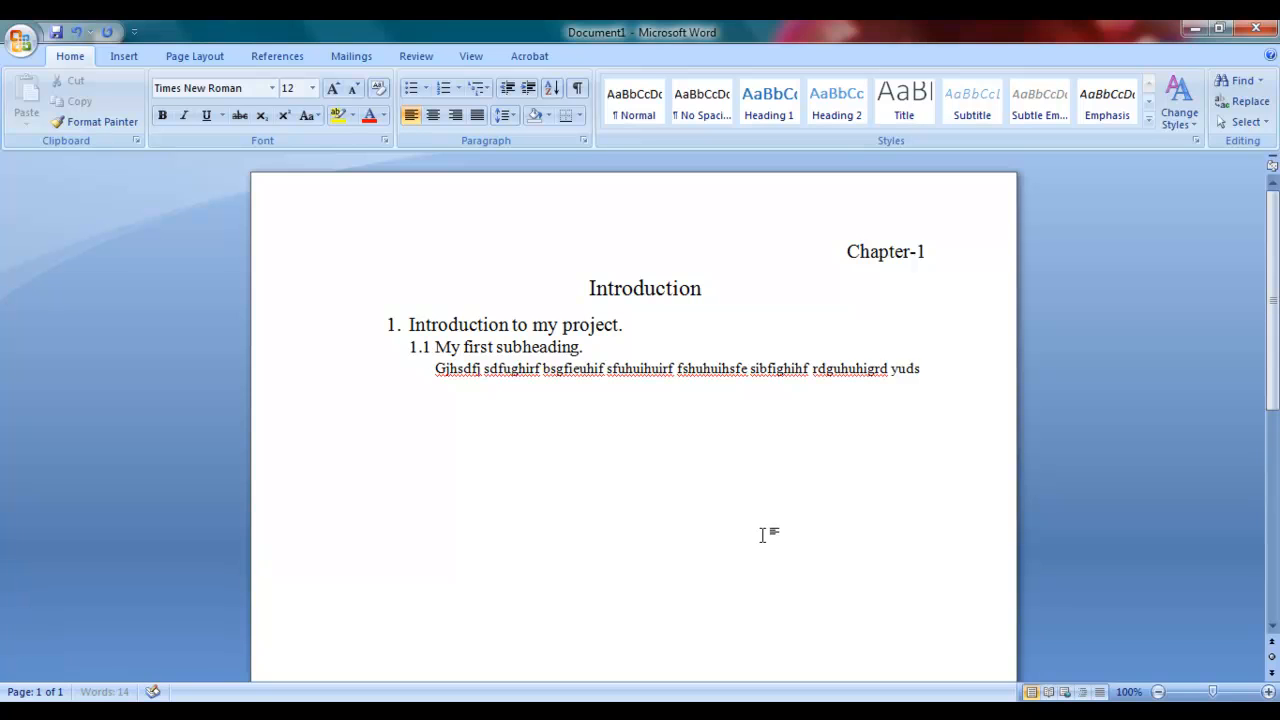
{"action": "type", "text": "grfiuhrgf jbvgfuidhiuhgf iuh"}
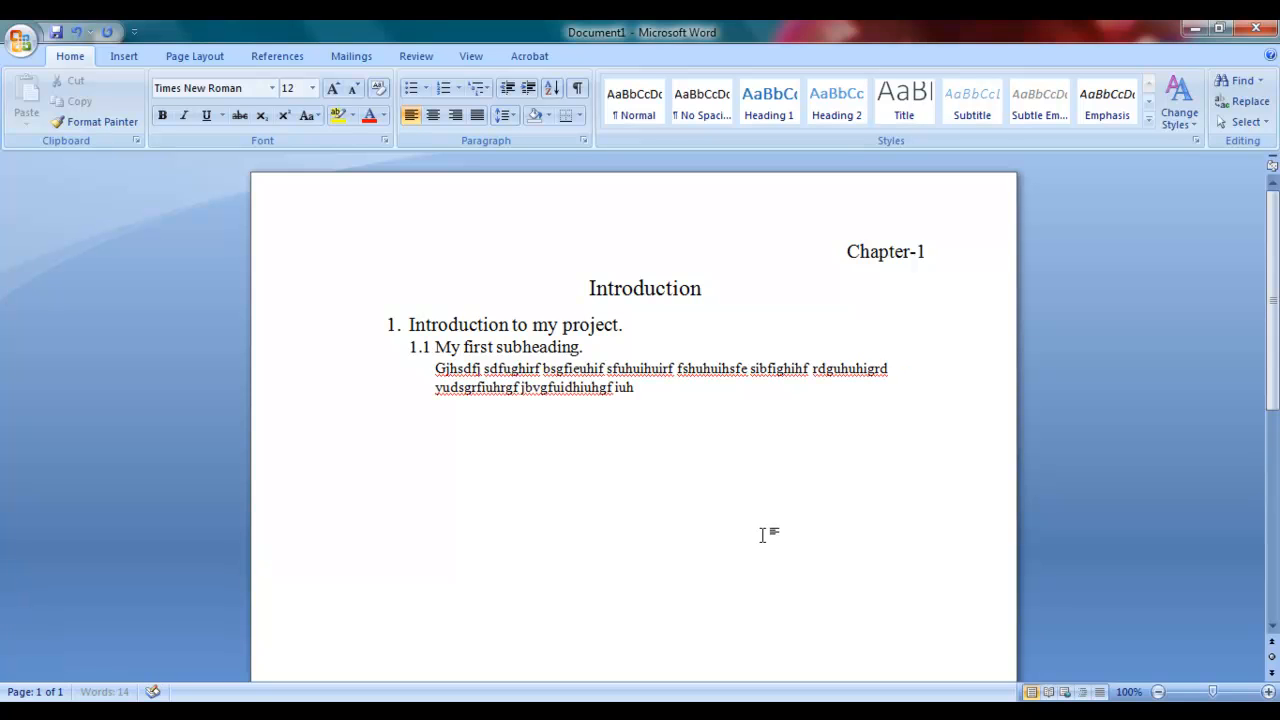
{"action": "type", "text": "greuihuihgr jhgefuihiudhgr idu"}
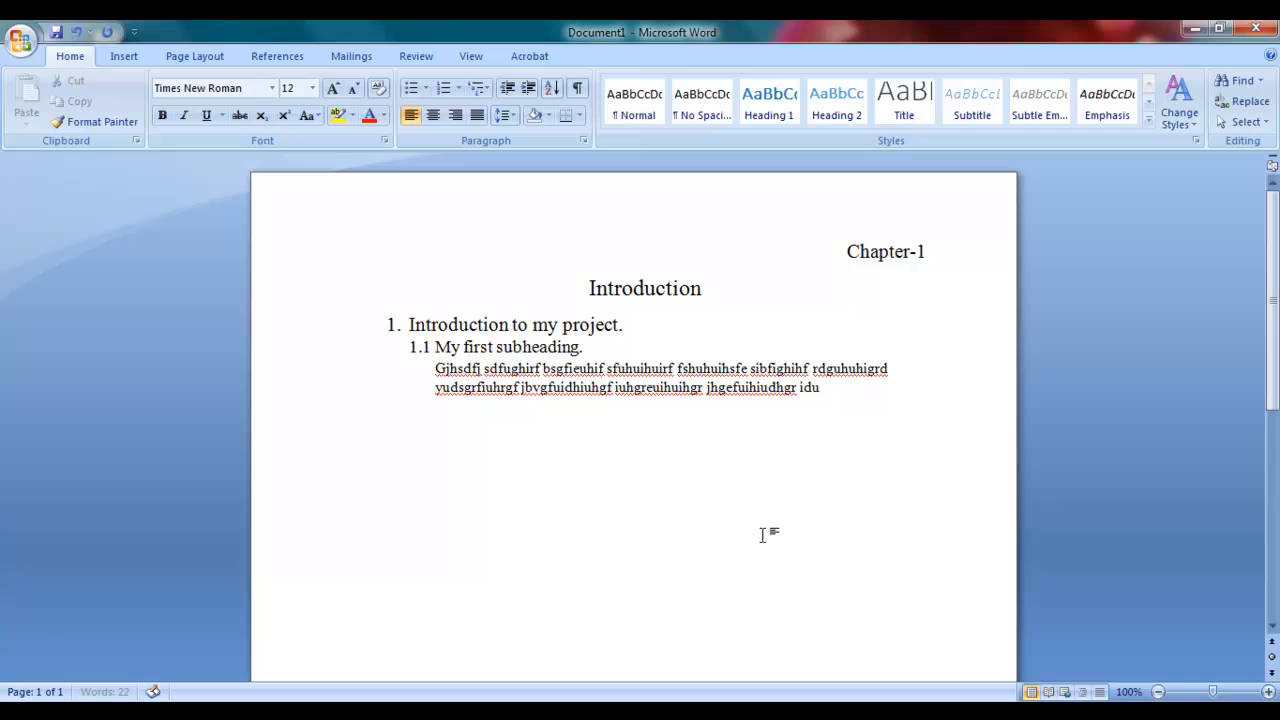
{"action": "type", "text": "huihiufhe jbsfbgiuhifuhihgf jdgheuihuihdgie jdhgfveihiudh dufhuhfd jdhuhgfu"}
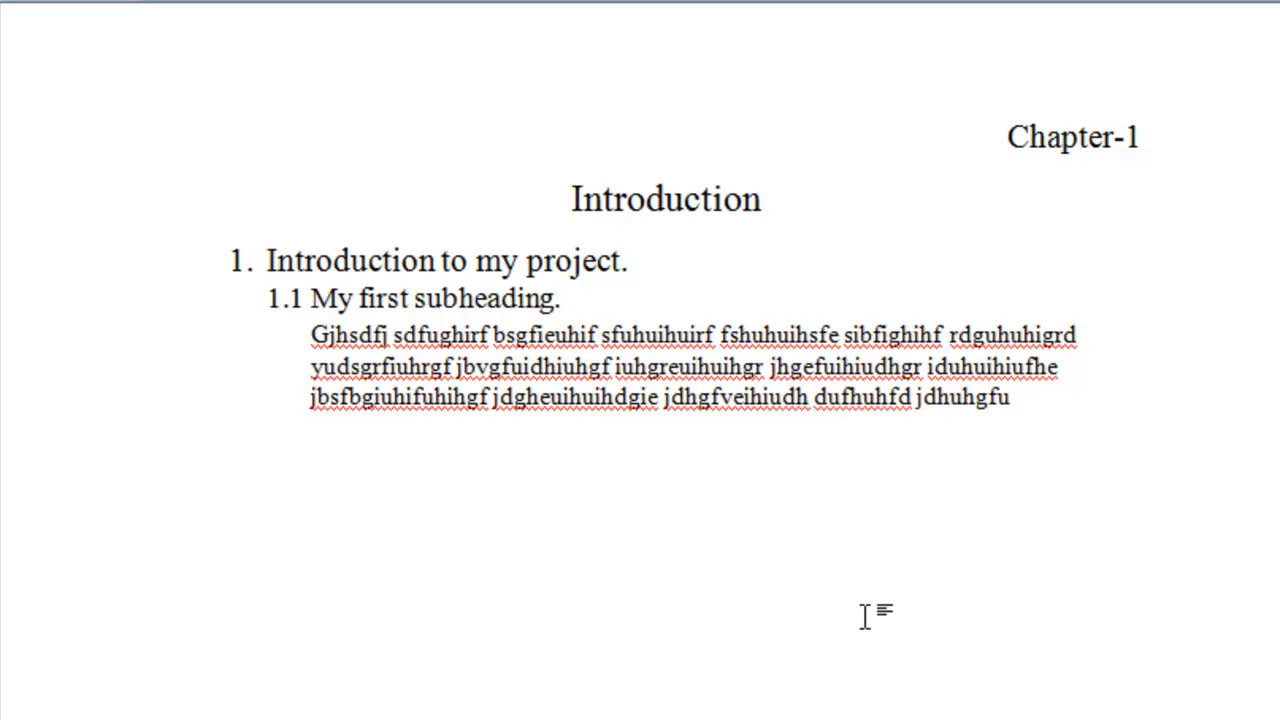
{"action": "type", "text": "hfguhufg jfghuh"}
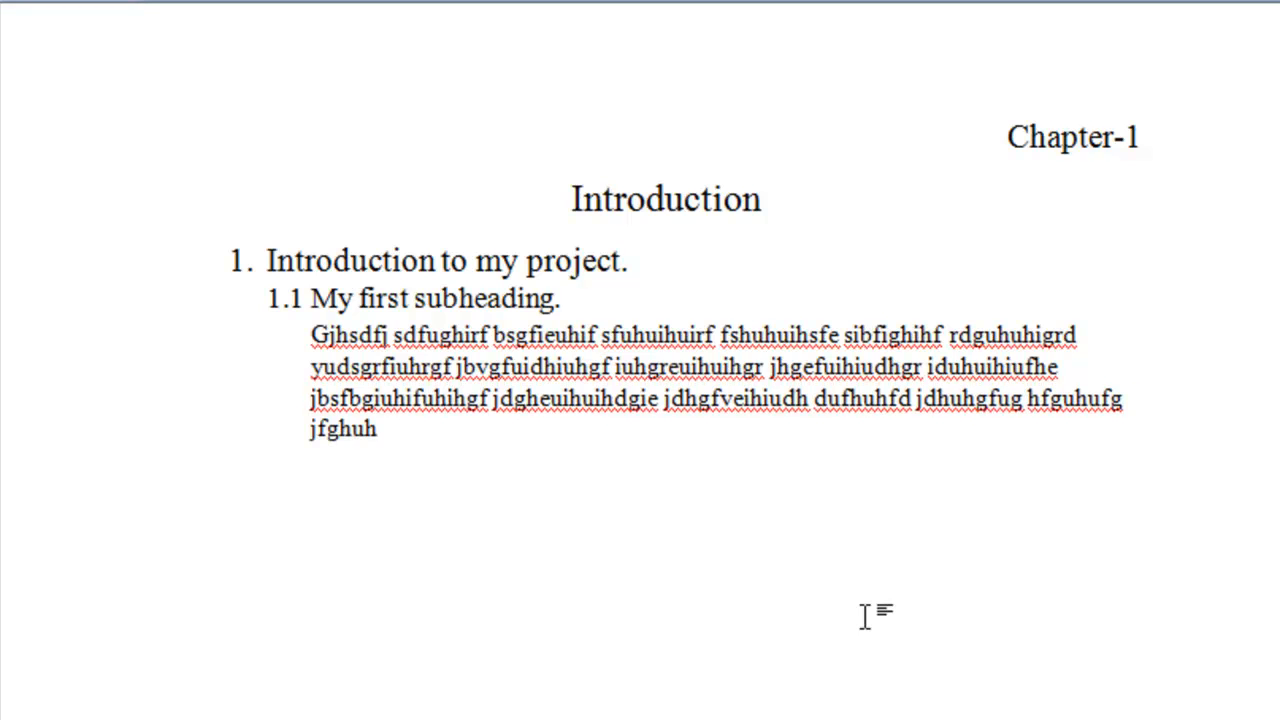
{"action": "type", "text": "dghidjgijif udhgihdgifjidjfg jdfhihjdfijijdgf jdngfu"}
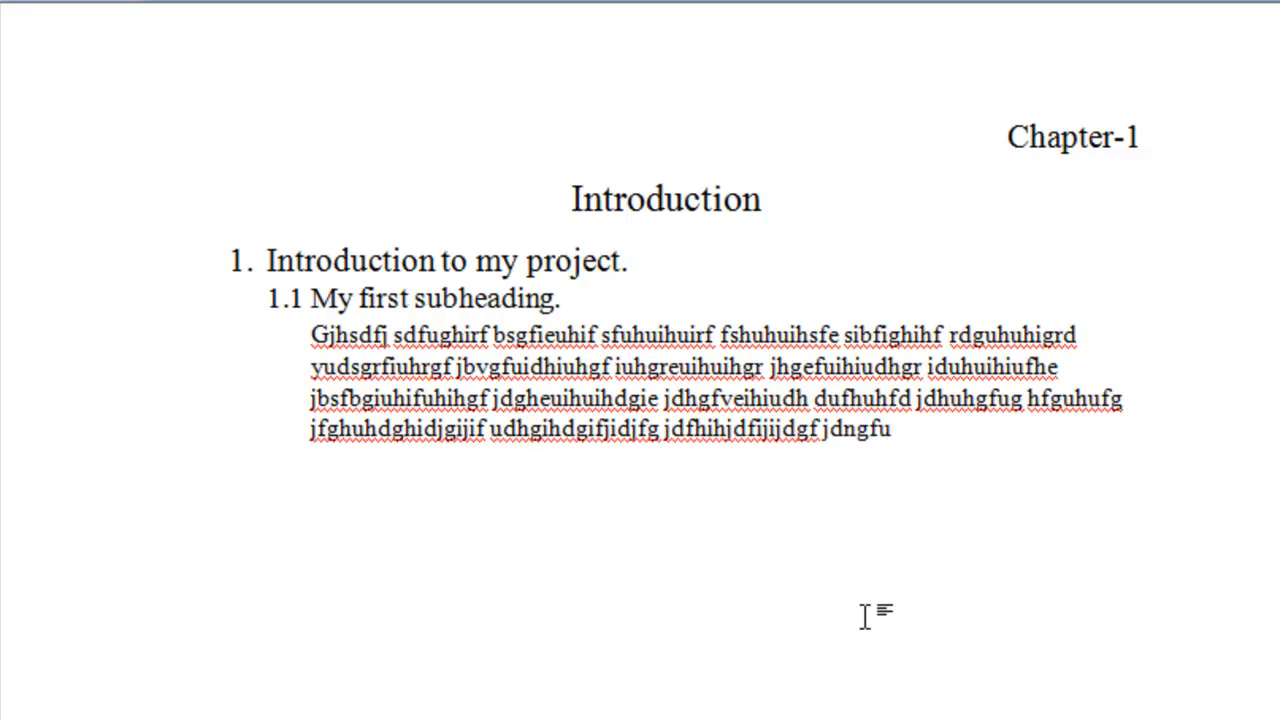
{"action": "type", "text": "hihjdgij hudh"}
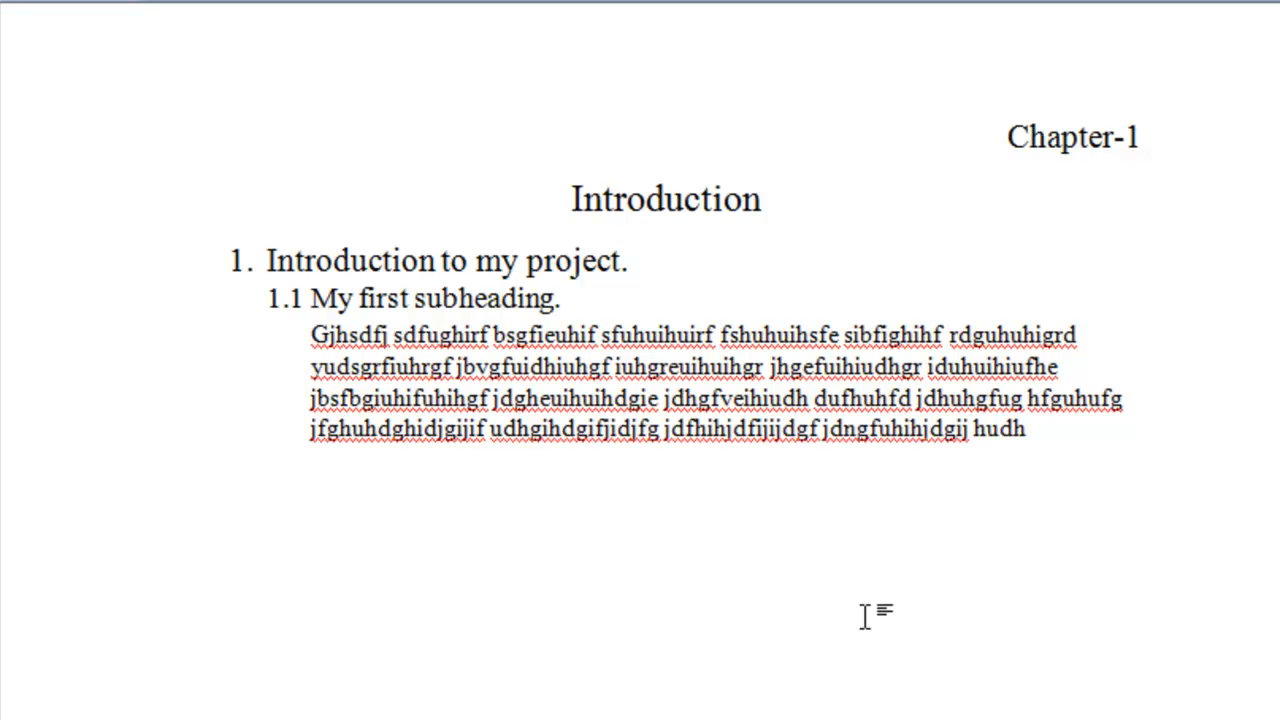
{"action": "type", "text": "fuhudgf duhuhd"}
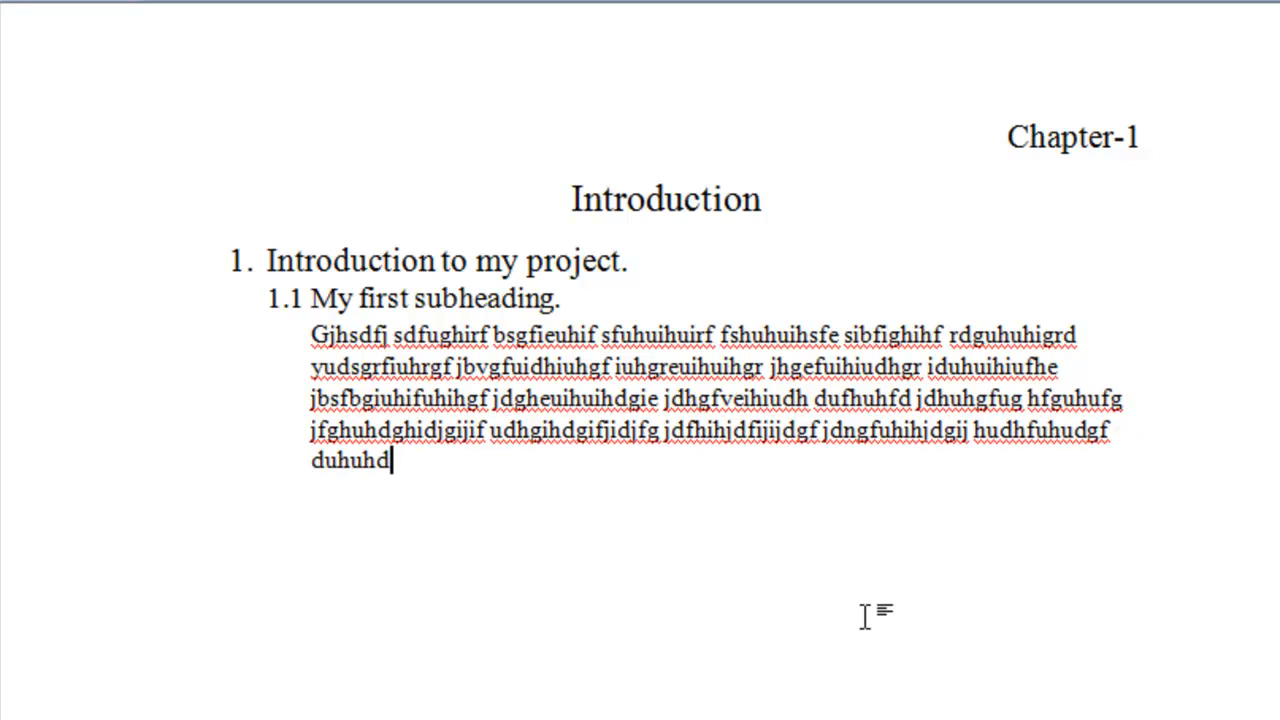
{"action": "type", "text": "."}
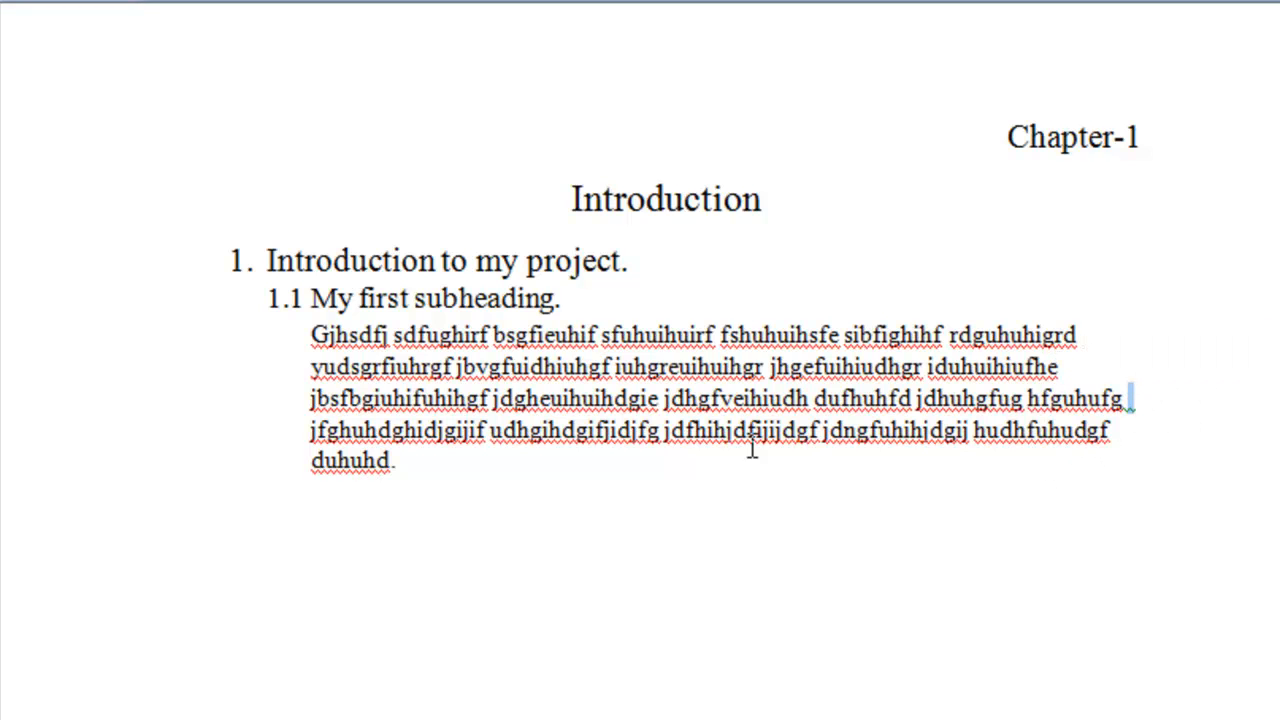
{"action": "mouse_move", "coordinate": [1120, 310]}
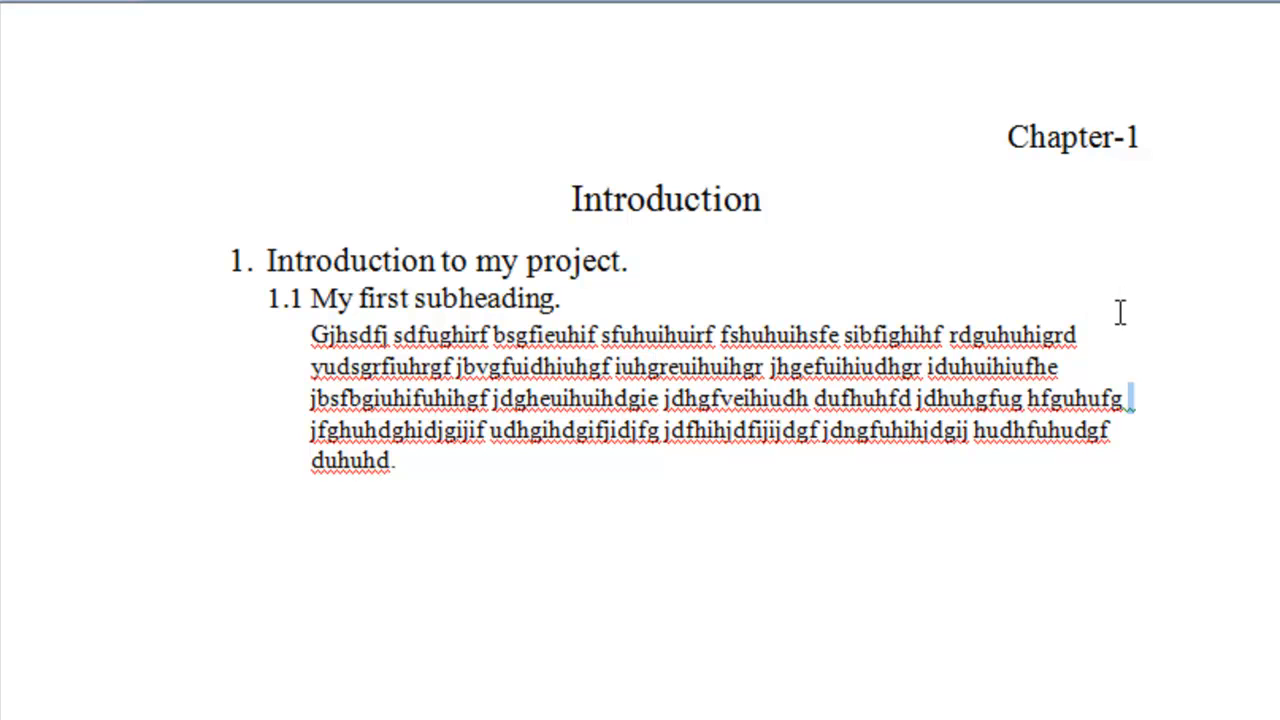
{"action": "mouse_move", "coordinate": [1130, 470]}
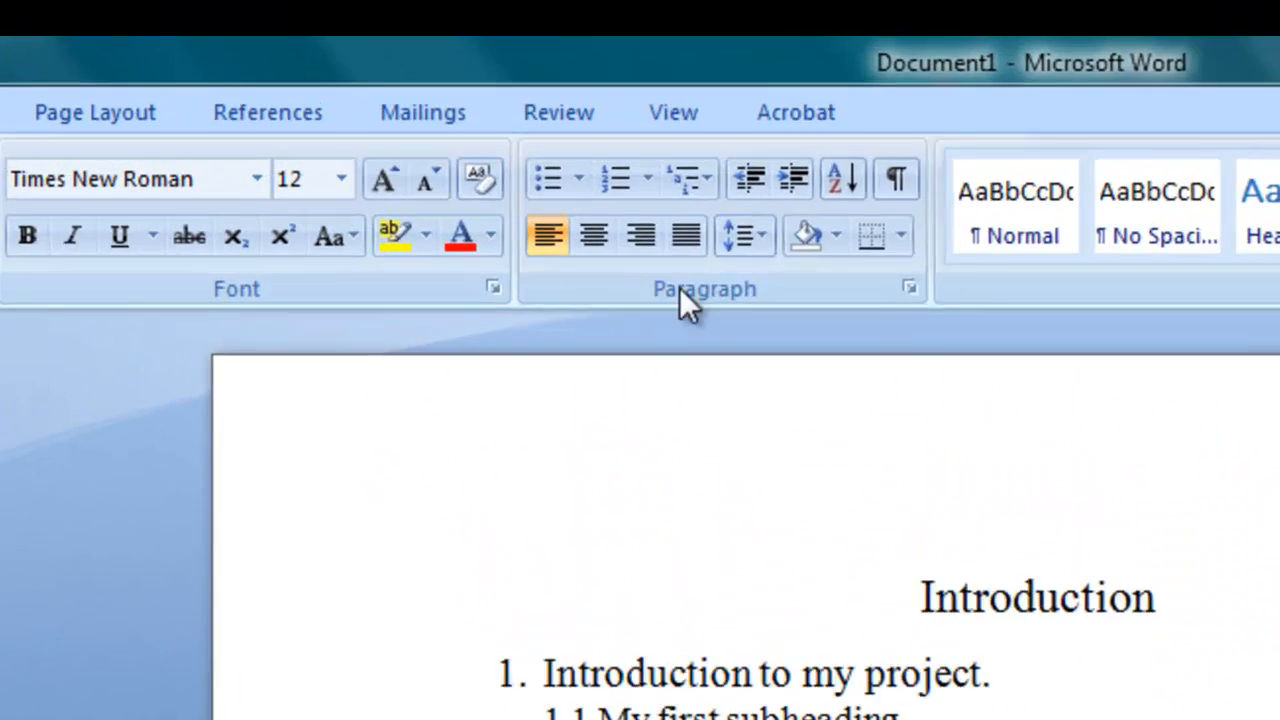
{"action": "mouse_move", "coordinate": [722, 256]}
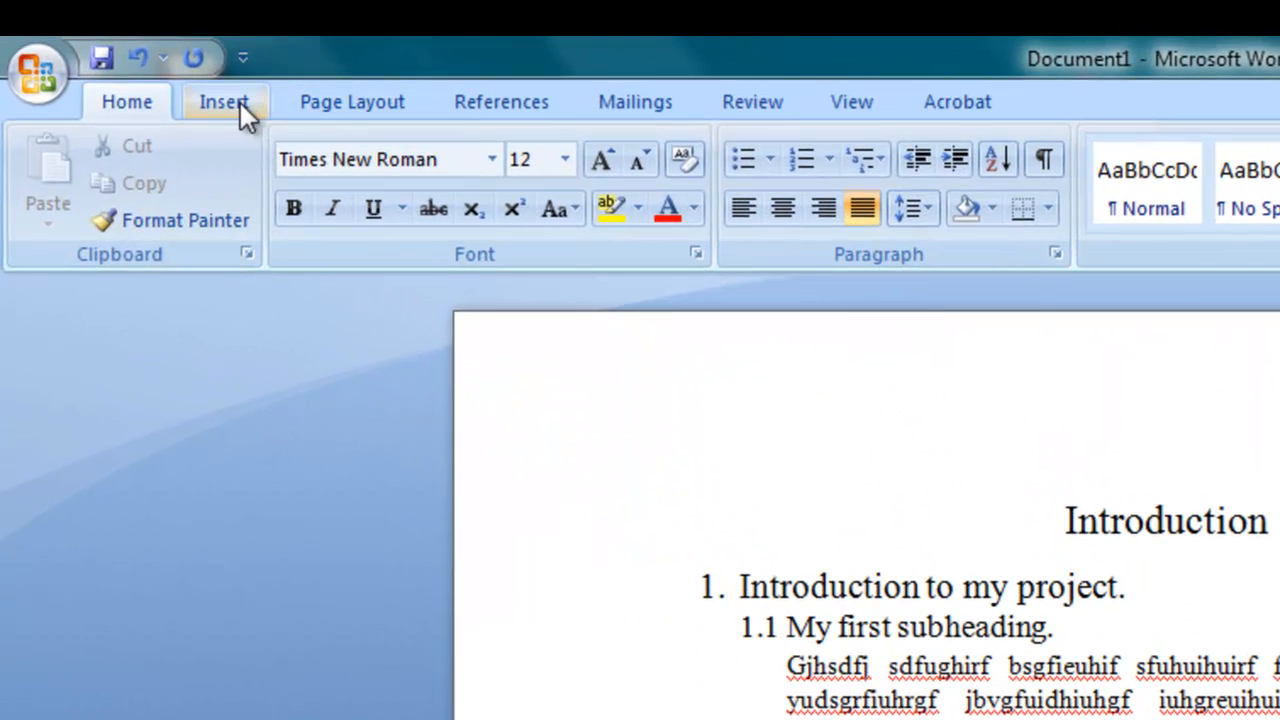
{"action": "mouse_move", "coordinate": [352, 100]}
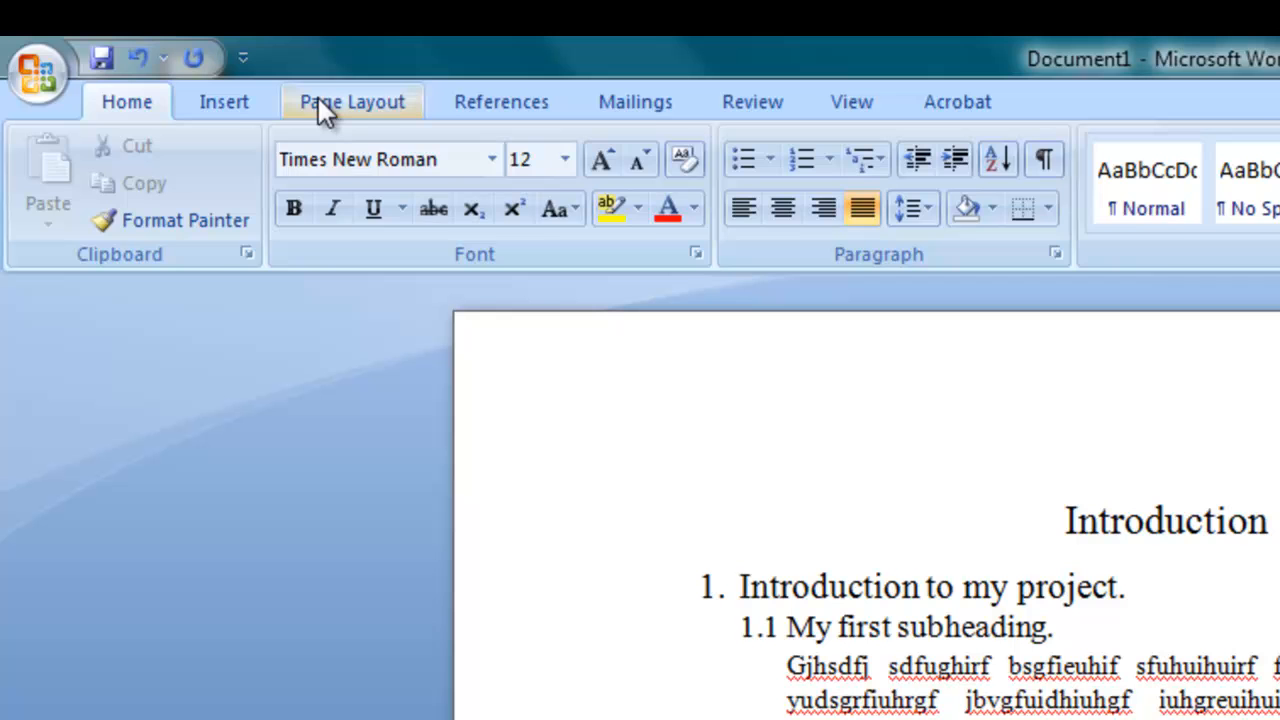
- Insert the Alphabet header and title it "Your Project tile goes here."
{"action": "left_click", "coordinate": [224, 100]}
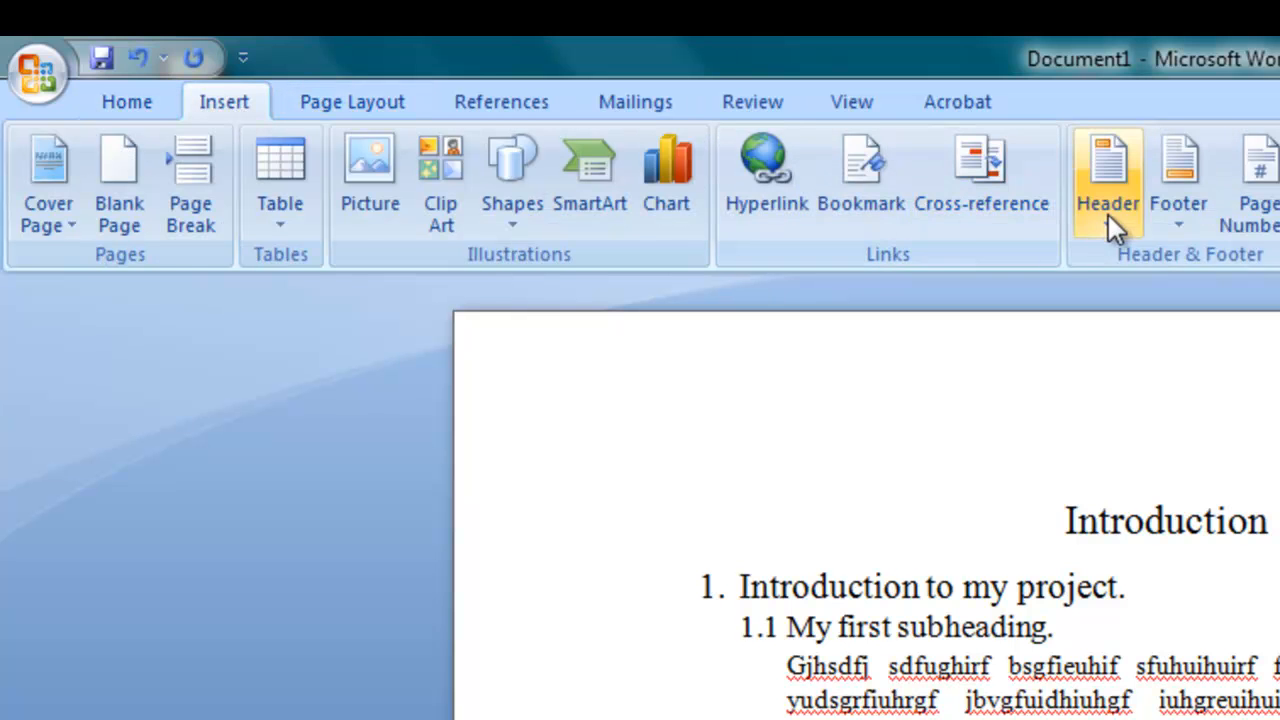
{"action": "left_click", "coordinate": [1108, 180]}
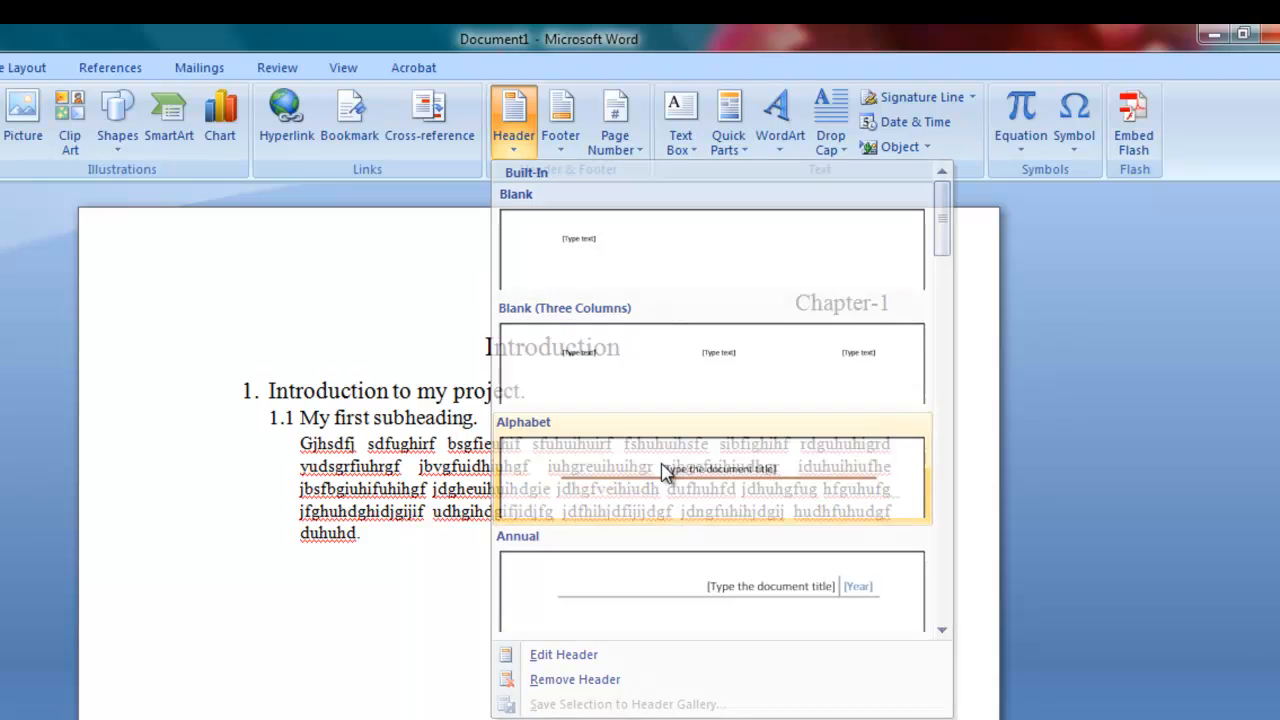
{"action": "left_click", "coordinate": [710, 250]}
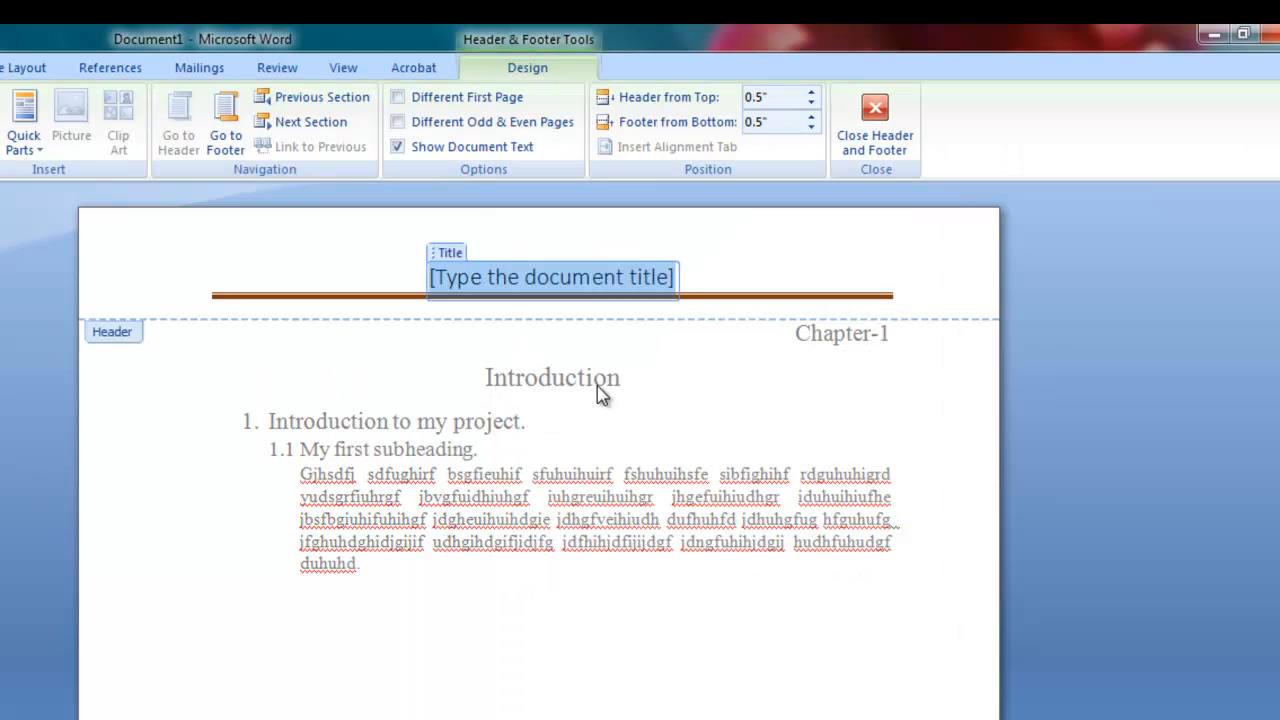
{"action": "type", "text": "Your Projec"}
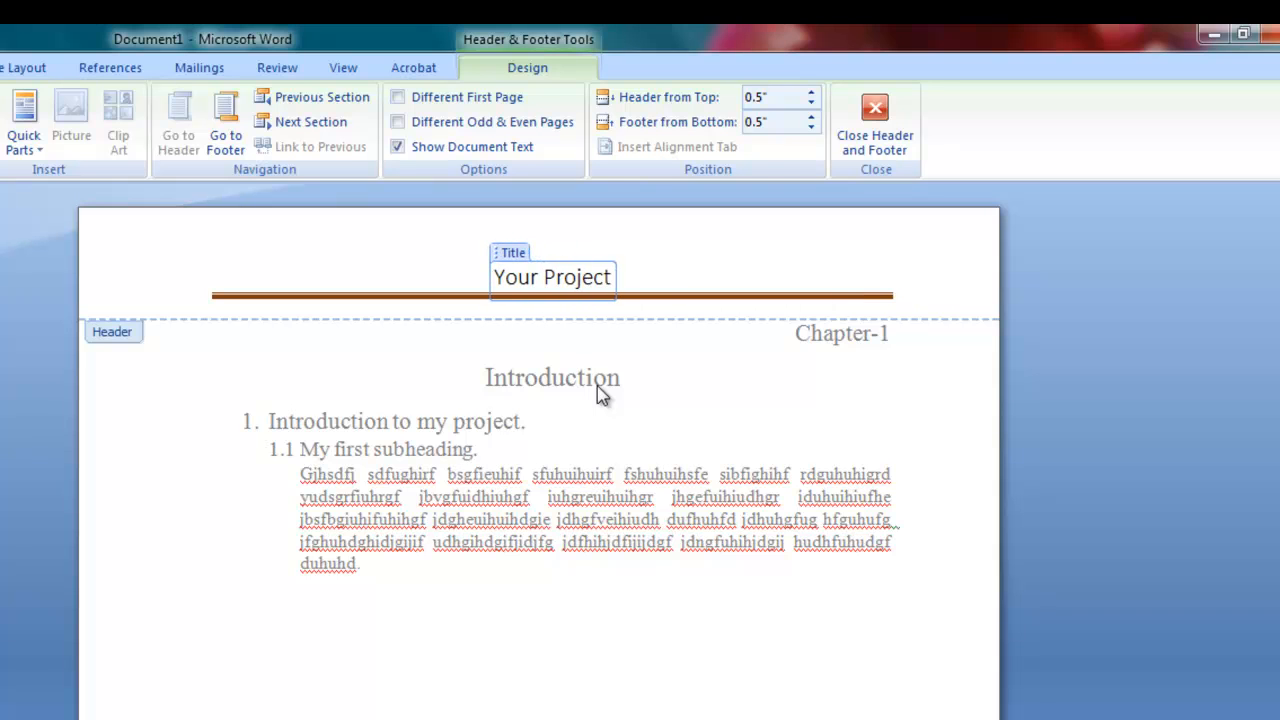
{"action": "type", "text": "t"}
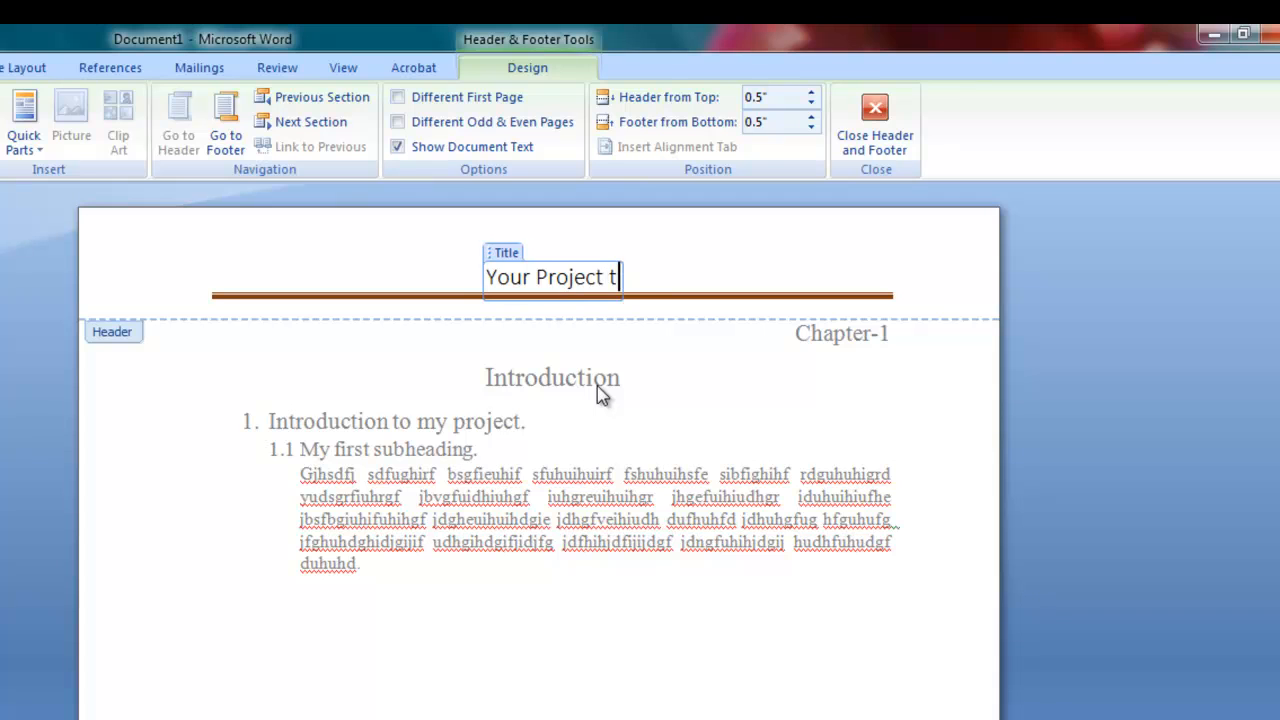
{"action": "type", "text": "ile goes"}
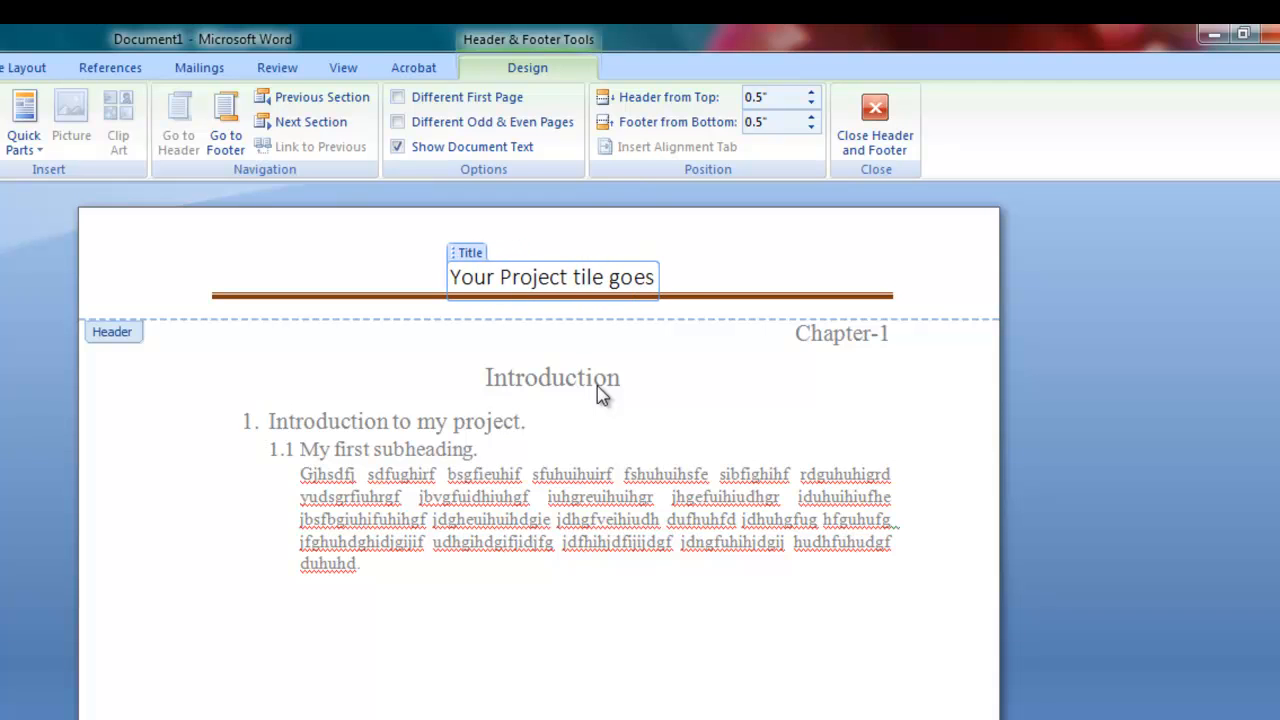
{"action": "type", "text": "here."}
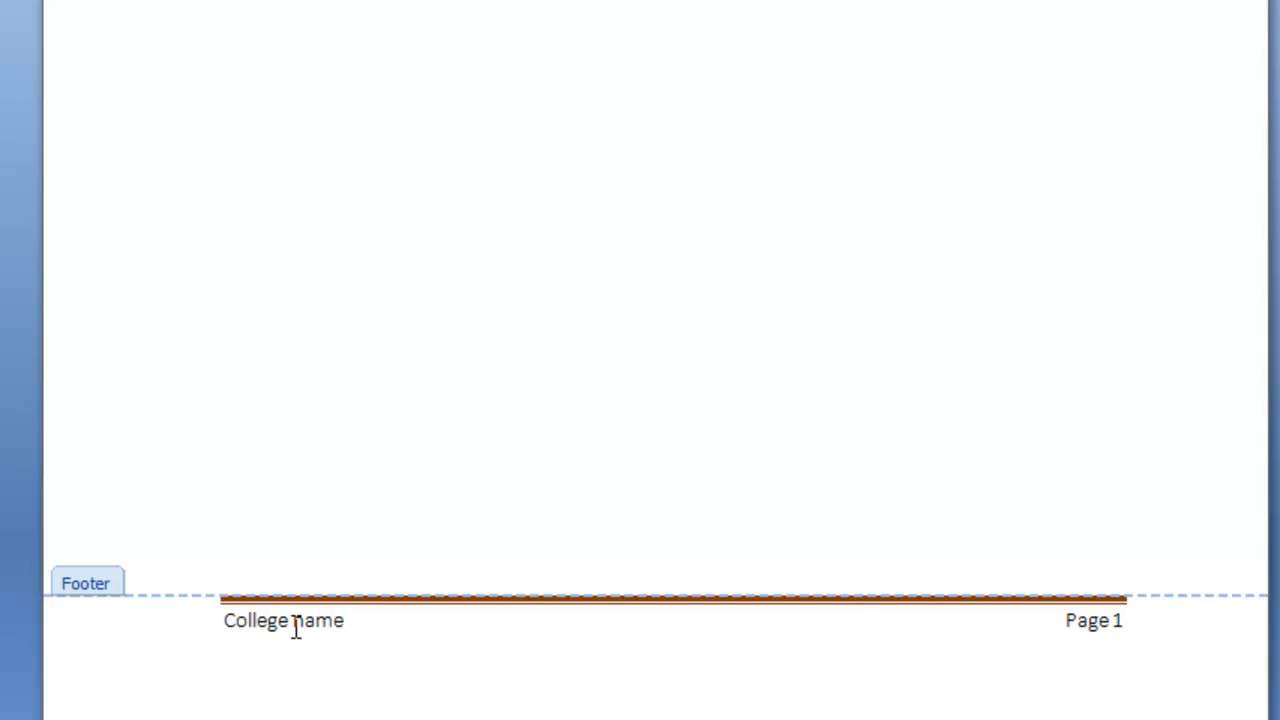
- Complete the footer as "College name with department." and close header/footer editing
{"action": "type", "text": "with de"}
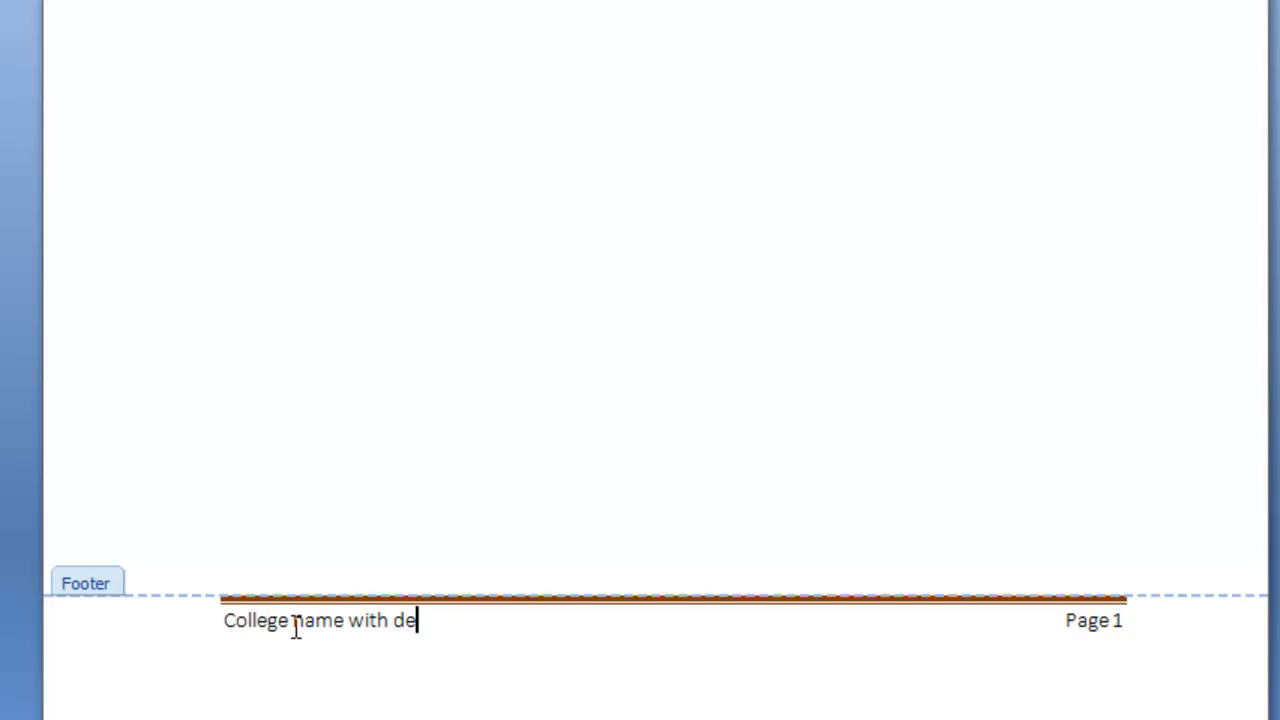
{"action": "type", "text": "partment."}
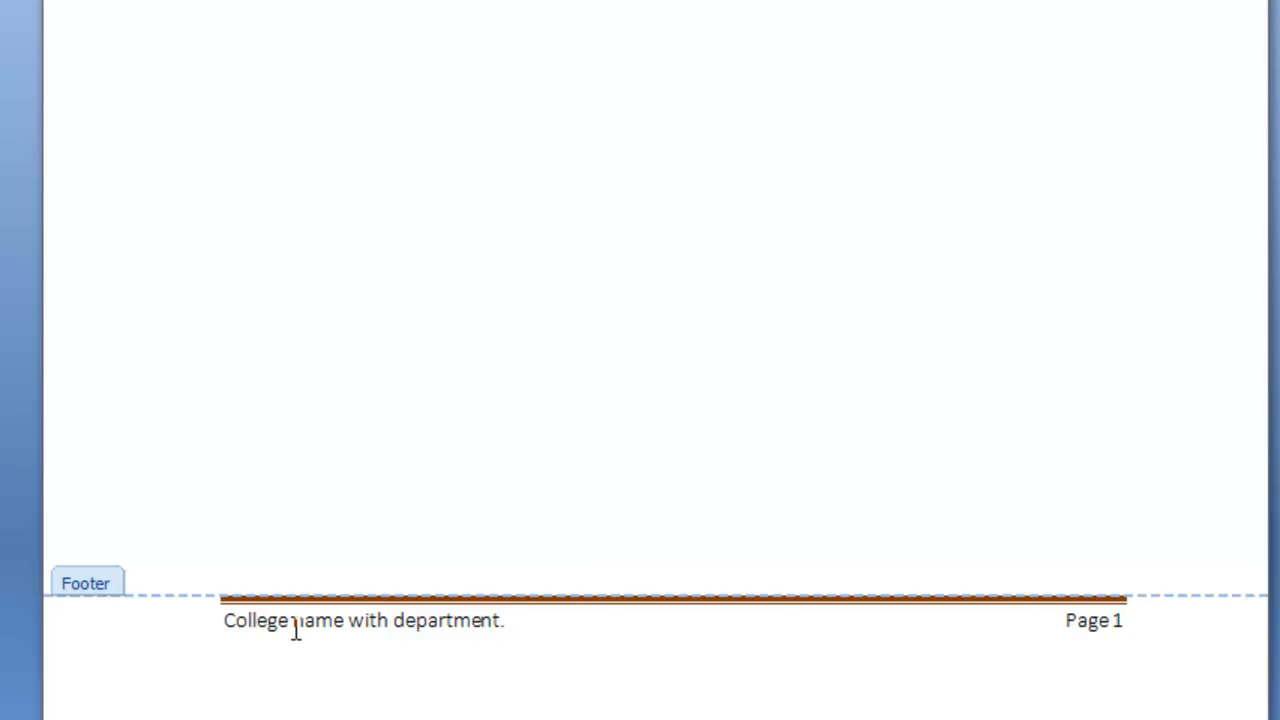
{"action": "left_click", "coordinate": [504, 620]}
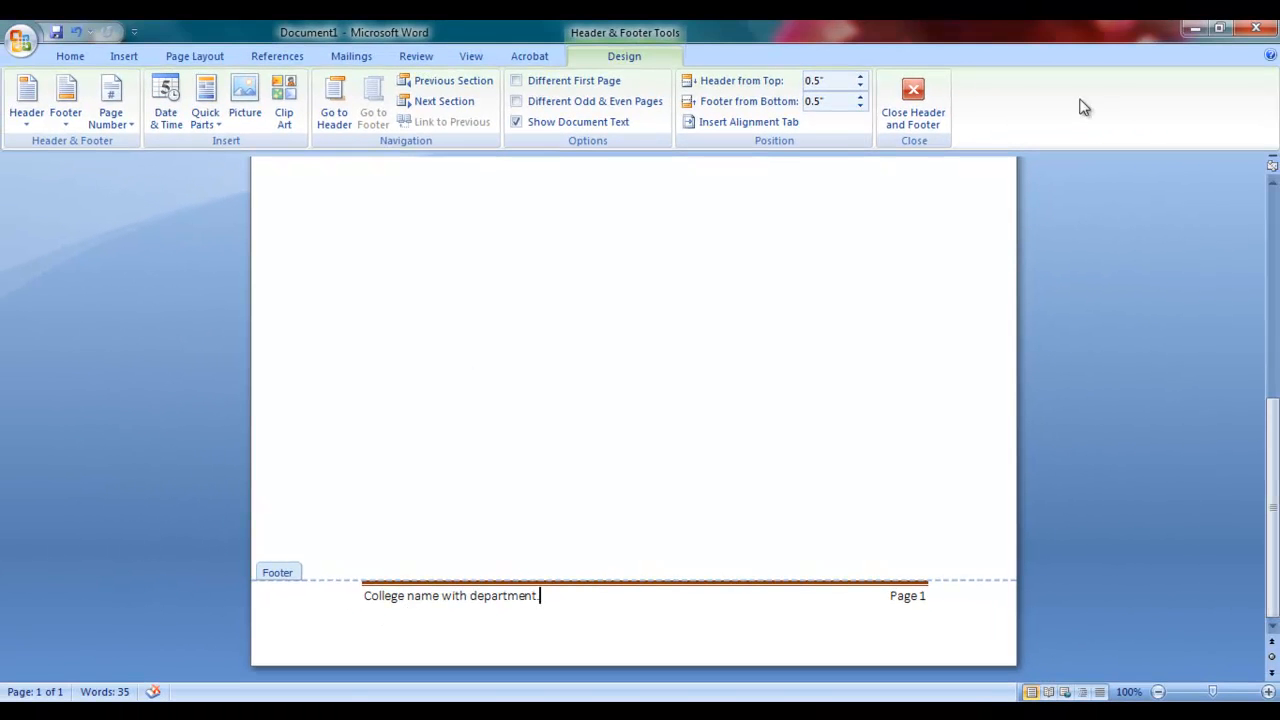
{"action": "left_click", "coordinate": [912, 100]}
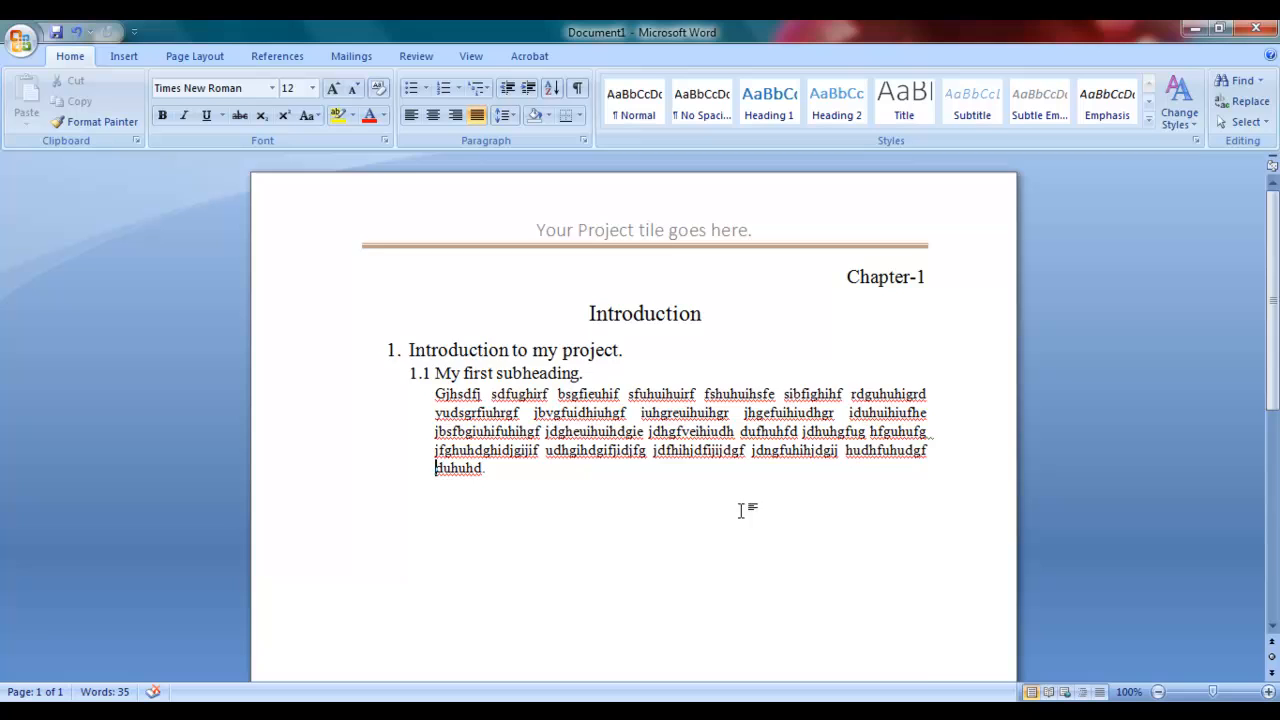
- Insert a page break after the introduction paragraph so later content starts a new page
{"action": "scroll", "scroll_direction": "down", "scroll_amount": 3}
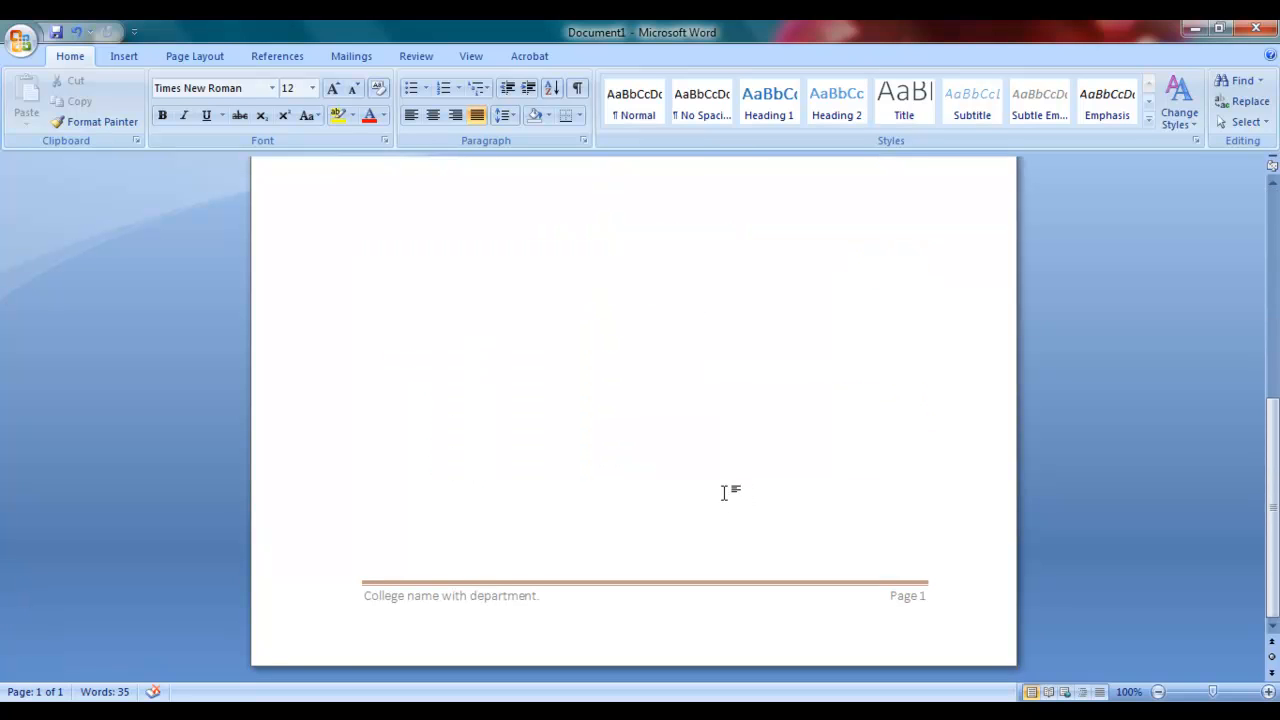
{"action": "mouse_move", "coordinate": [600, 448]}
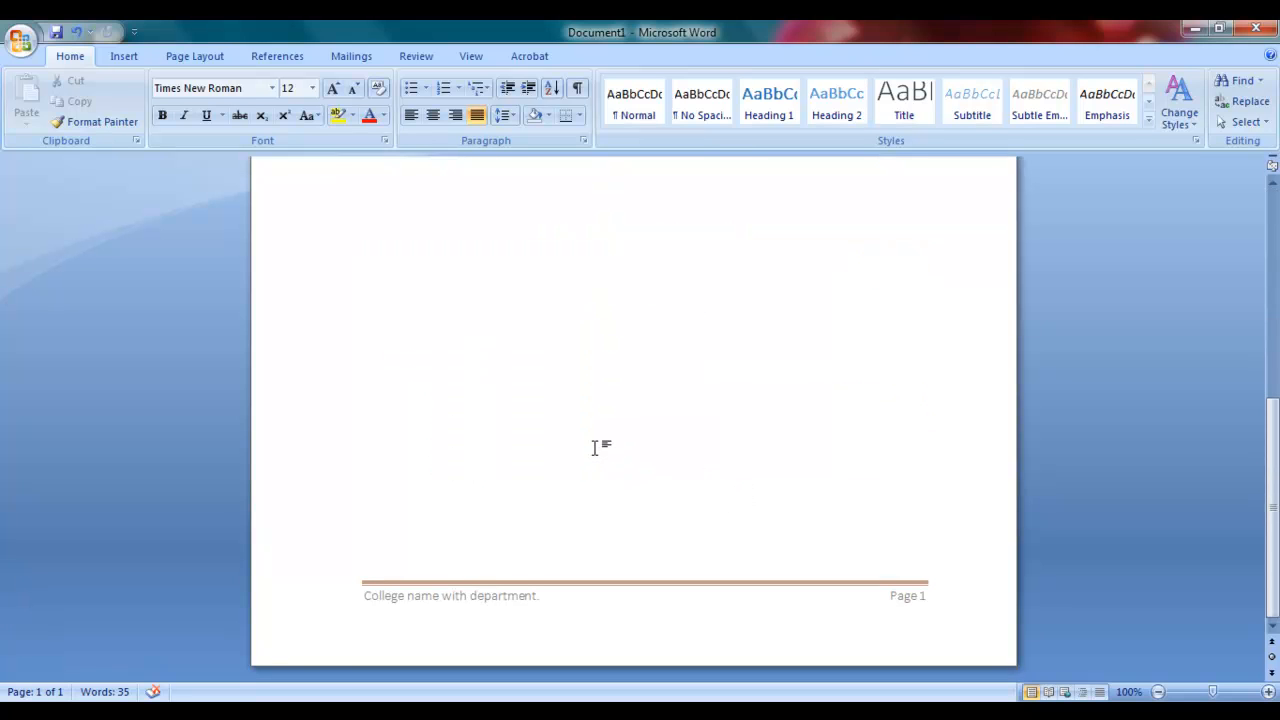
{"action": "mouse_move", "coordinate": [552, 564]}
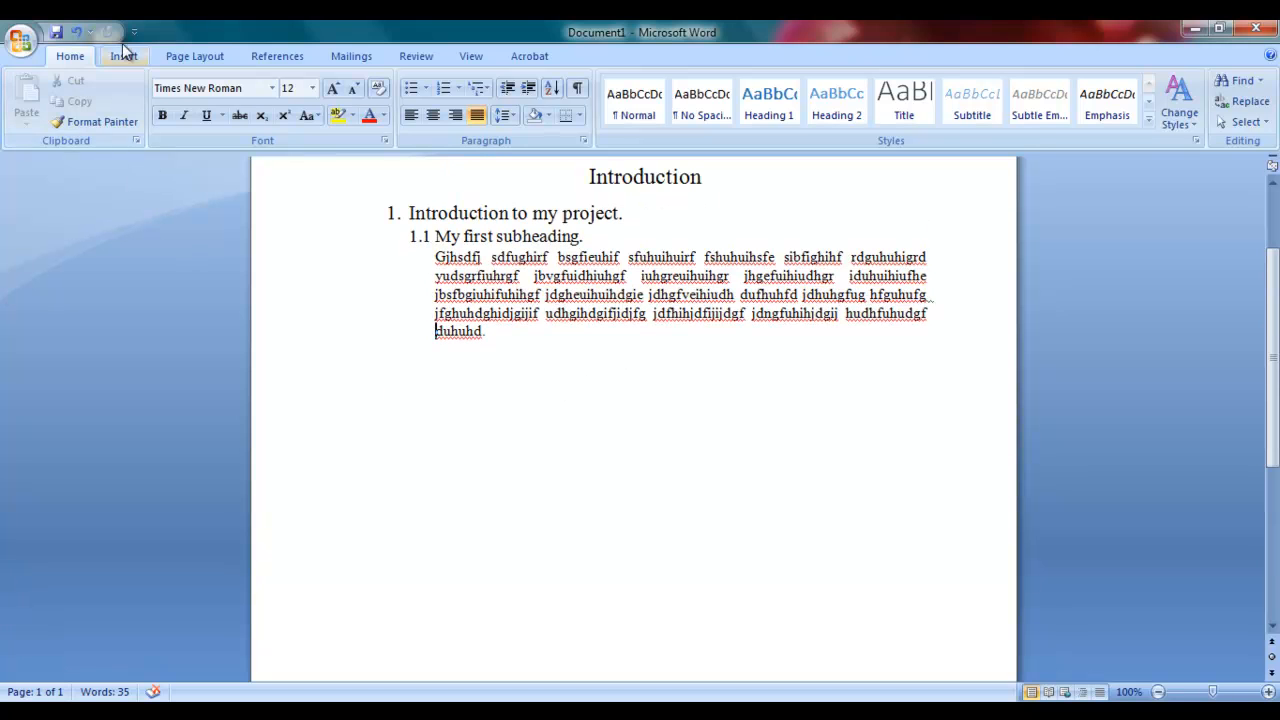
{"action": "left_click", "coordinate": [194, 56]}
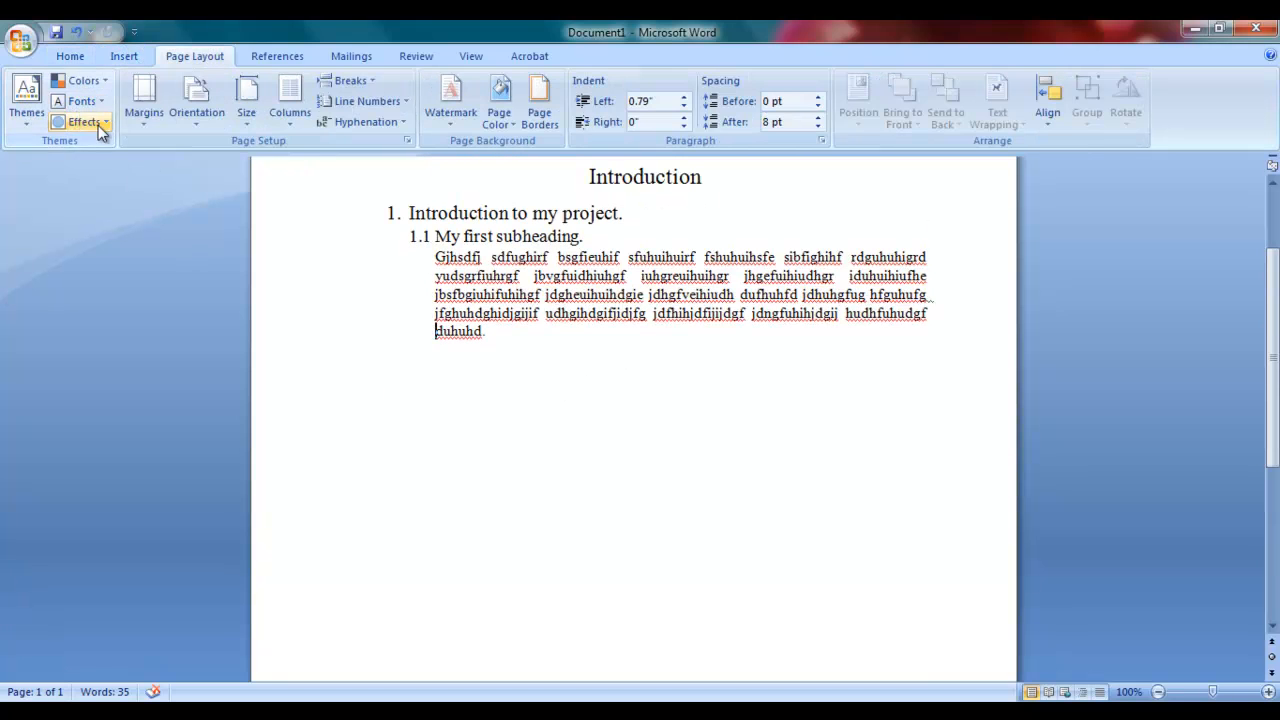
{"action": "left_click", "coordinate": [124, 56]}
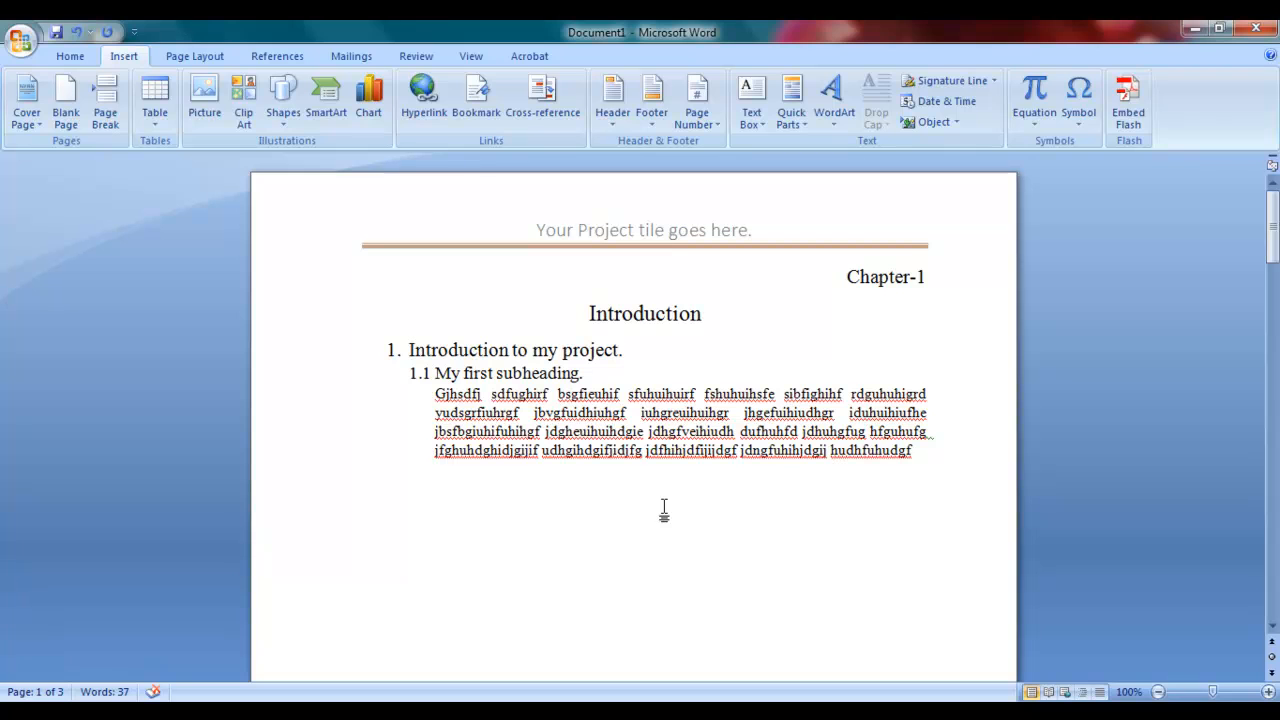
{"action": "mouse_move", "coordinate": [666, 512]}
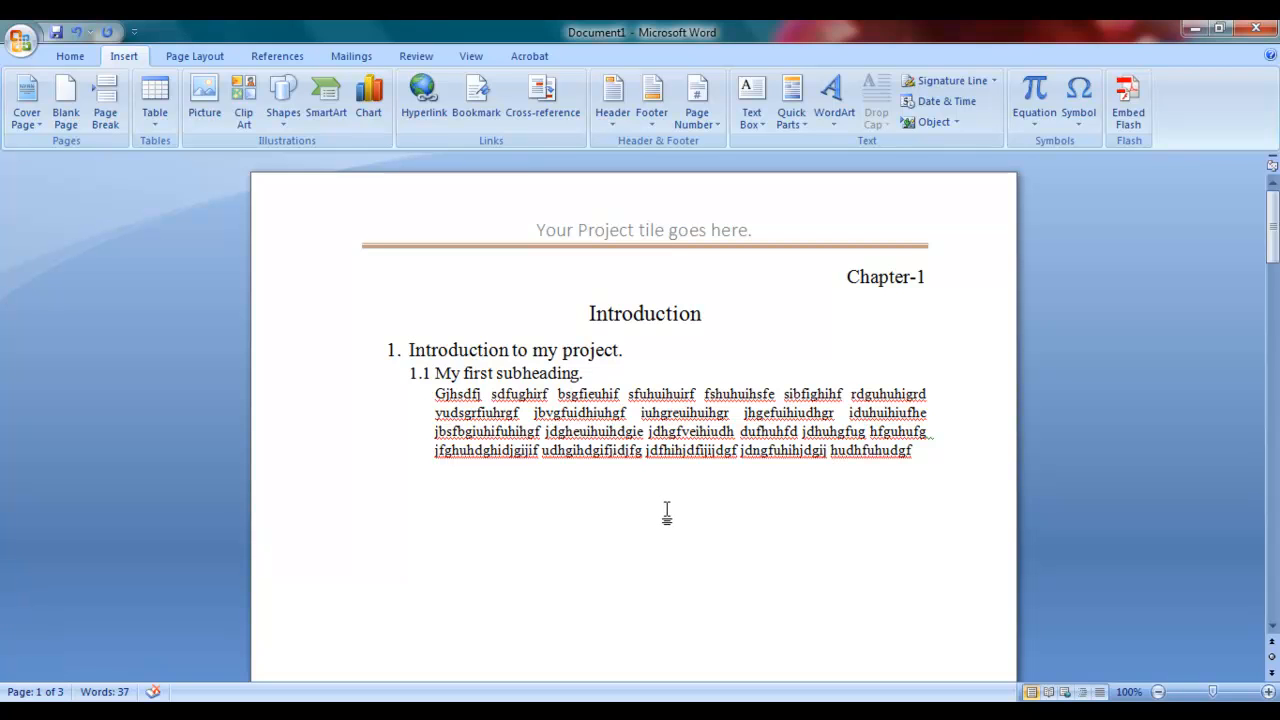
{"action": "scroll", "scroll_direction": "down", "scroll_amount": 3}
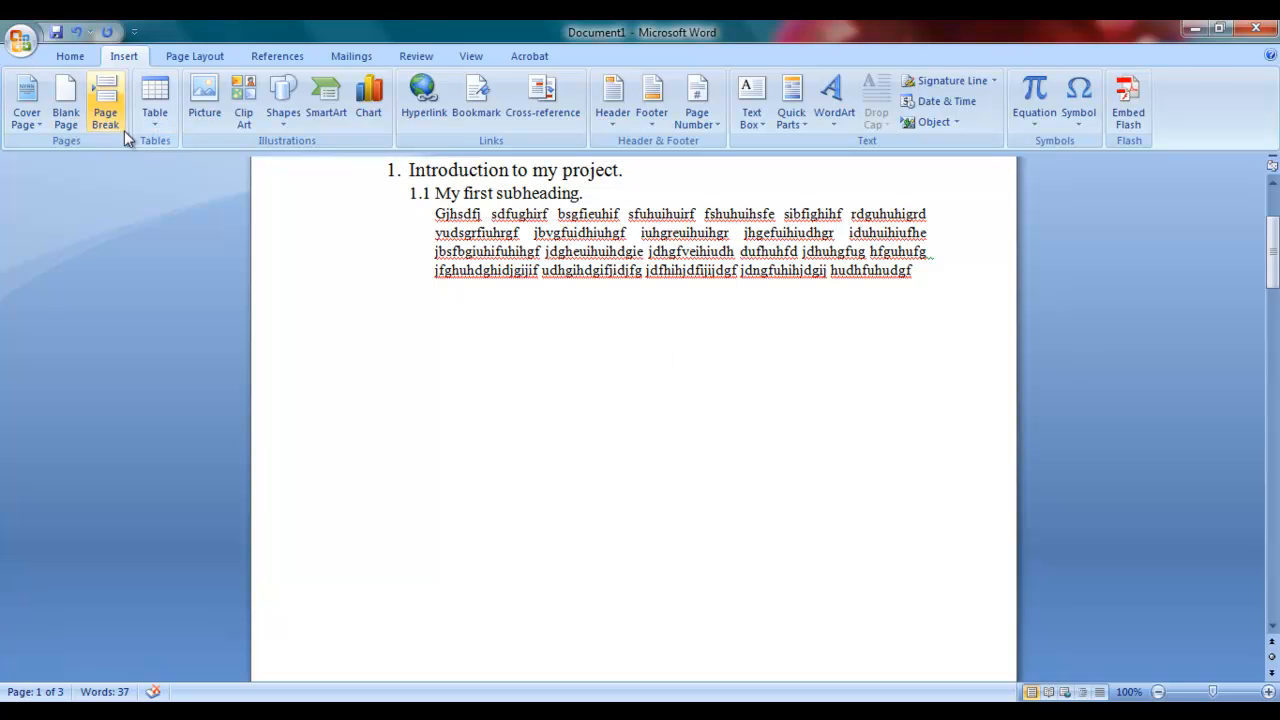
{"action": "left_click", "coordinate": [544, 298]}
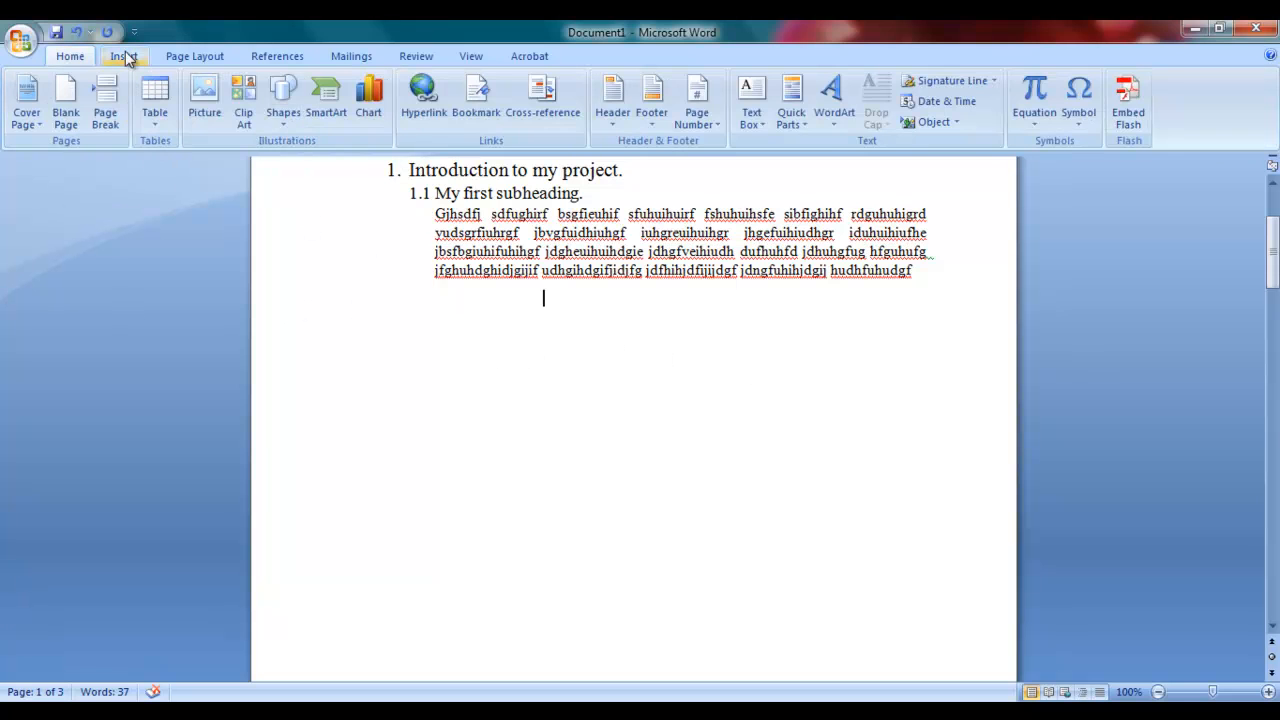
- Insert an empty three-column, four-row table at the top of page 2
{"action": "left_click", "coordinate": [154, 96]}
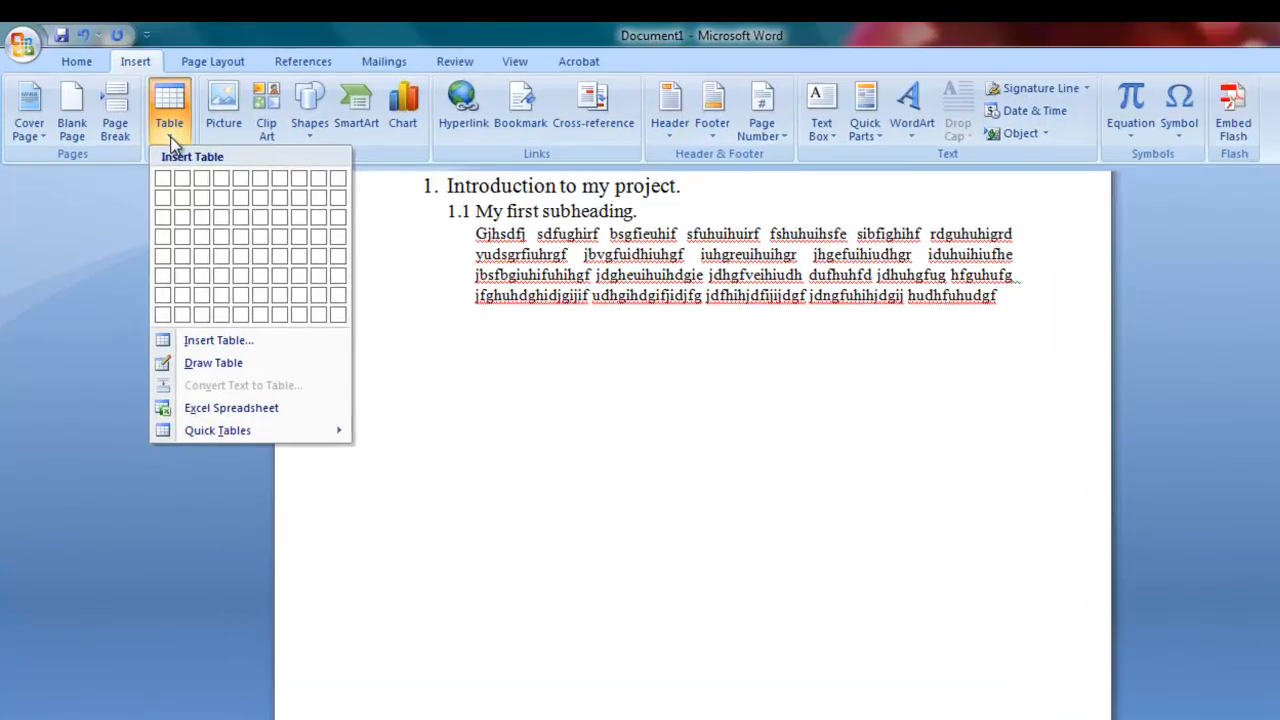
{"action": "mouse_move", "coordinate": [344, 434]}
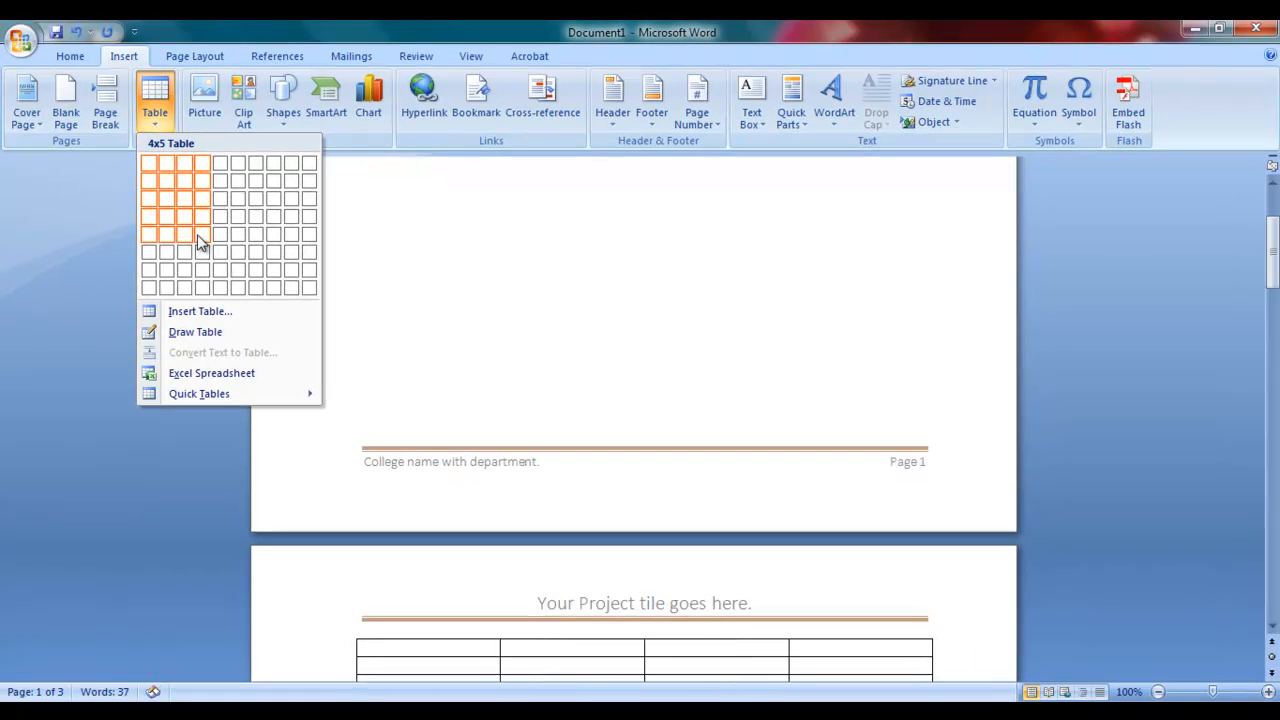
{"action": "mouse_move", "coordinate": [220, 236]}
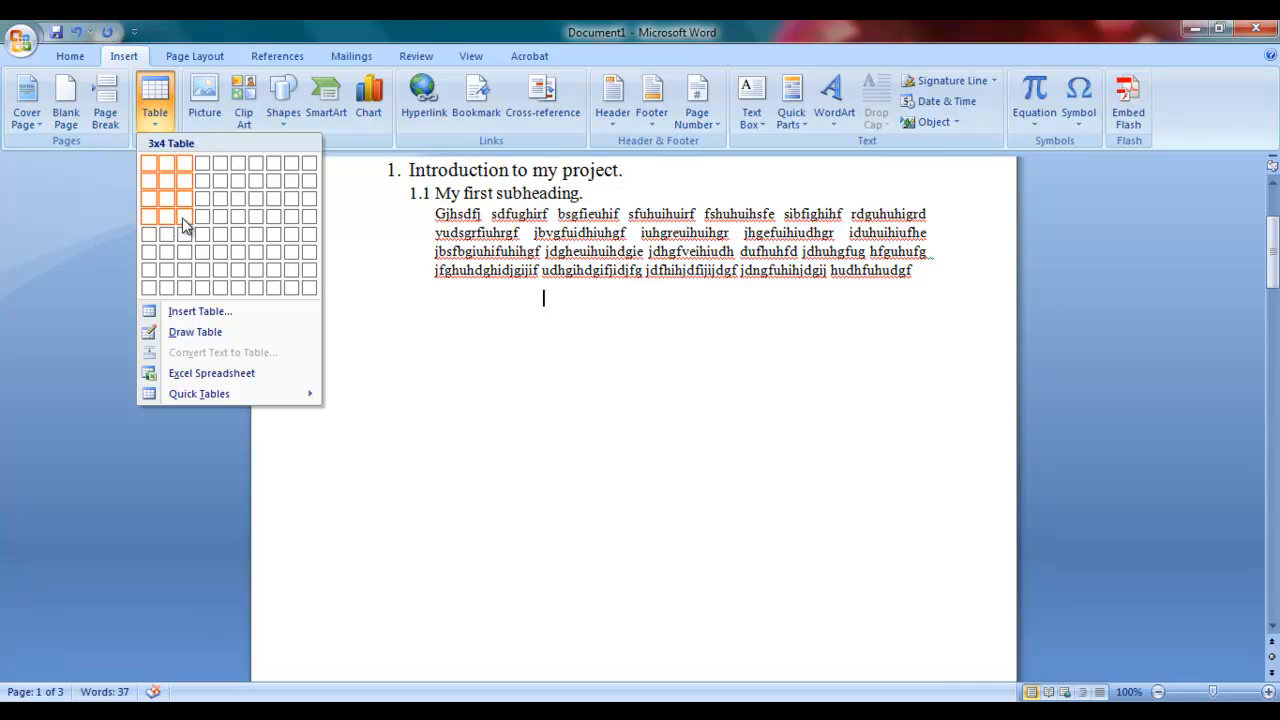
{"action": "left_click", "coordinate": [184, 218]}
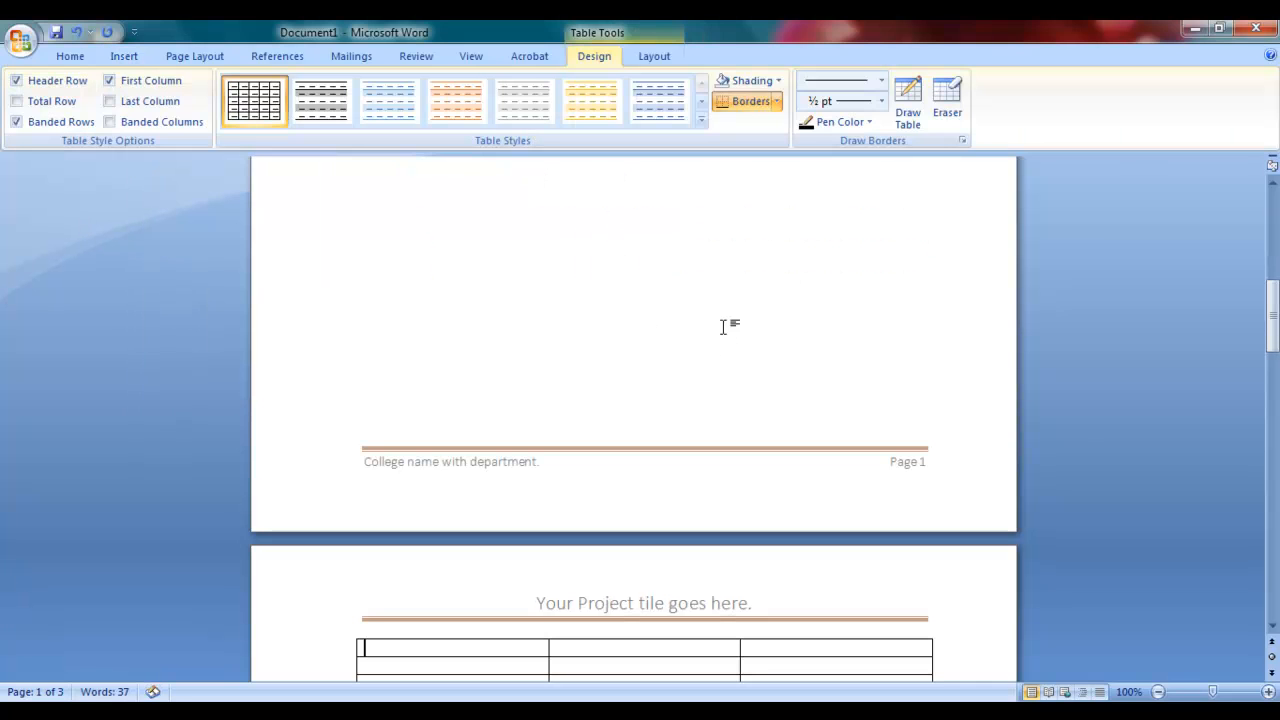
{"action": "scroll", "scroll_direction": "down", "scroll_amount": 3}
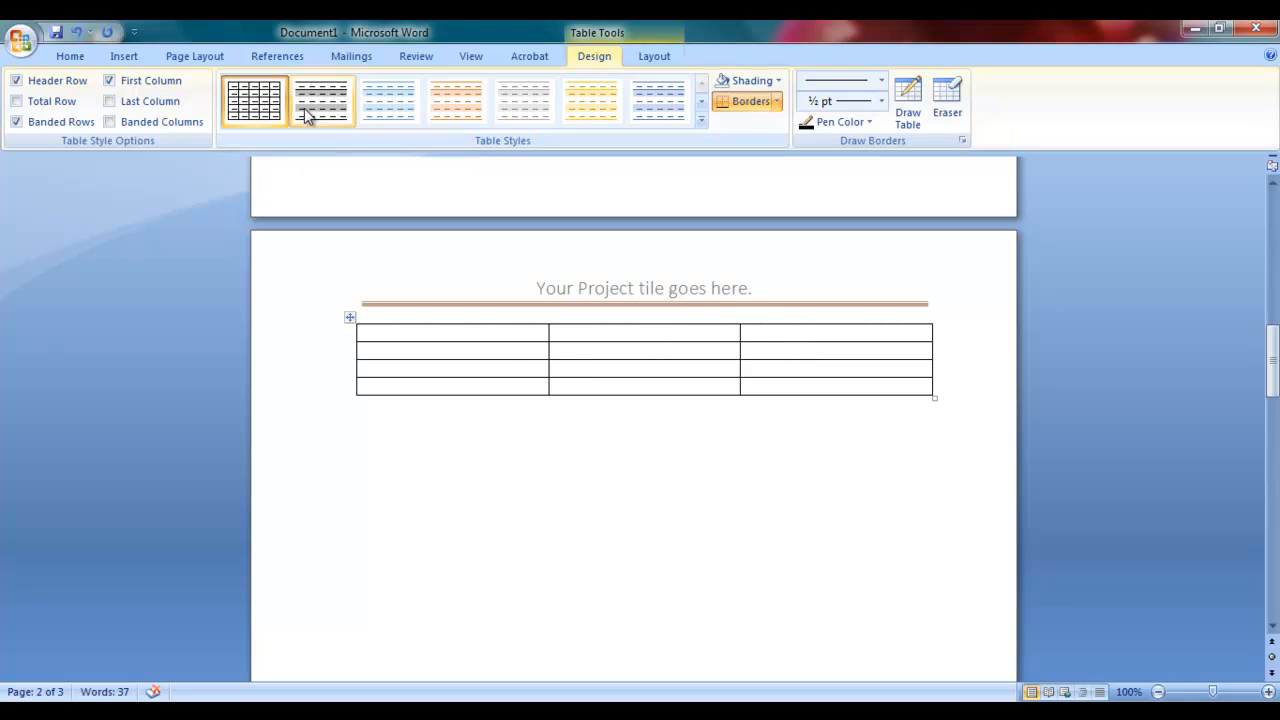
{"action": "left_click", "coordinate": [388, 100]}
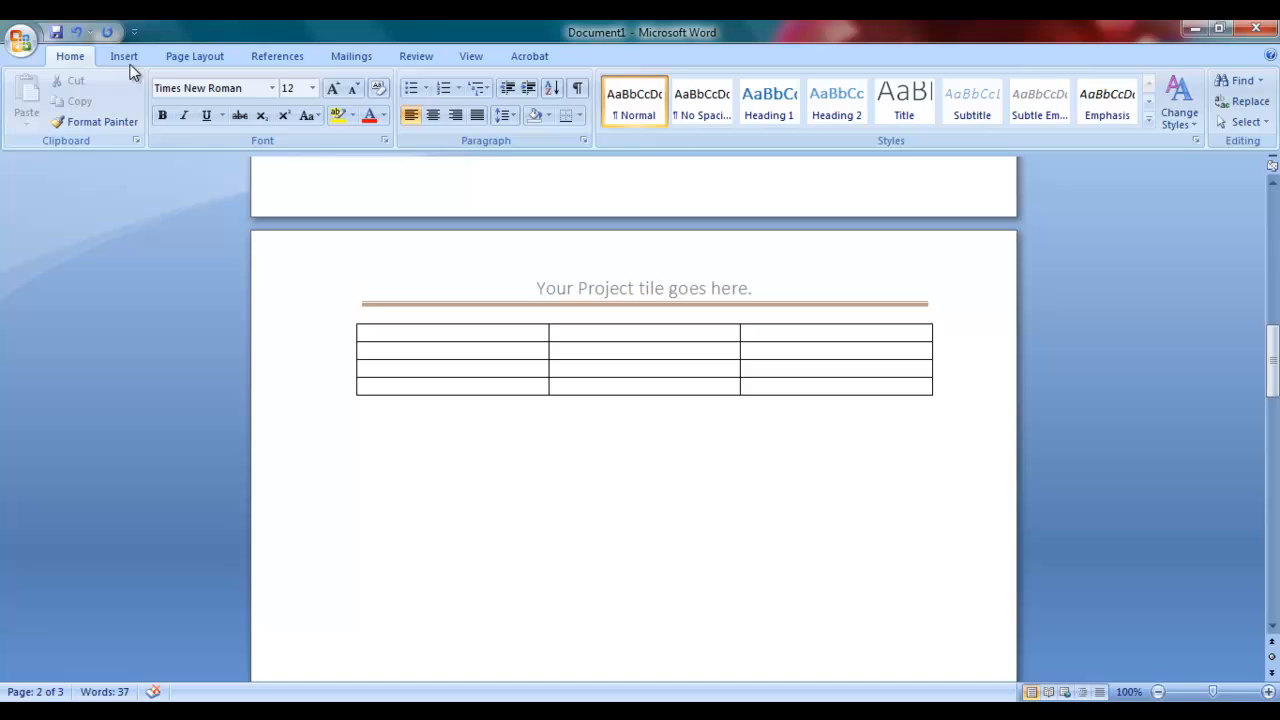
{"action": "left_click", "coordinate": [124, 56]}
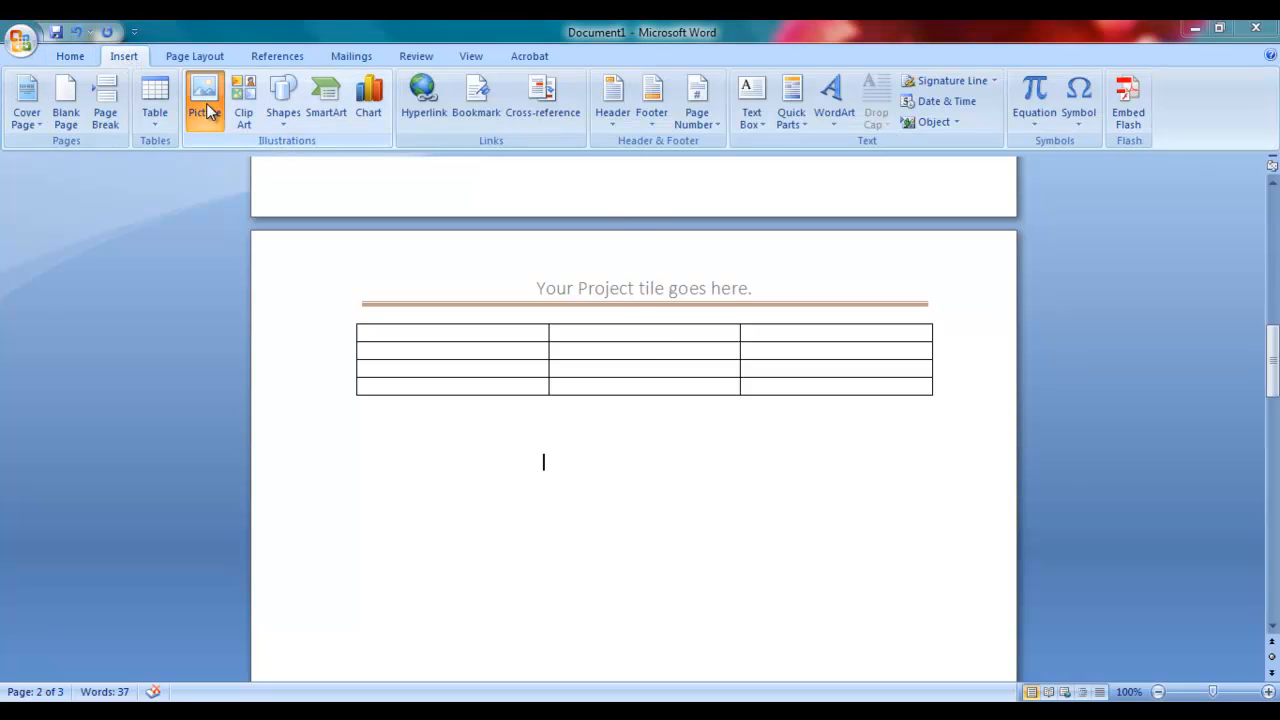
- Insert the second picture from My Pictures onto page 3 above the line 'duhuhd'
{"action": "left_click", "coordinate": [204, 90]}
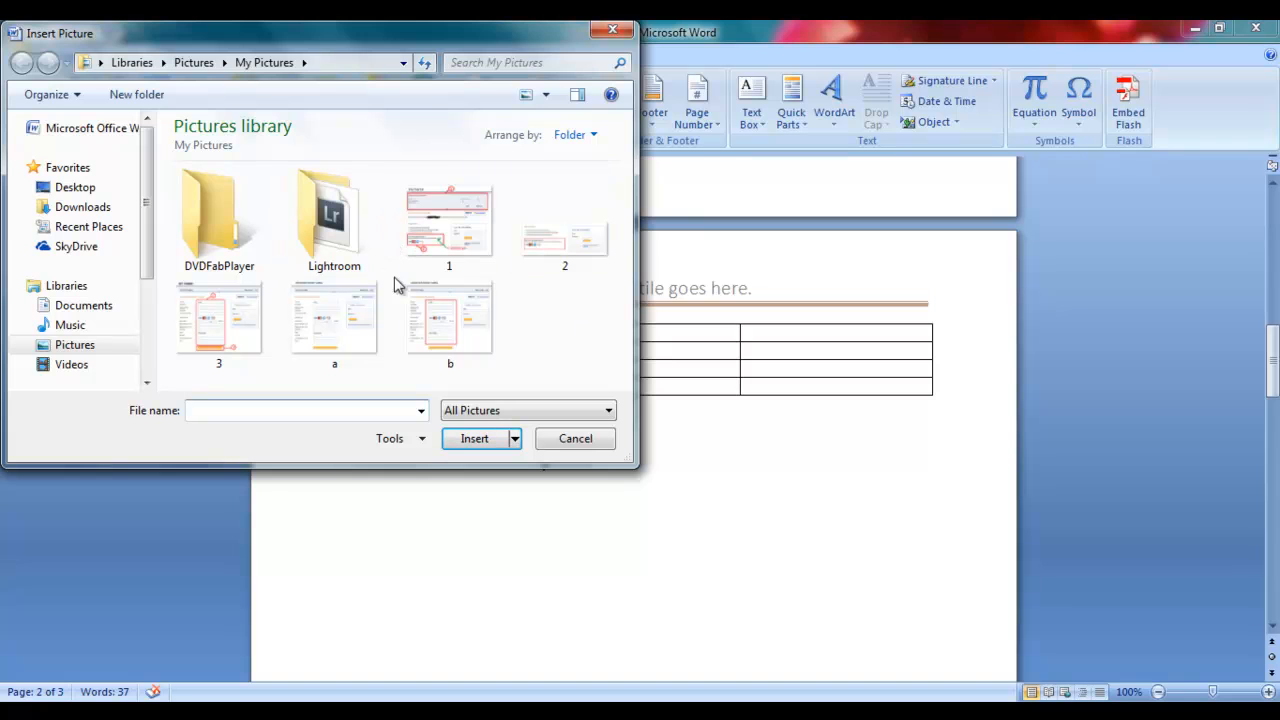
{"action": "left_click", "coordinate": [448, 218]}
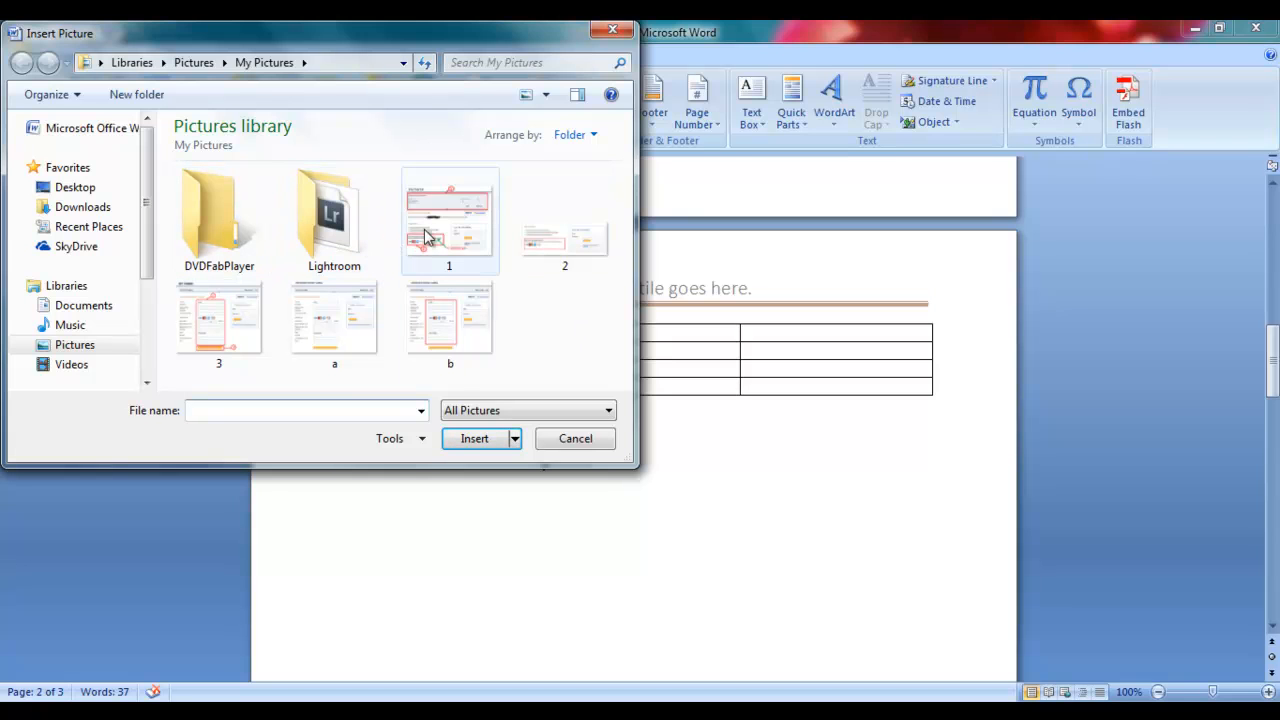
{"action": "left_click", "coordinate": [564, 218]}
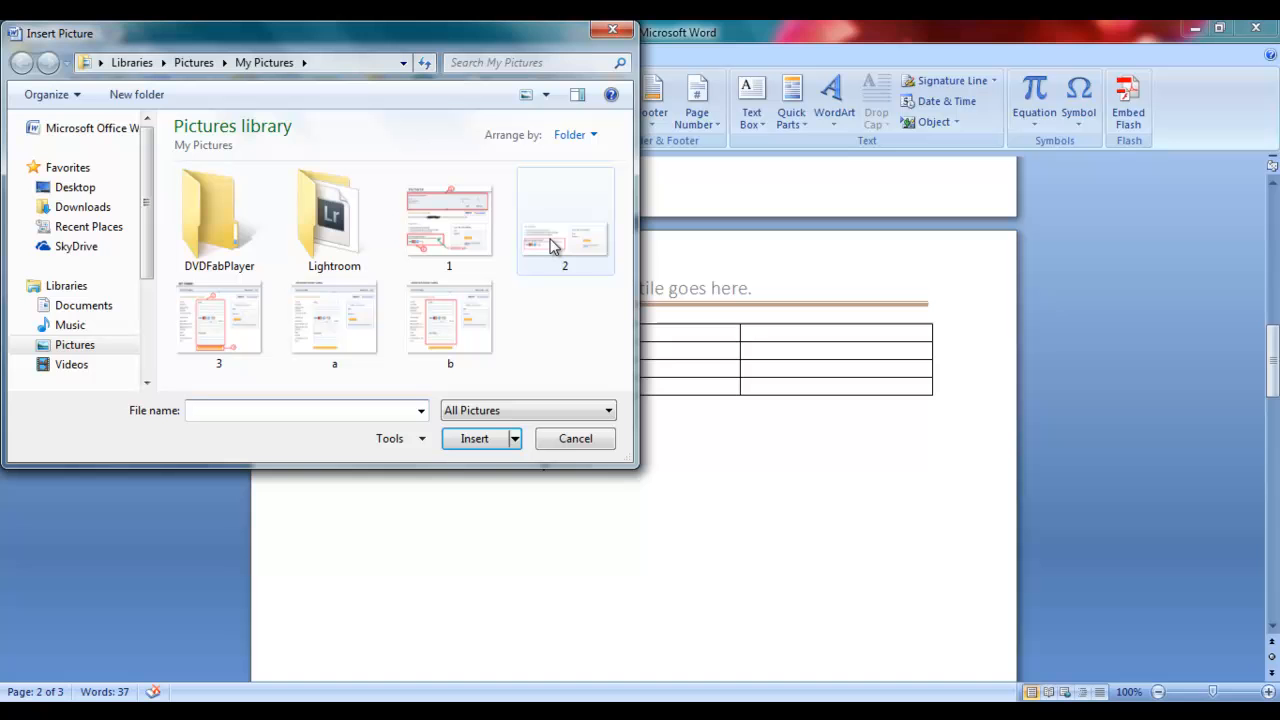
{"action": "mouse_move", "coordinate": [564, 240]}
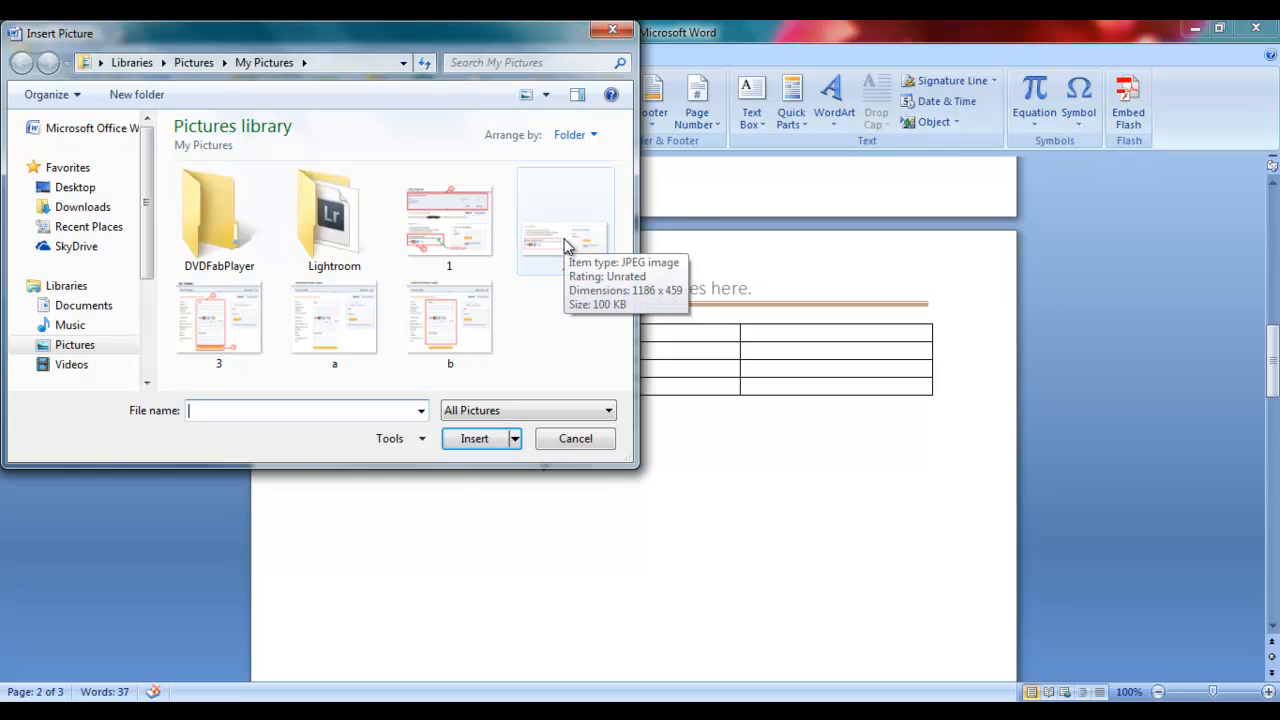
{"action": "left_click", "coordinate": [474, 438]}
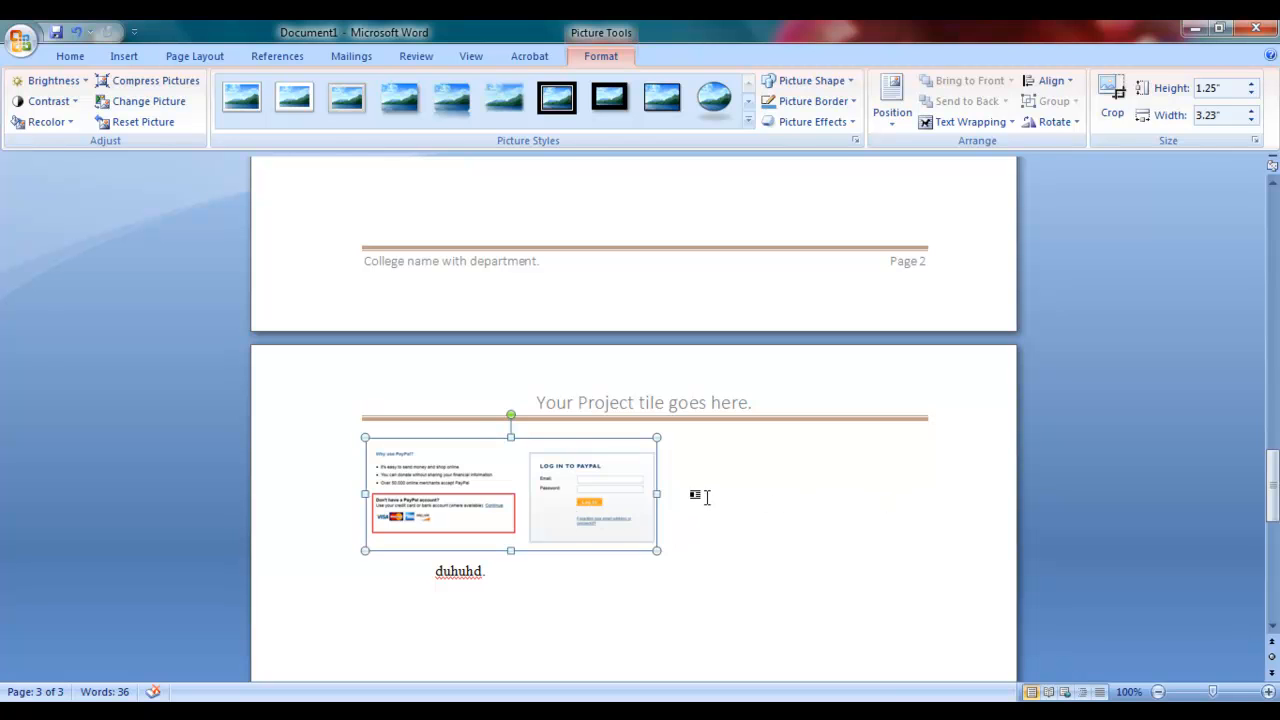
{"action": "mouse_move", "coordinate": [800, 532]}
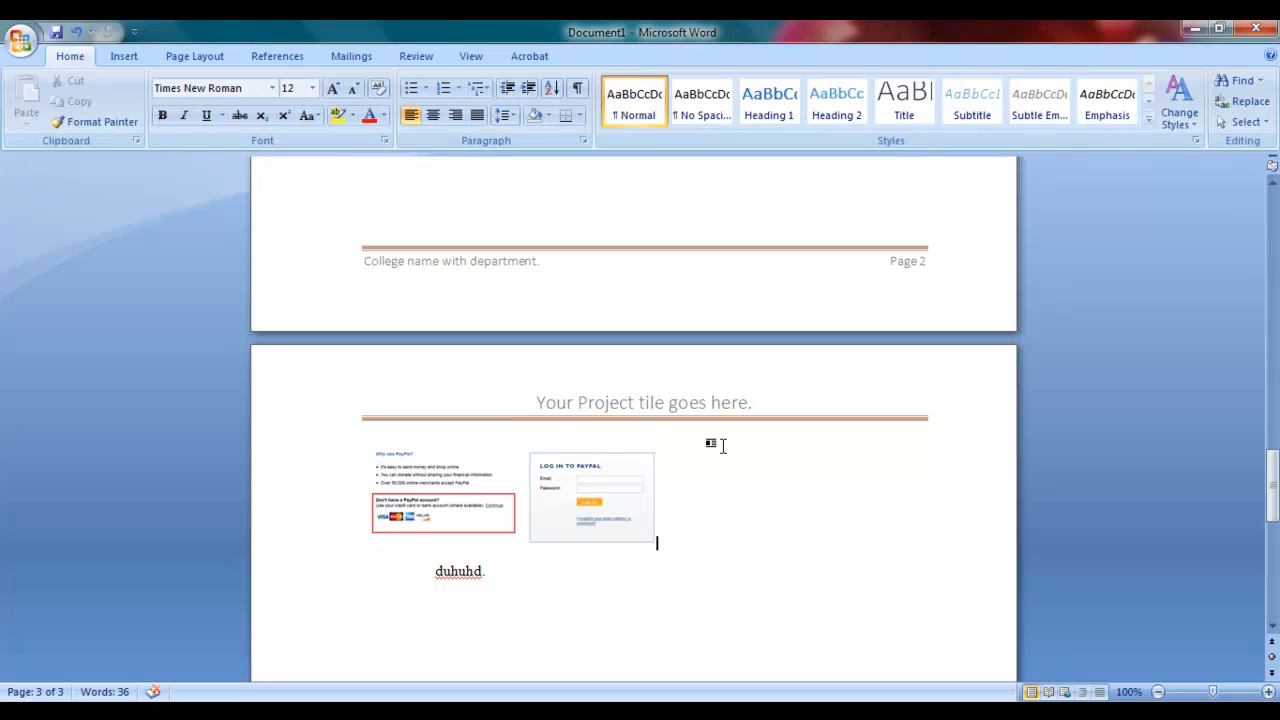
{"action": "mouse_move", "coordinate": [736, 496]}
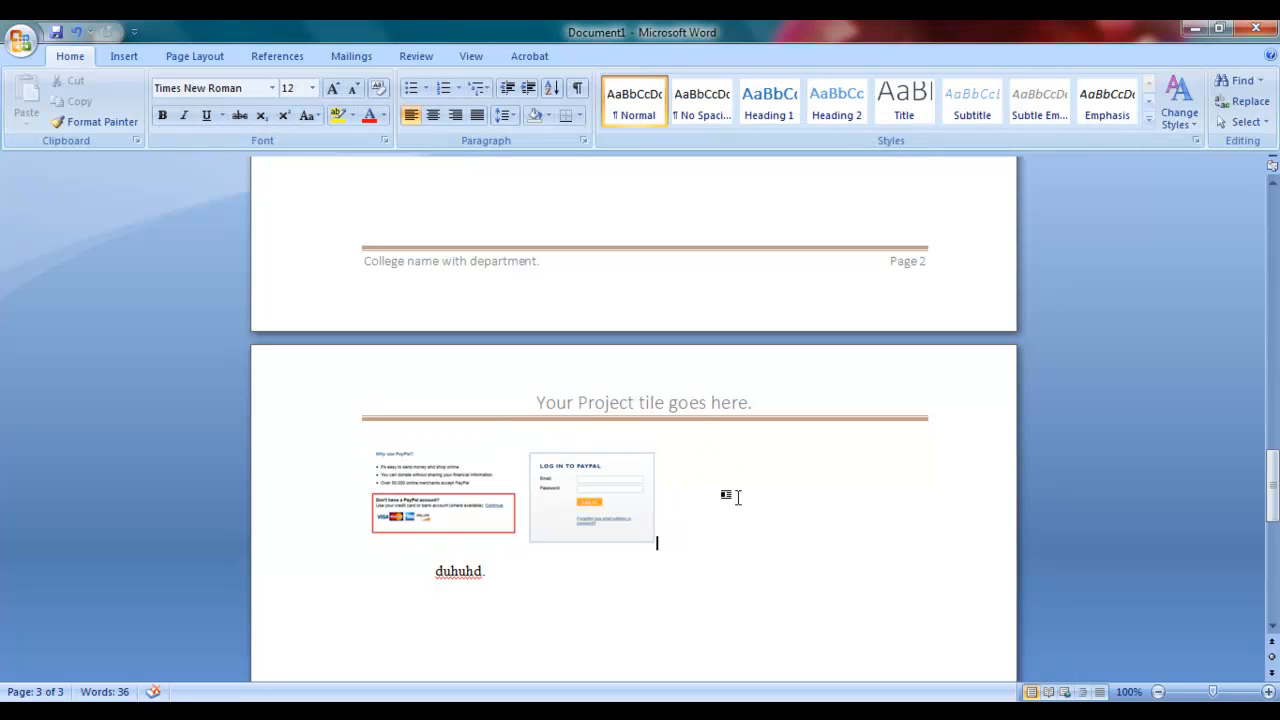
{"action": "mouse_move", "coordinate": [420, 356]}
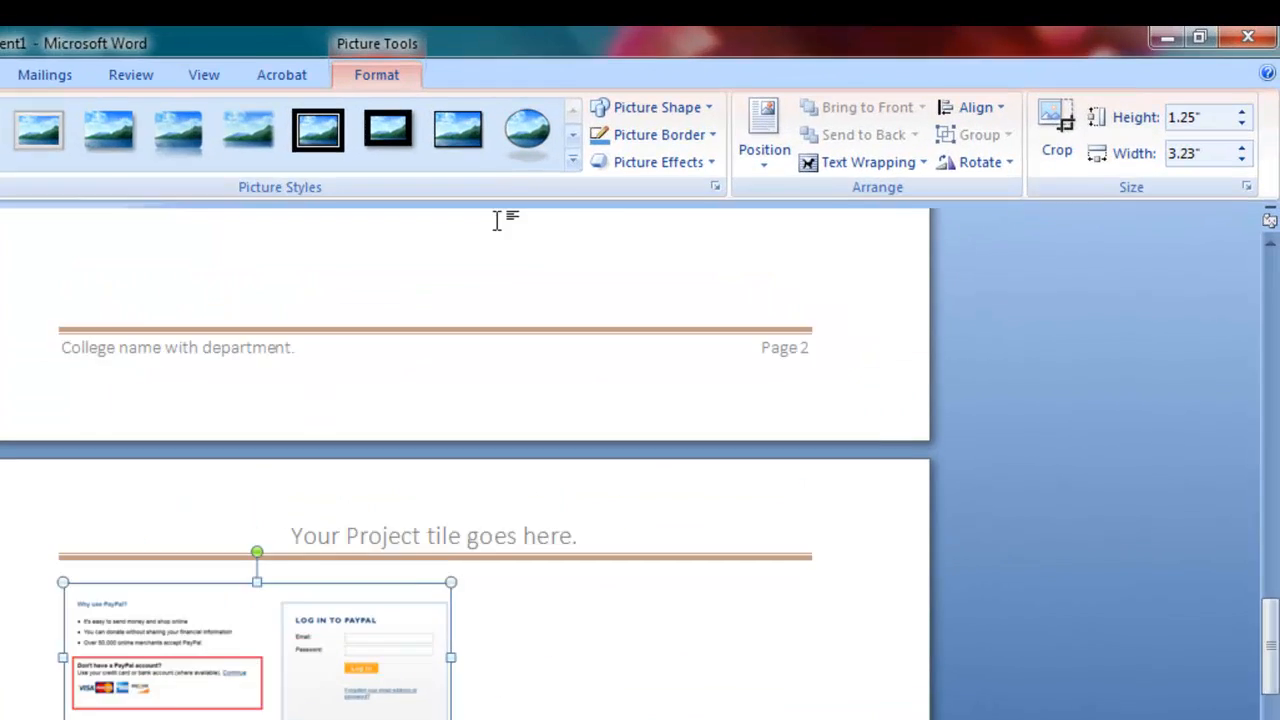
- Select the inserted picture and keep it positioned inline with the text
{"action": "left_click", "coordinate": [764, 130]}
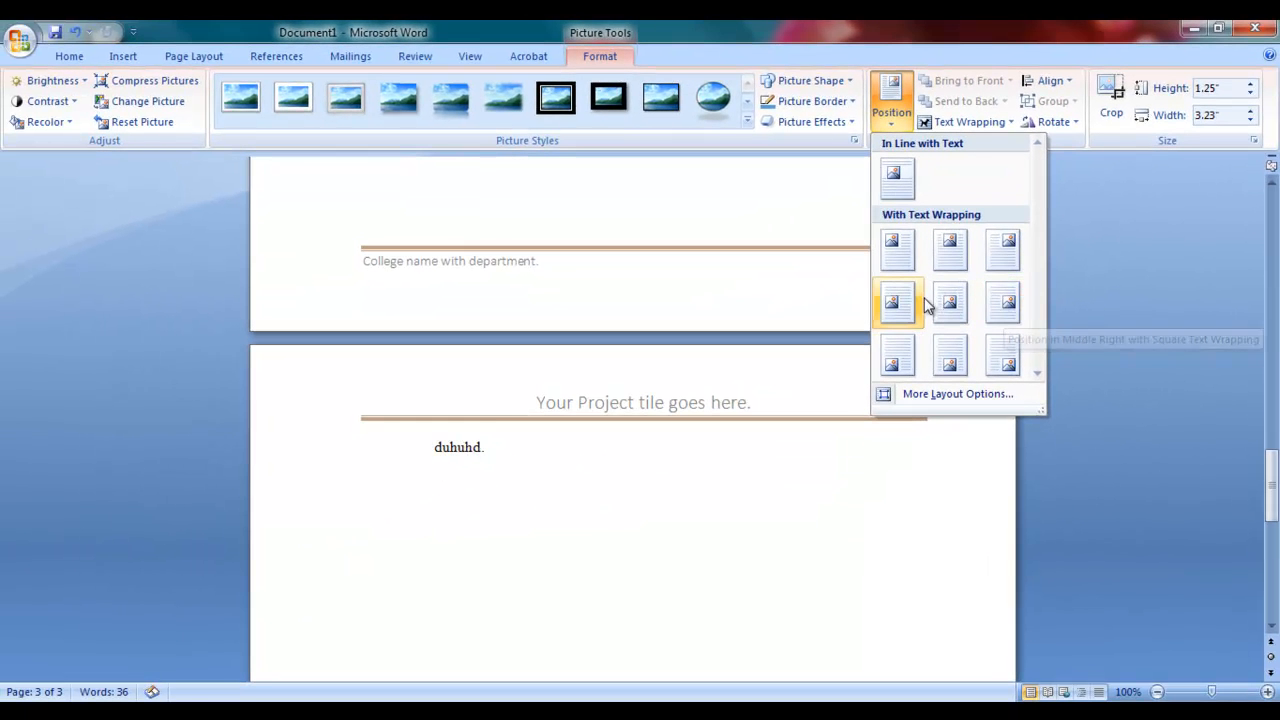
{"action": "left_click", "coordinate": [896, 302]}
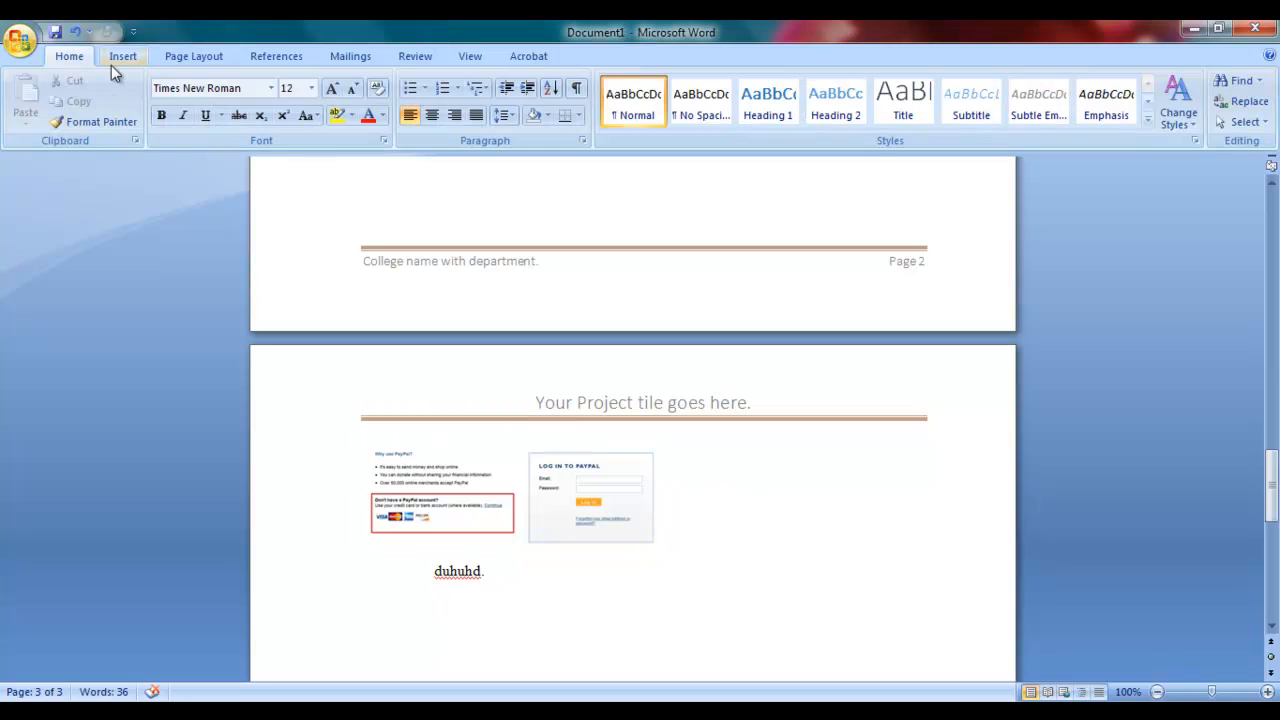
{"action": "mouse_move", "coordinate": [254, 224]}
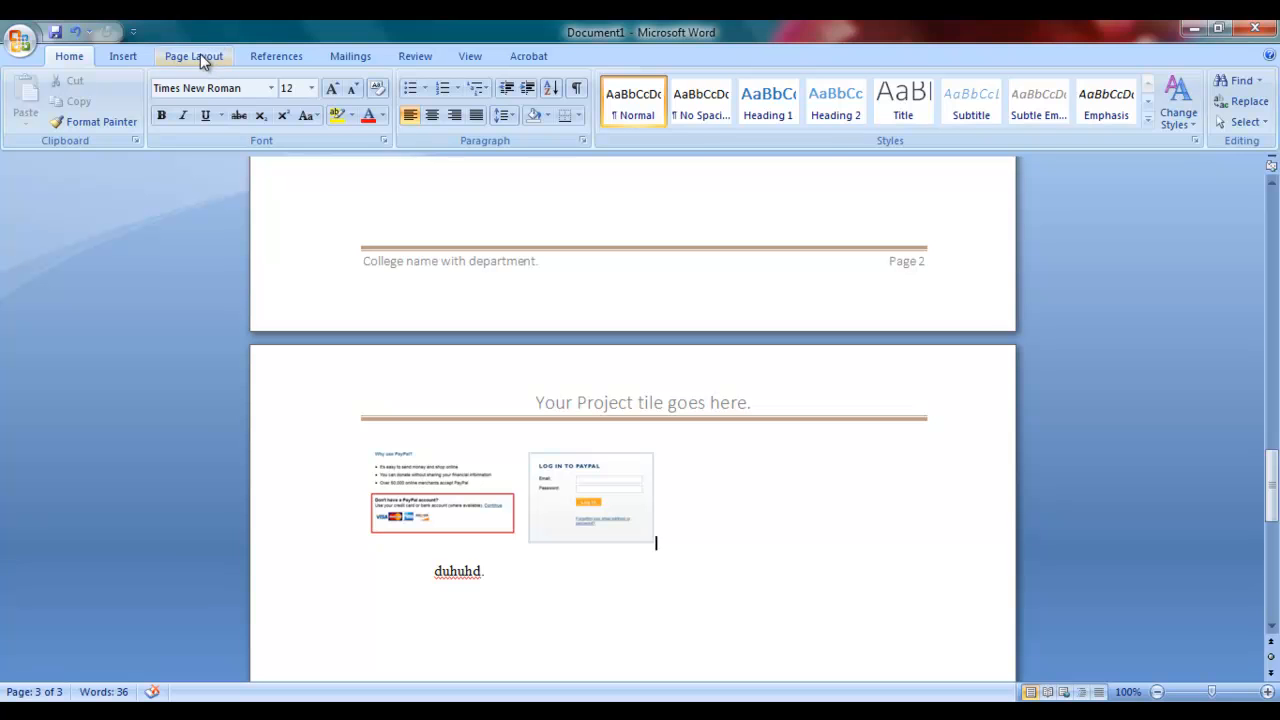
- Apply a black Shadow page border to every page of the document
{"action": "left_click", "coordinate": [192, 56]}
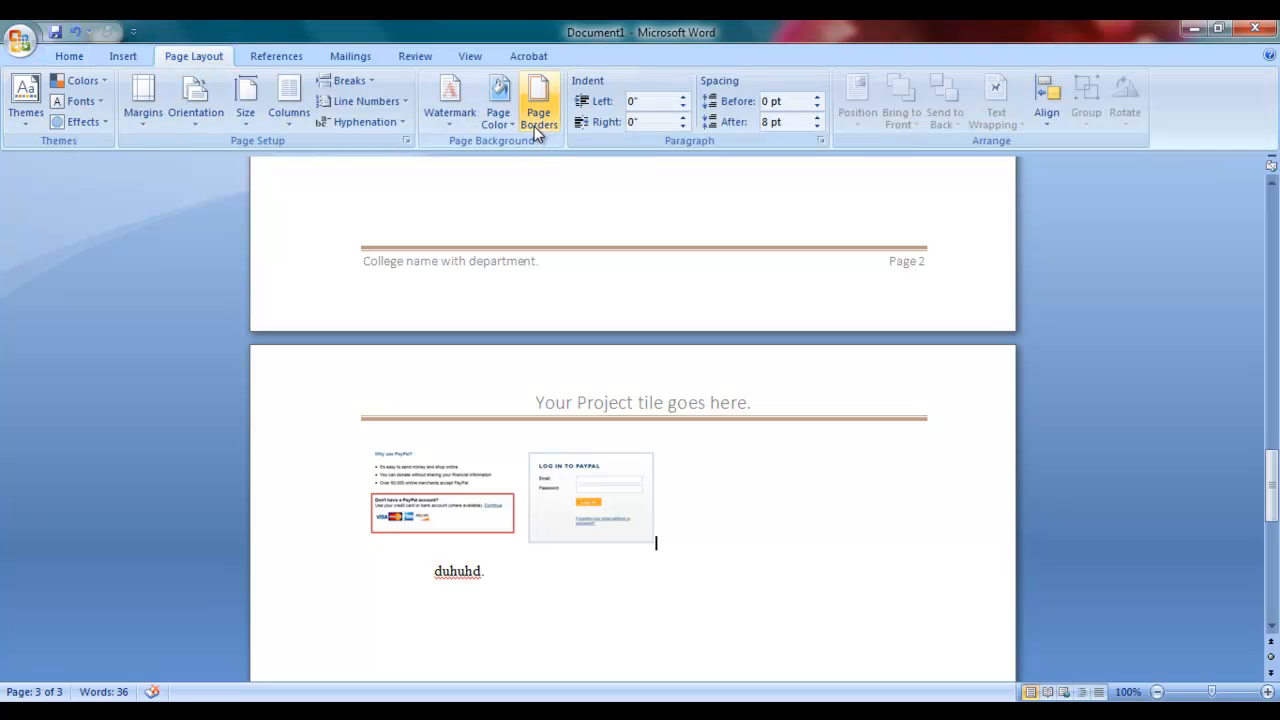
{"action": "left_click", "coordinate": [538, 100]}
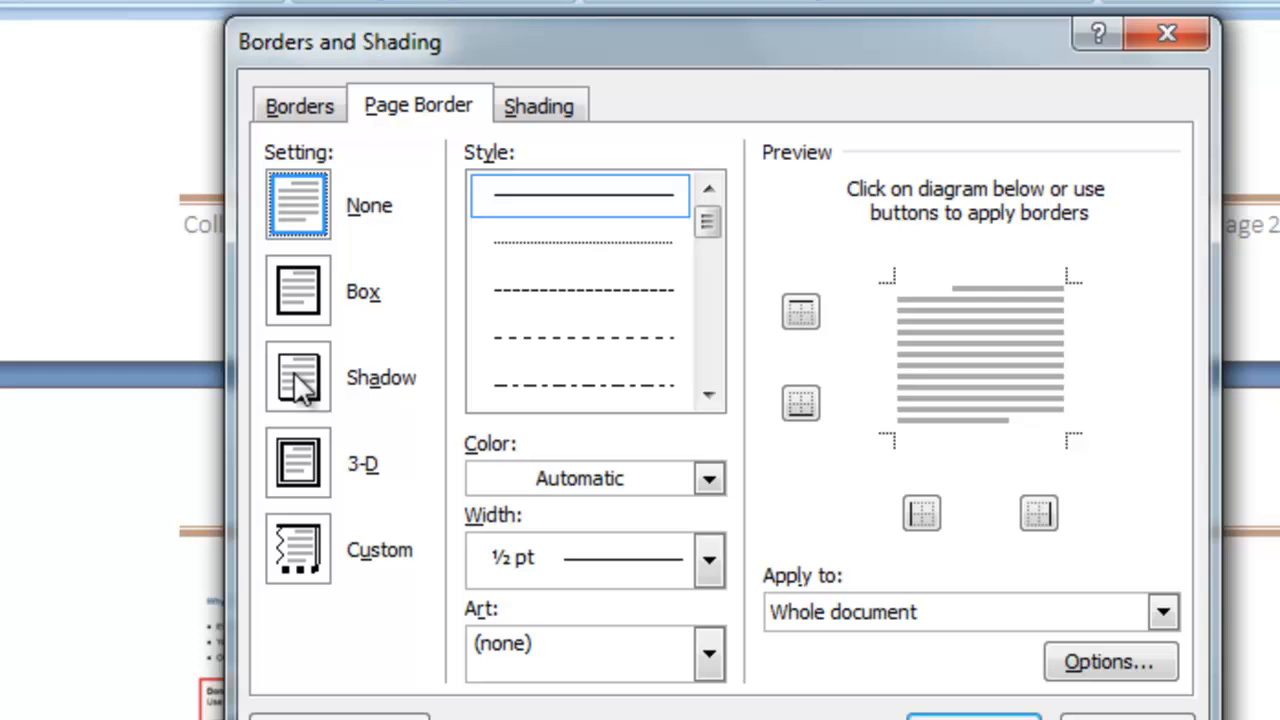
{"action": "left_click", "coordinate": [296, 462]}
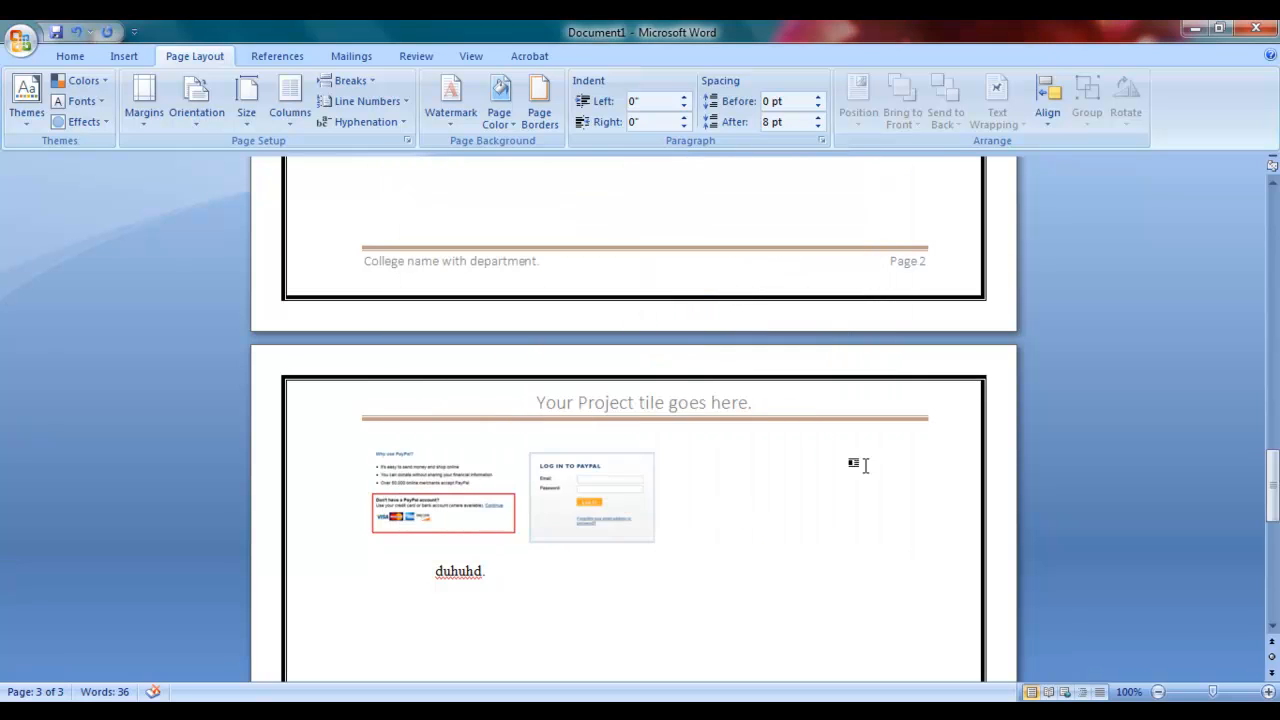
{"action": "scroll", "scroll_direction": "down", "scroll_amount": 3}
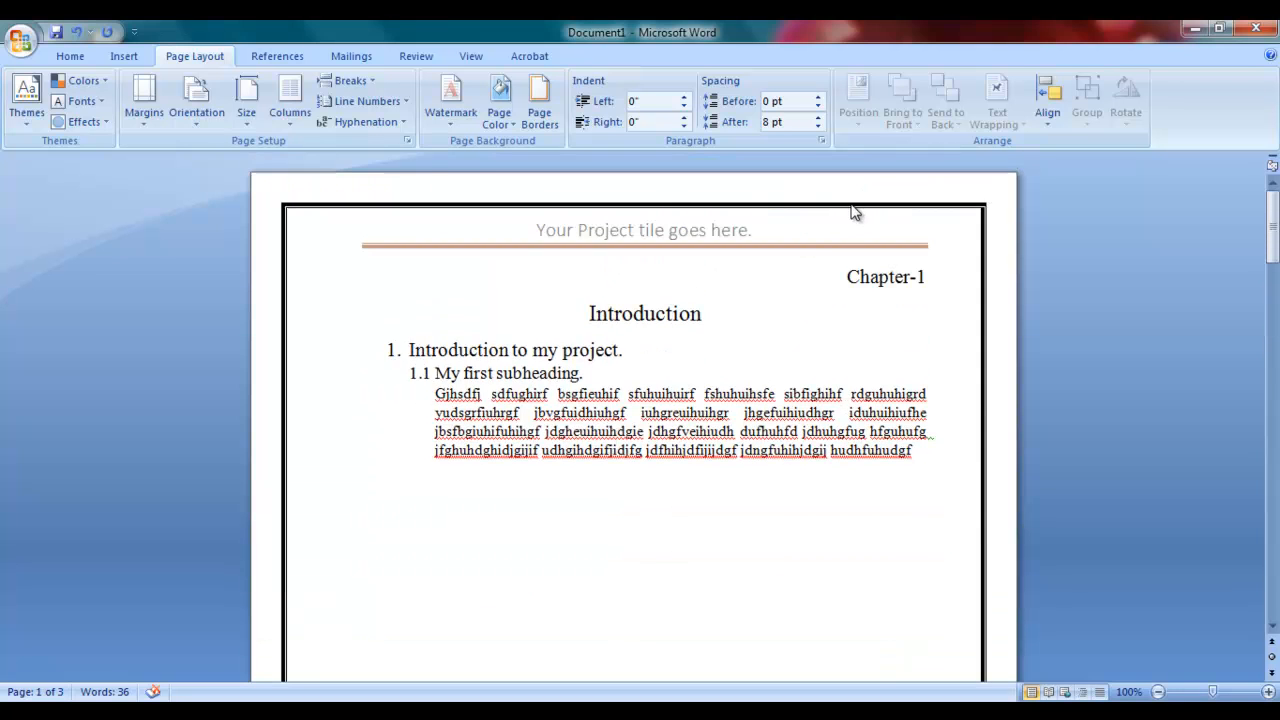
- Remove the page border from all pages by setting it to None
{"action": "left_click", "coordinate": [70, 56]}
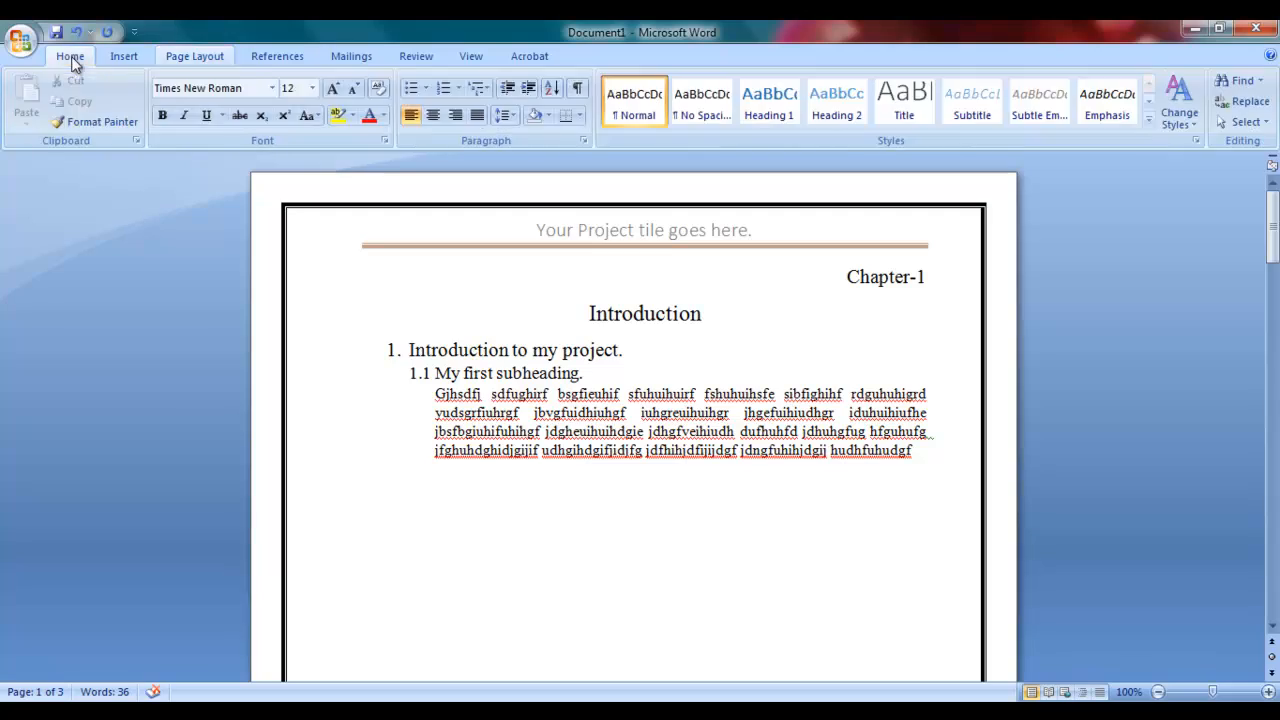
{"action": "left_click", "coordinate": [194, 56]}
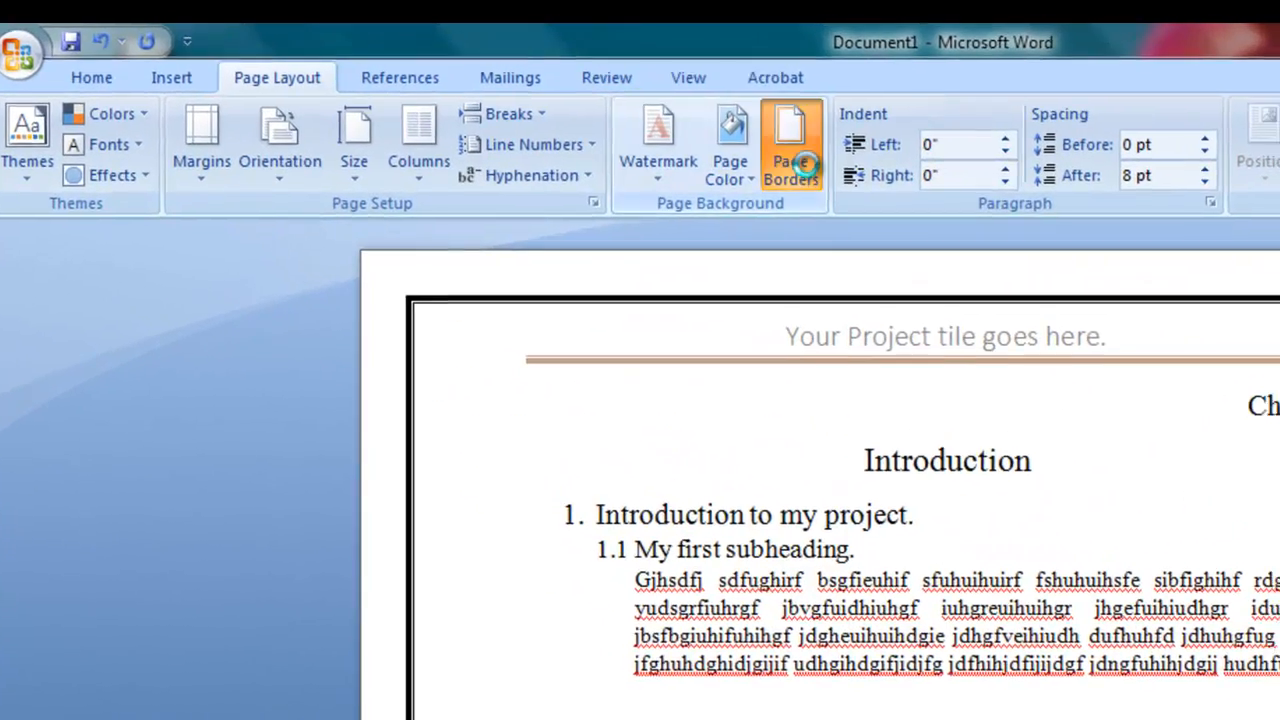
{"action": "left_click", "coordinate": [792, 156]}
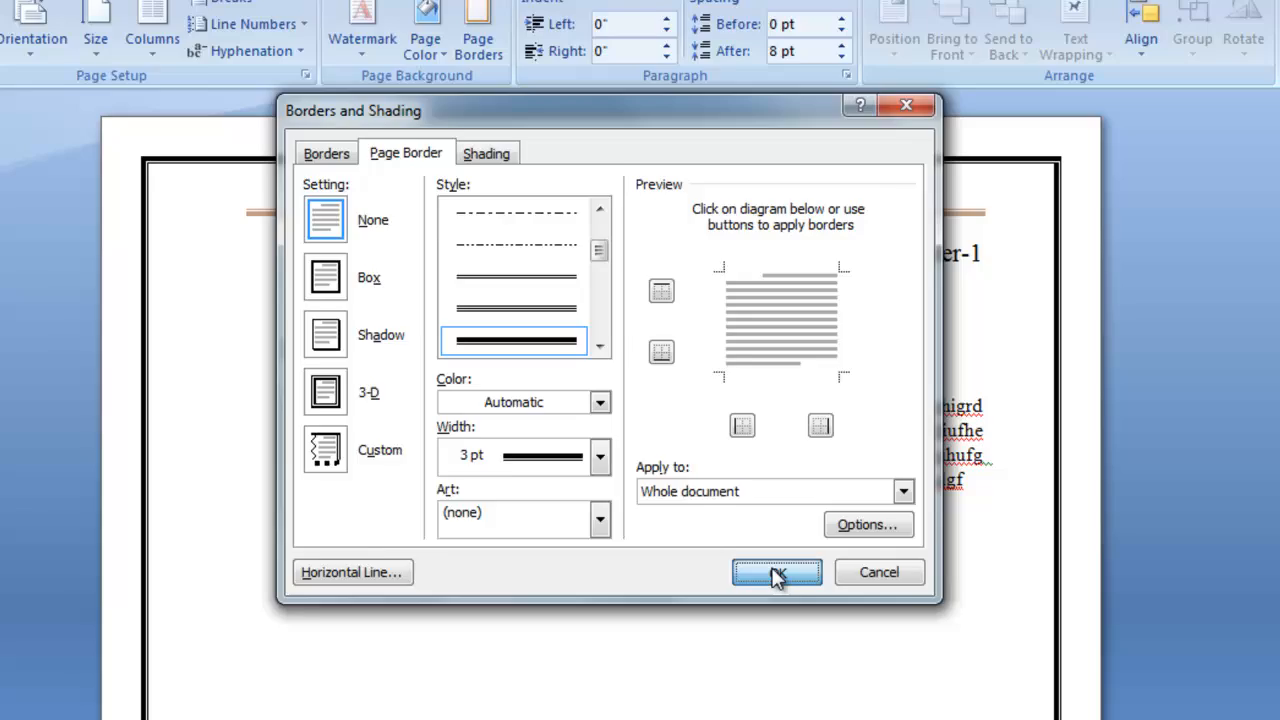
{"action": "left_click", "coordinate": [776, 572]}
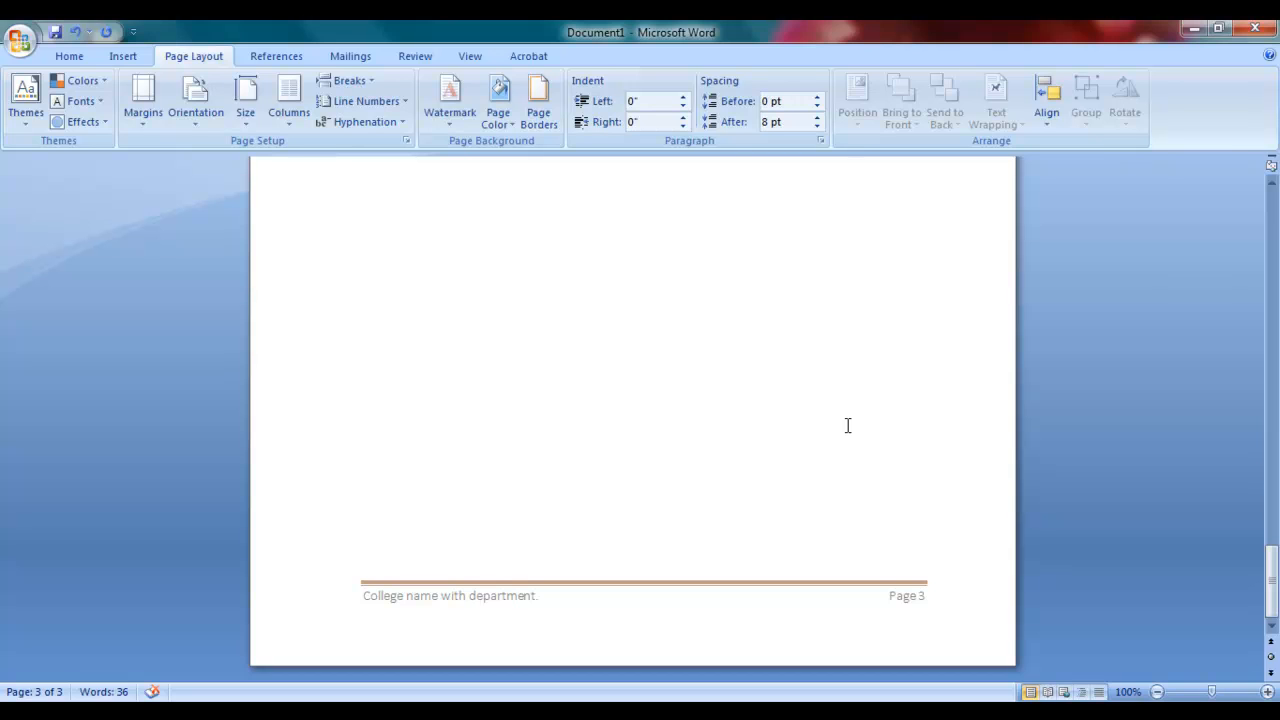
{"action": "mouse_move", "coordinate": [502, 306]}
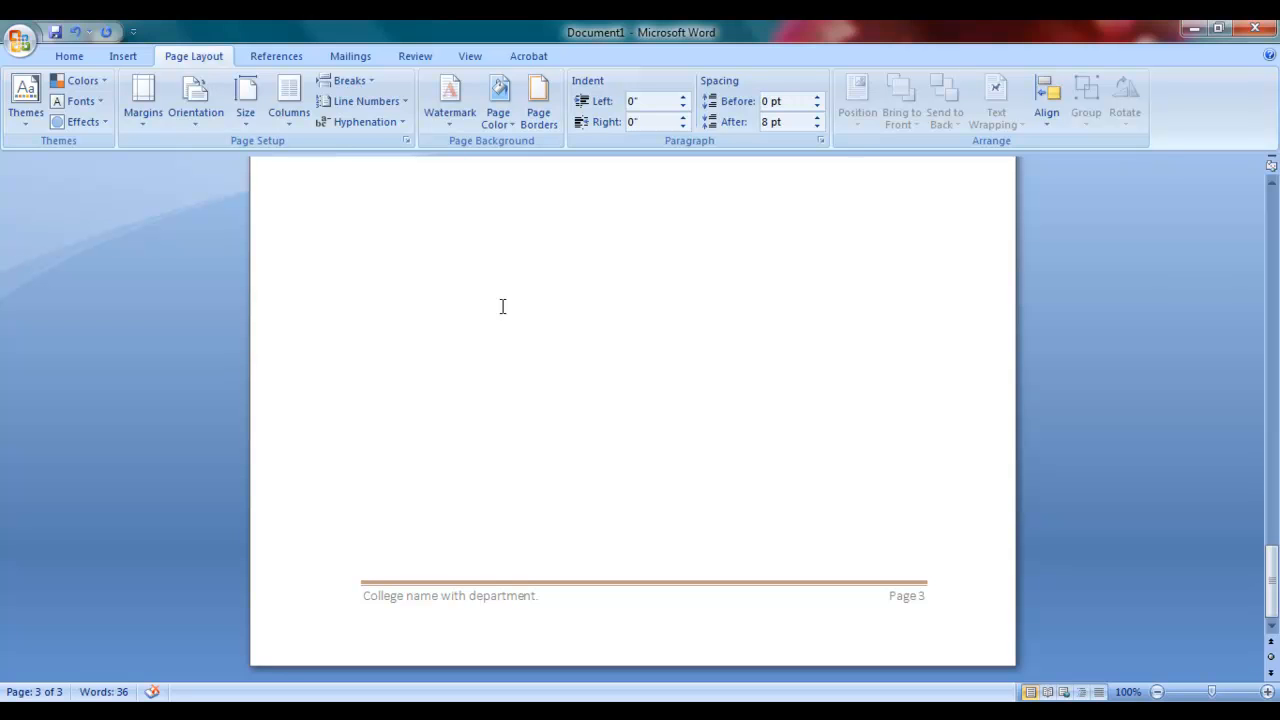
{"action": "left_click", "coordinate": [448, 96]}
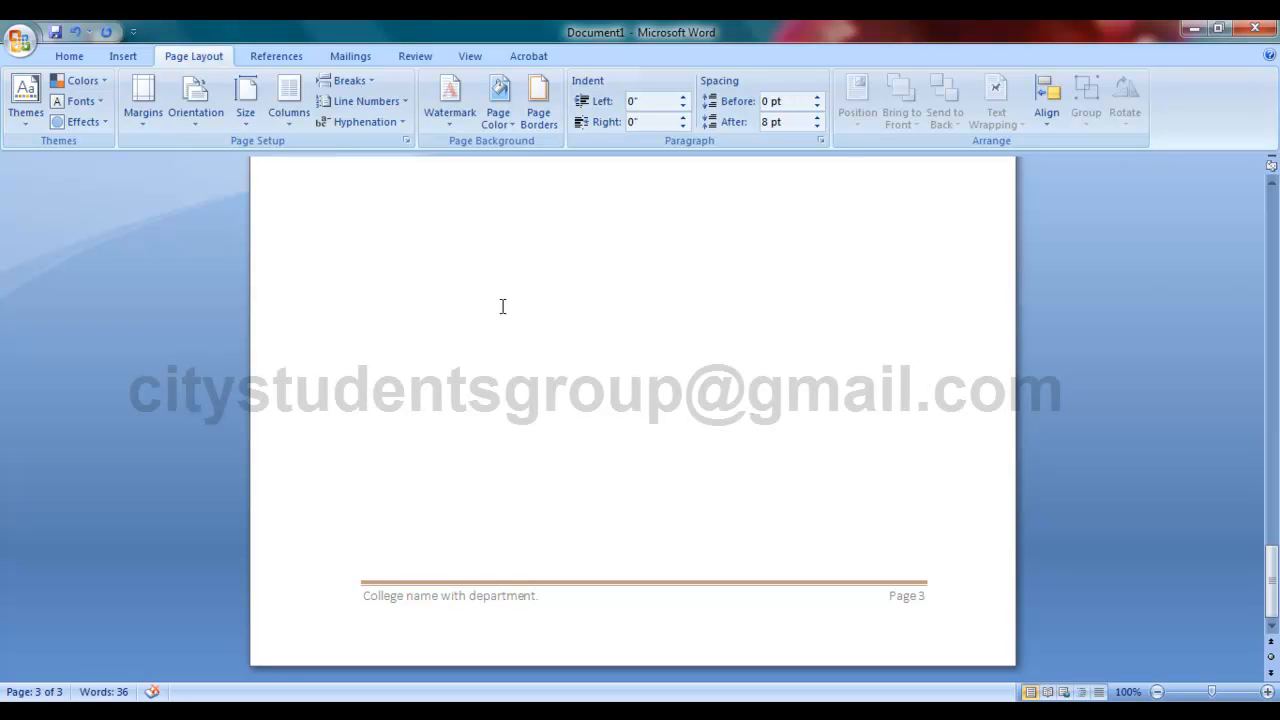